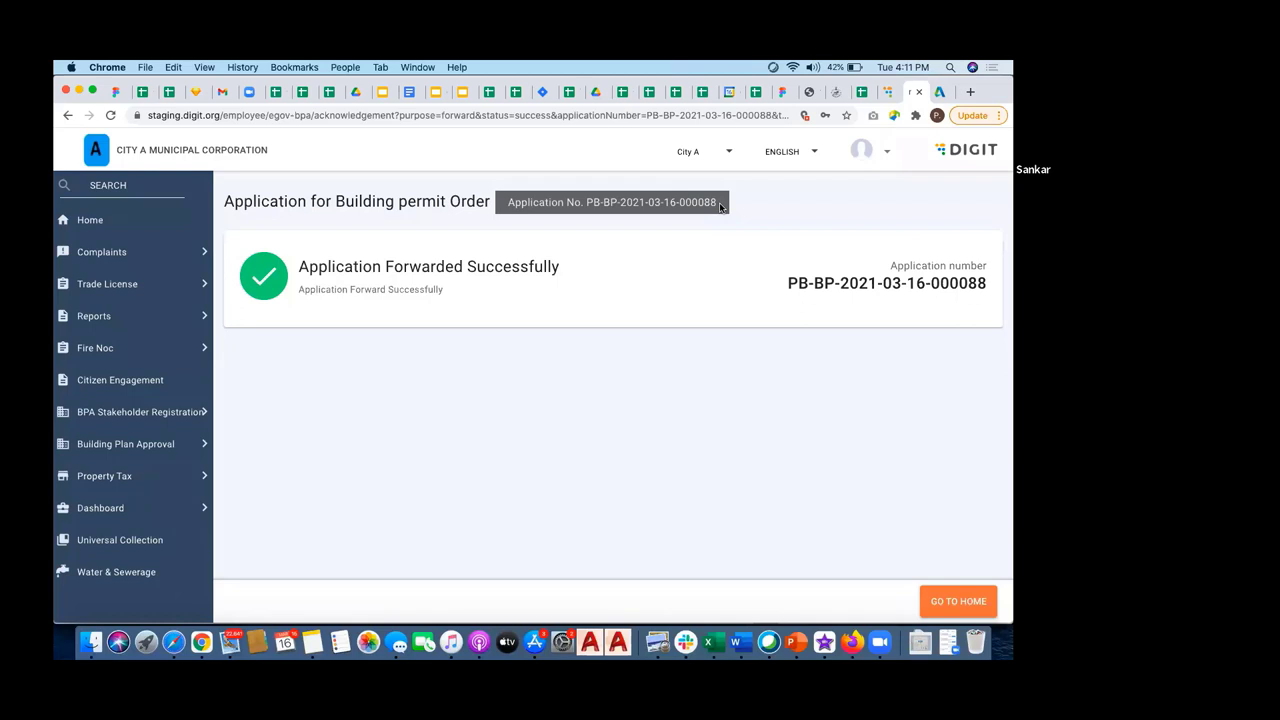
{"action": "mouse_move", "coordinate": [765, 187]}
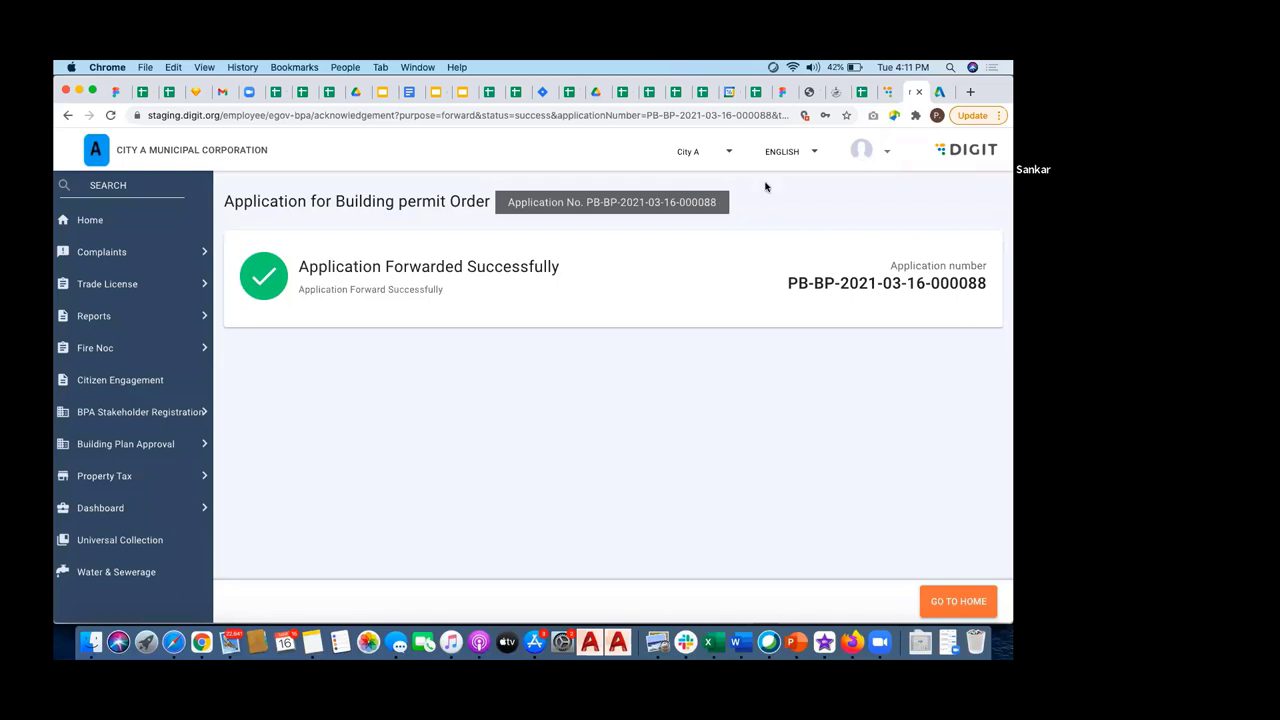
- Log out of the employee account from the profile dropdown and confirm the logout dialog
{"action": "left_click", "coordinate": [862, 150]}
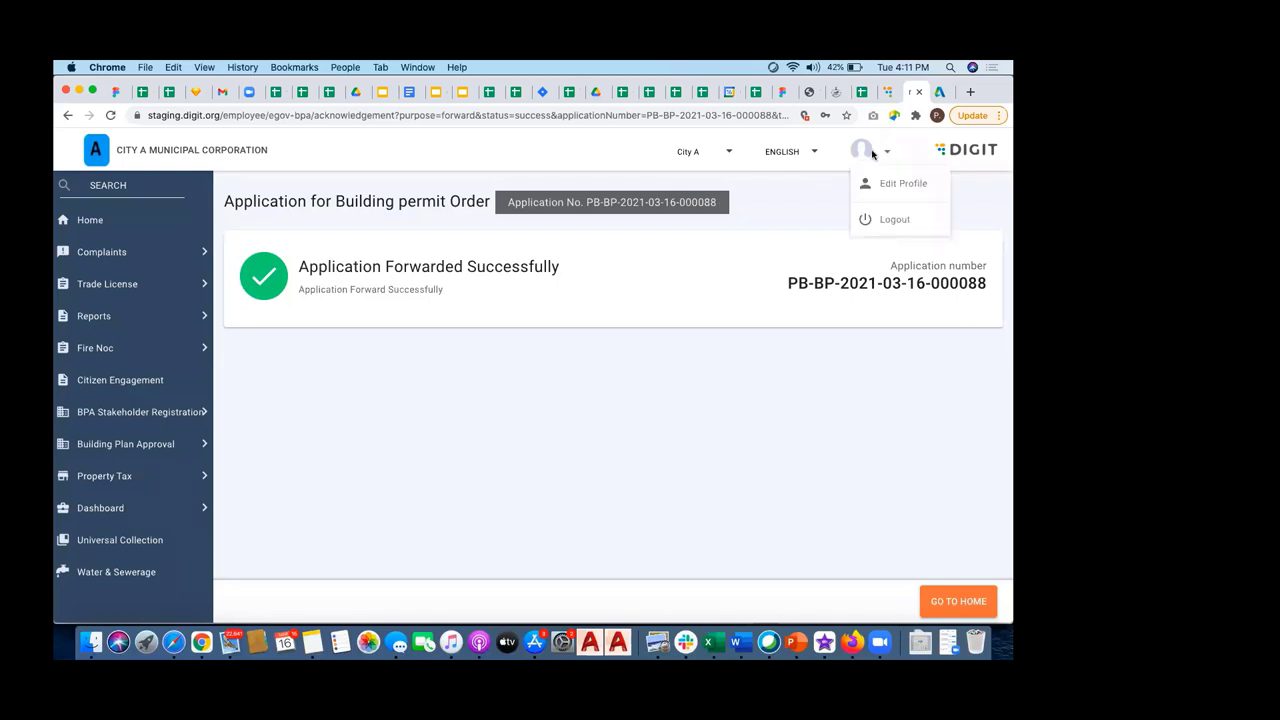
{"action": "left_click", "coordinate": [893, 219]}
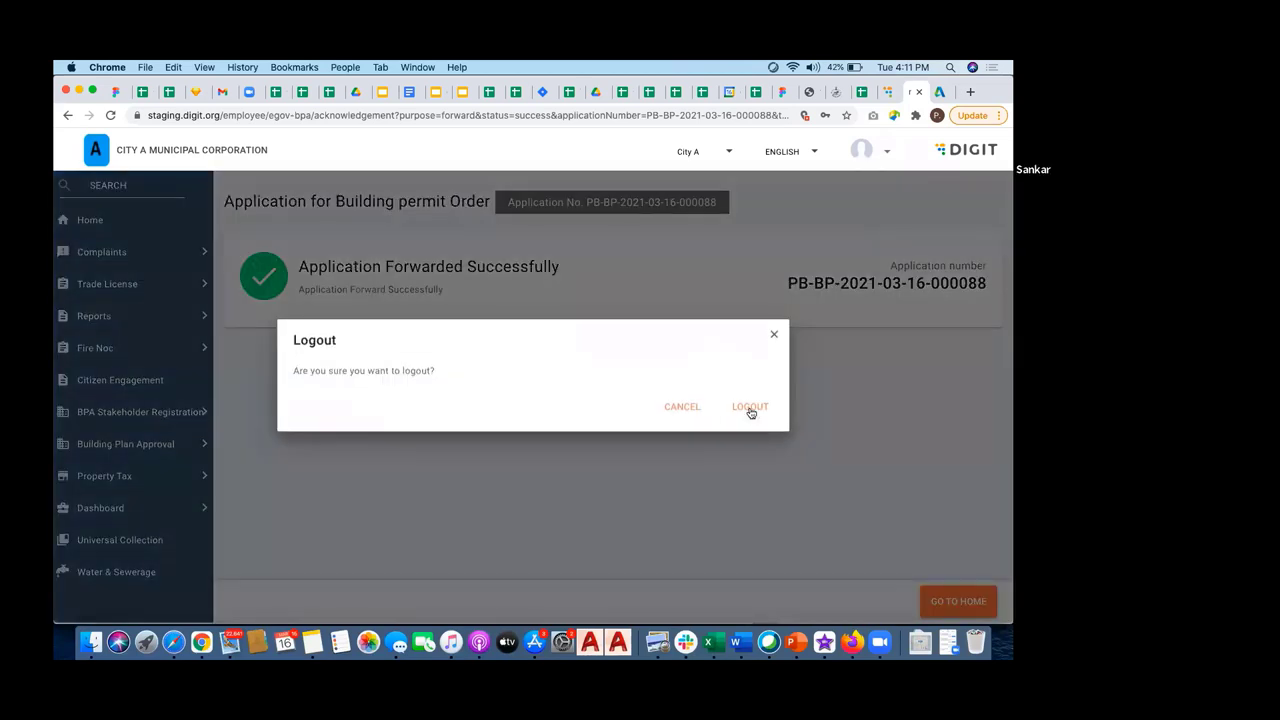
{"action": "left_click", "coordinate": [750, 407]}
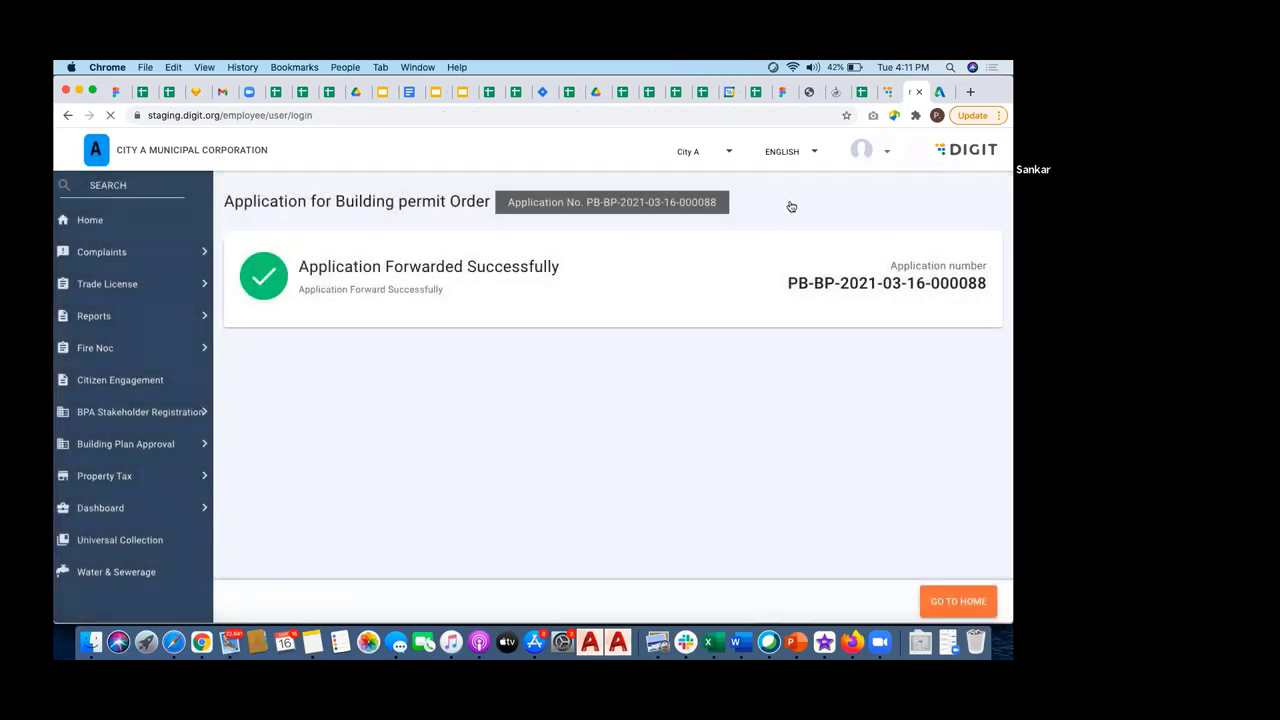
- Keep English, enter the NOC verifier credentials, choose City A, and sign in
{"action": "left_click", "coordinate": [957, 601]}
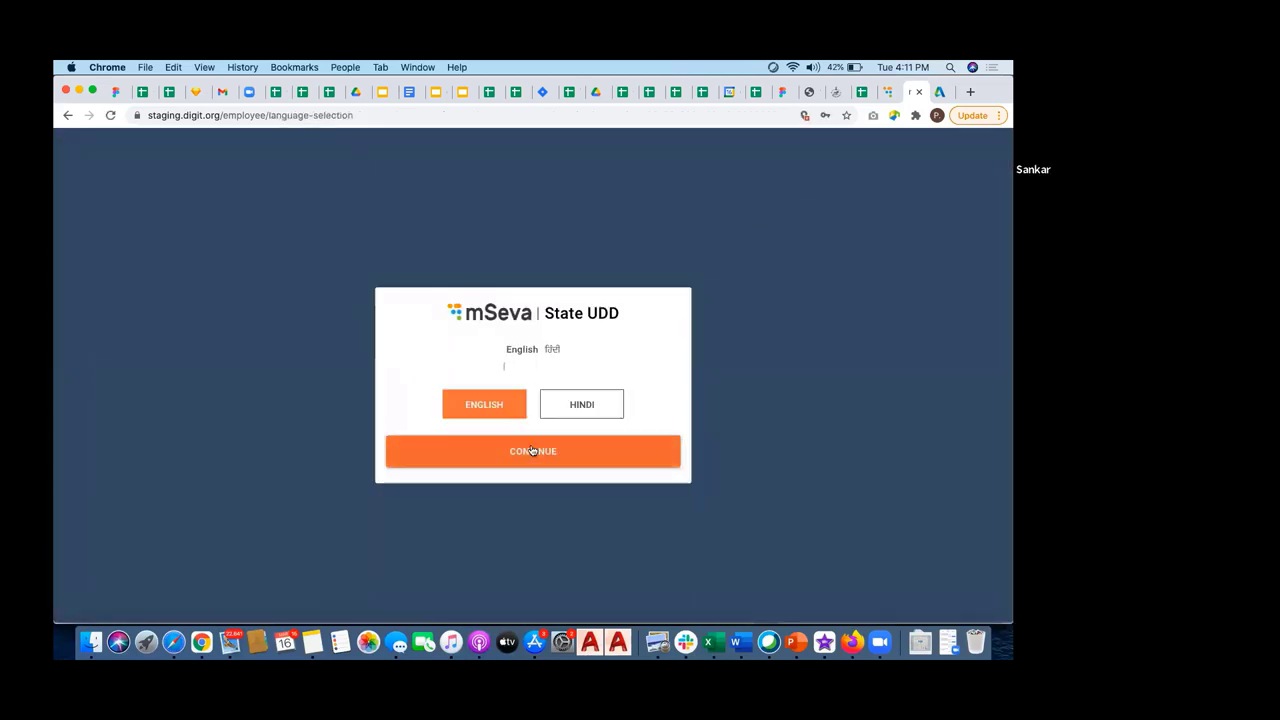
{"action": "left_click", "coordinate": [533, 451]}
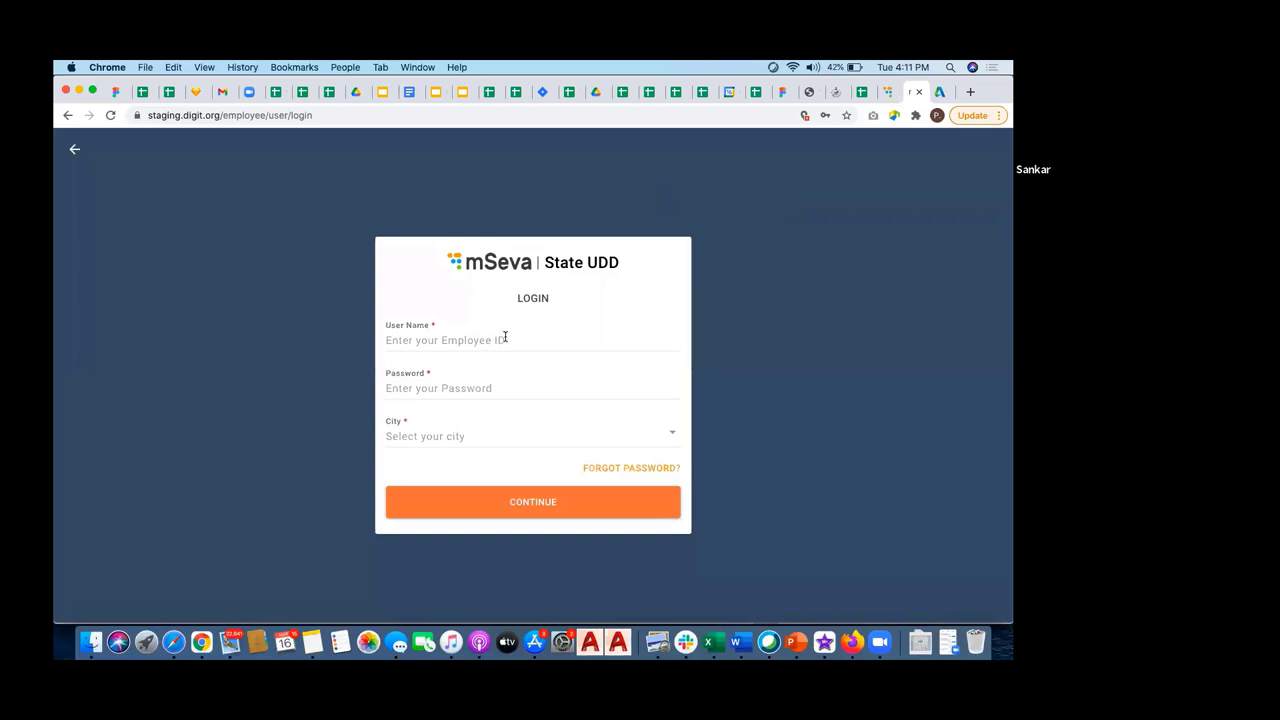
{"action": "type", "text": "B"}
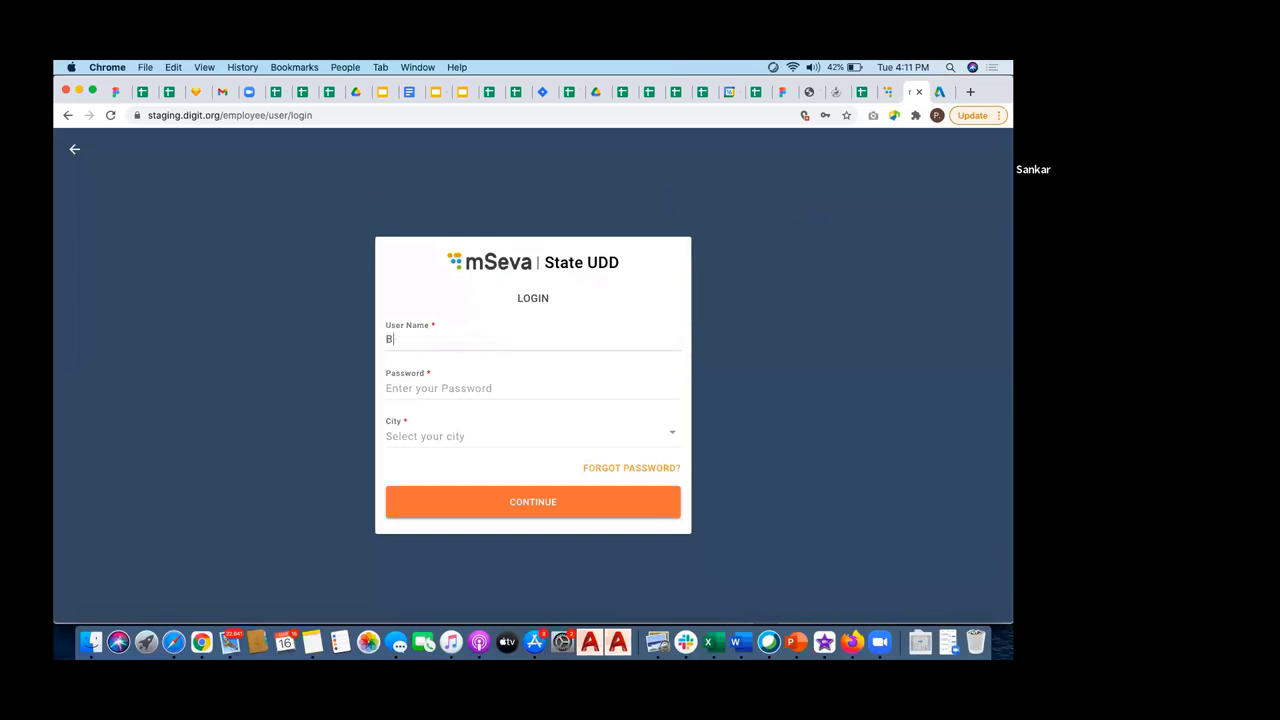
{"action": "type", "text": "PANV"}
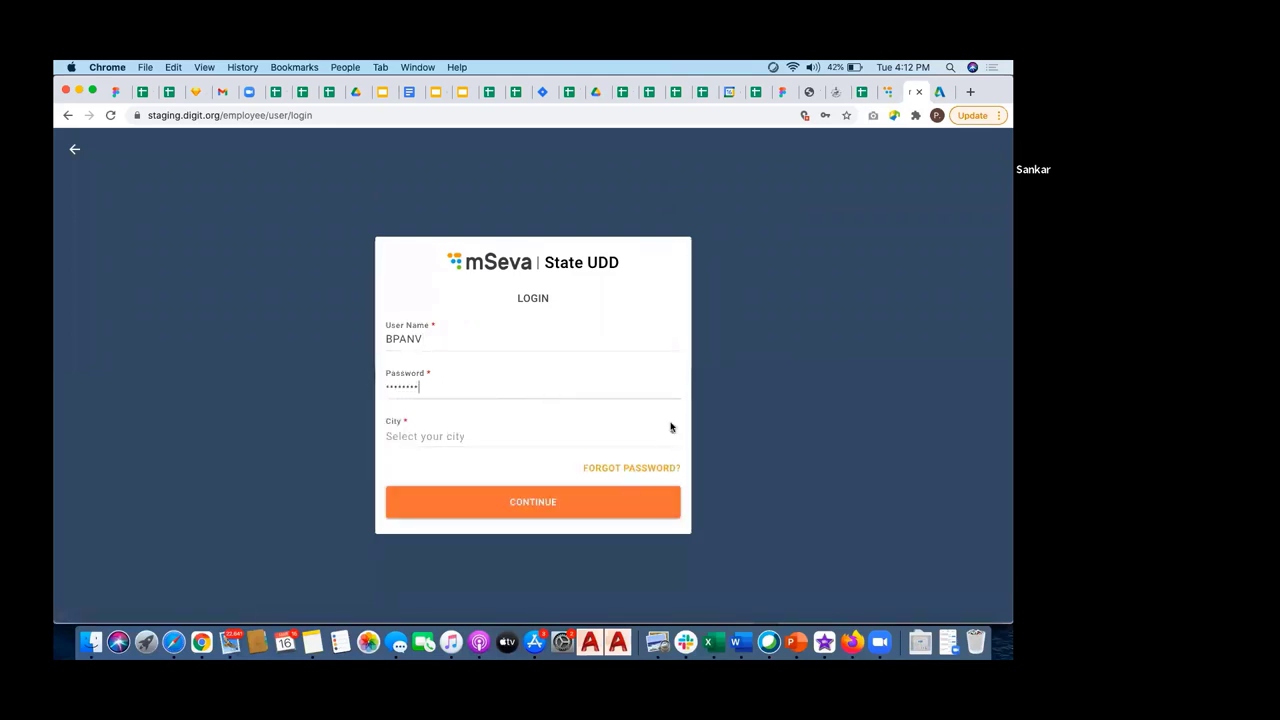
{"action": "left_click", "coordinate": [532, 435]}
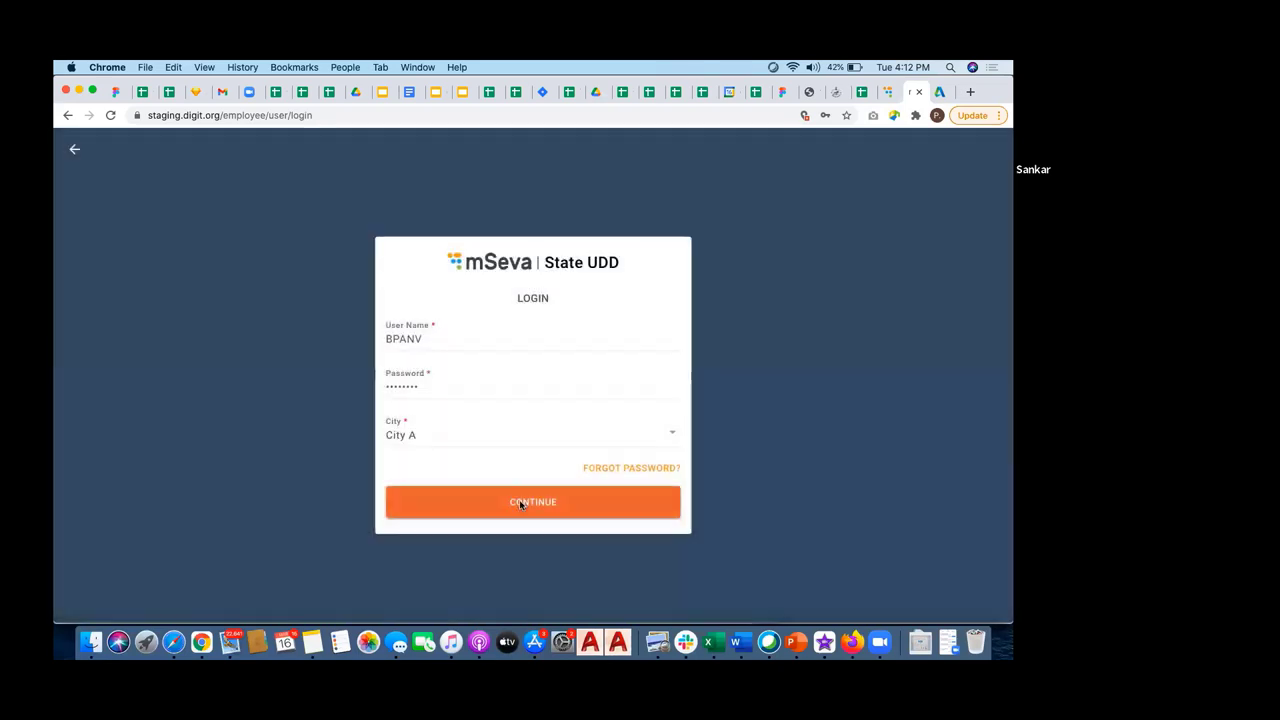
{"action": "left_click", "coordinate": [532, 501]}
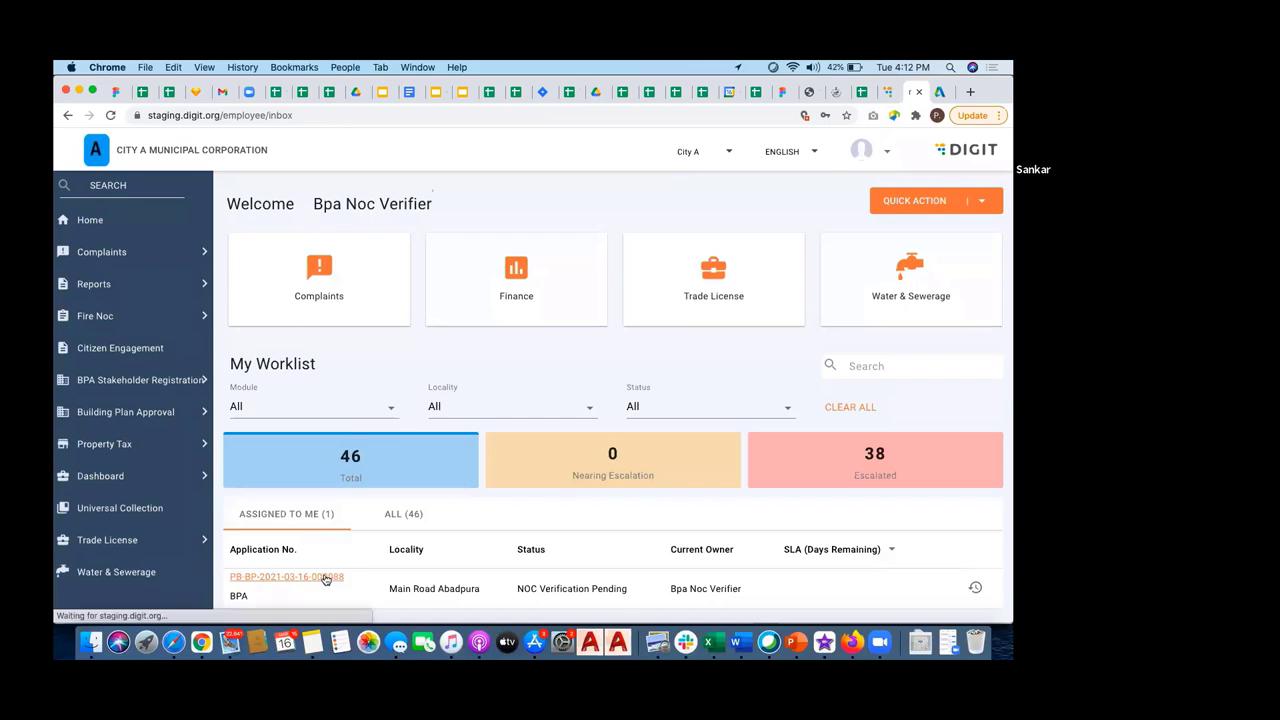
{"action": "left_click", "coordinate": [287, 576]}
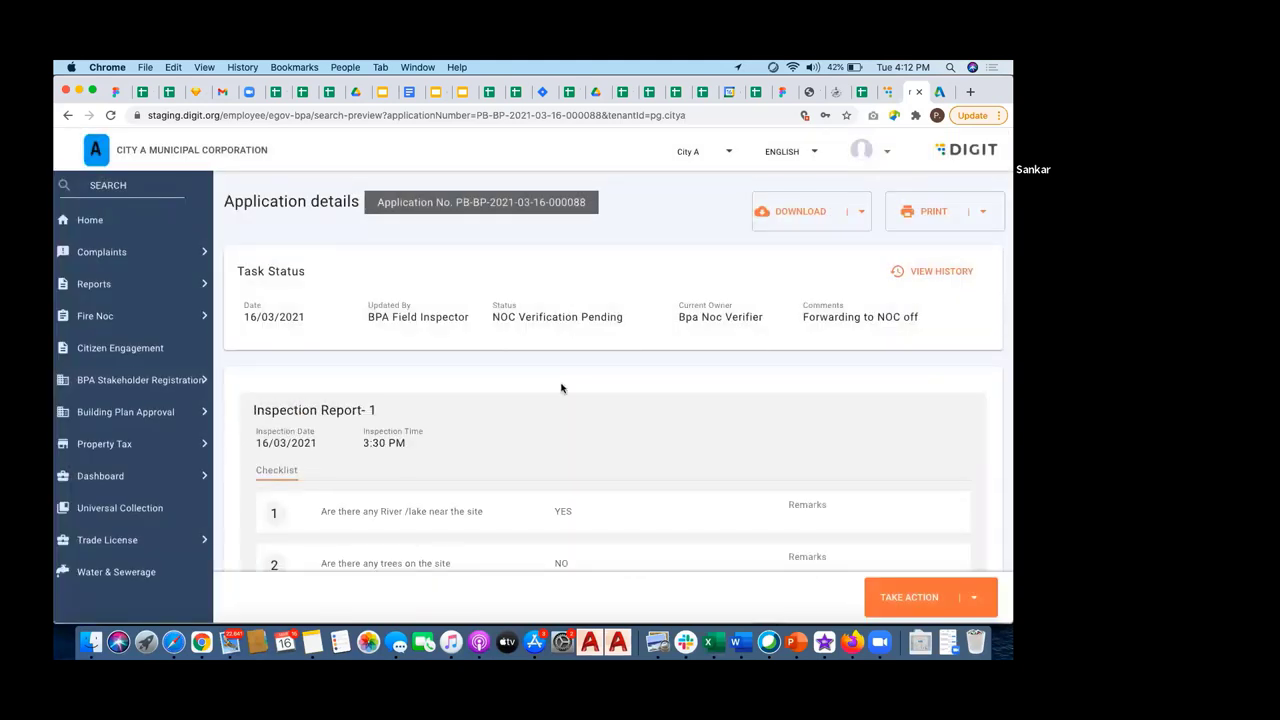
{"action": "scroll", "scroll_direction": "down", "scroll_amount": 3}
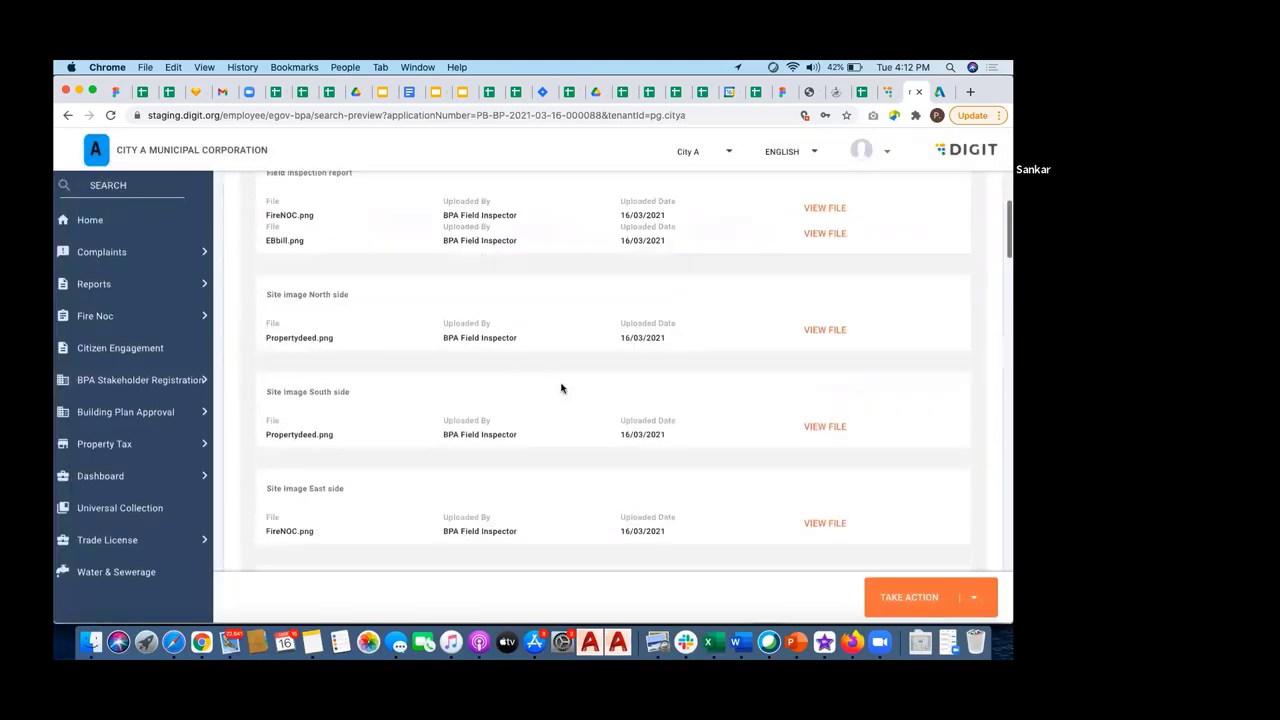
{"action": "scroll", "scroll_direction": "down", "scroll_amount": 3}
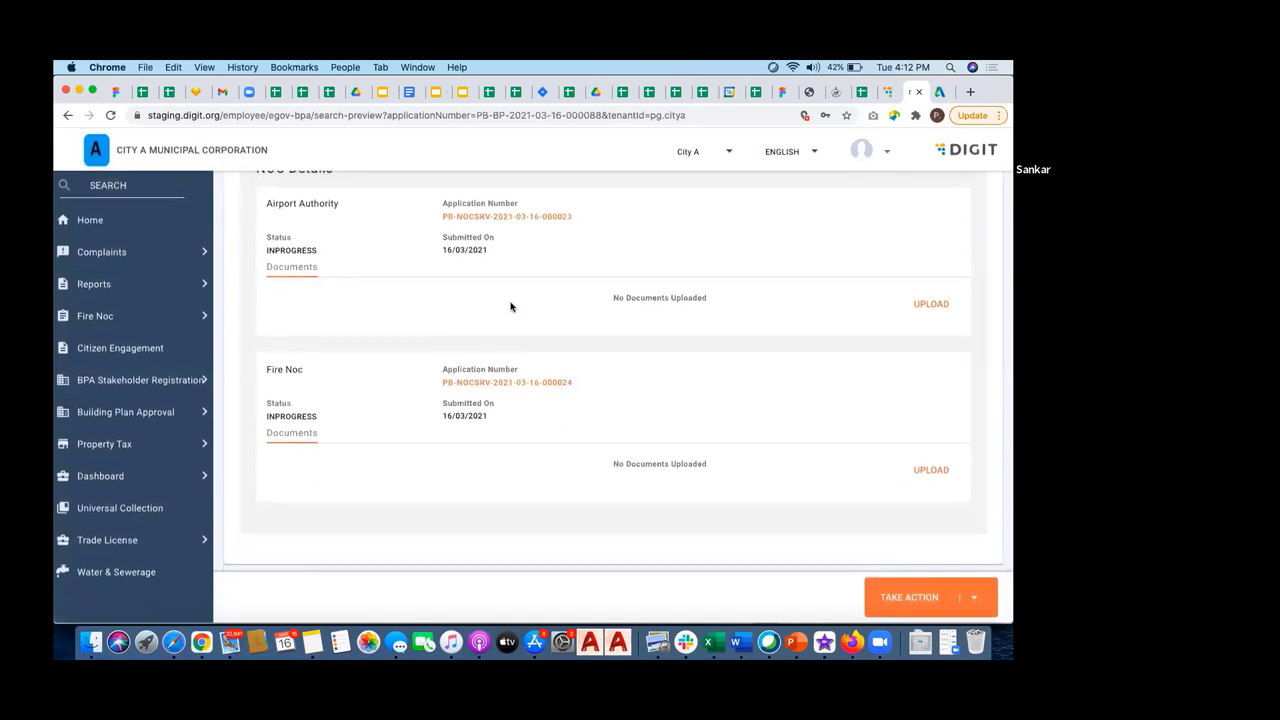
{"action": "mouse_move", "coordinate": [571, 431]}
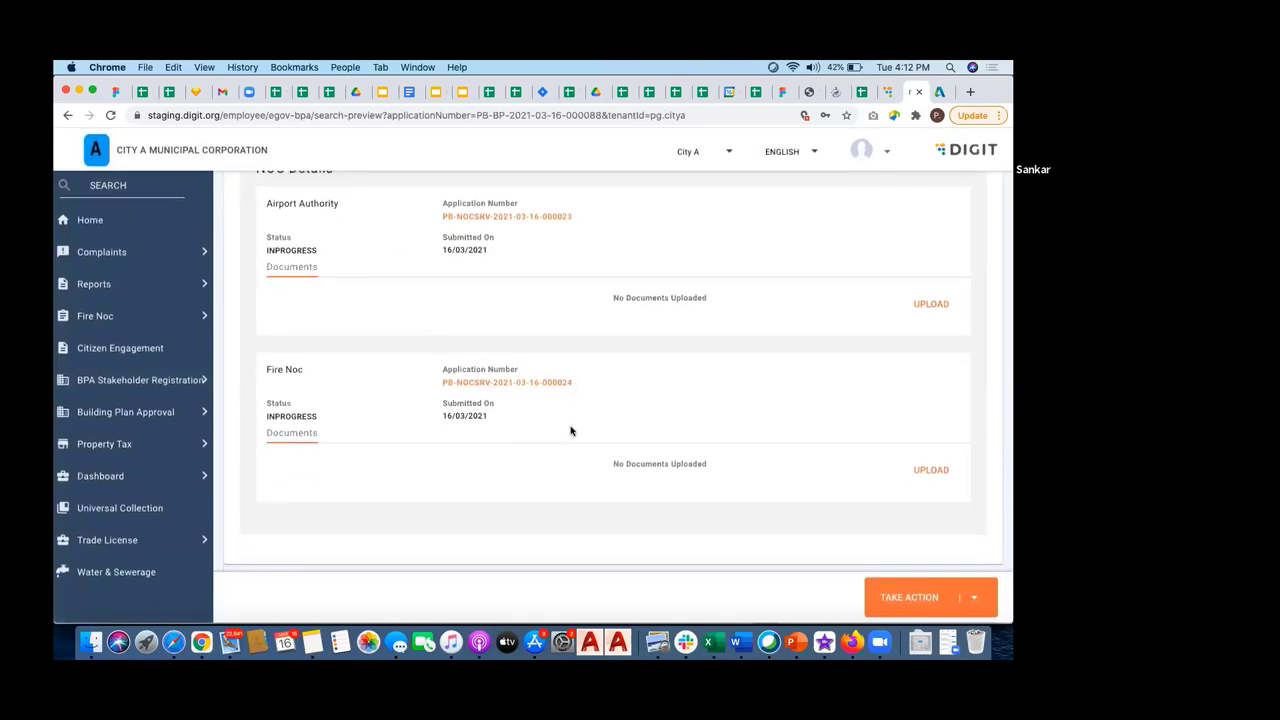
{"action": "mouse_move", "coordinate": [758, 470]}
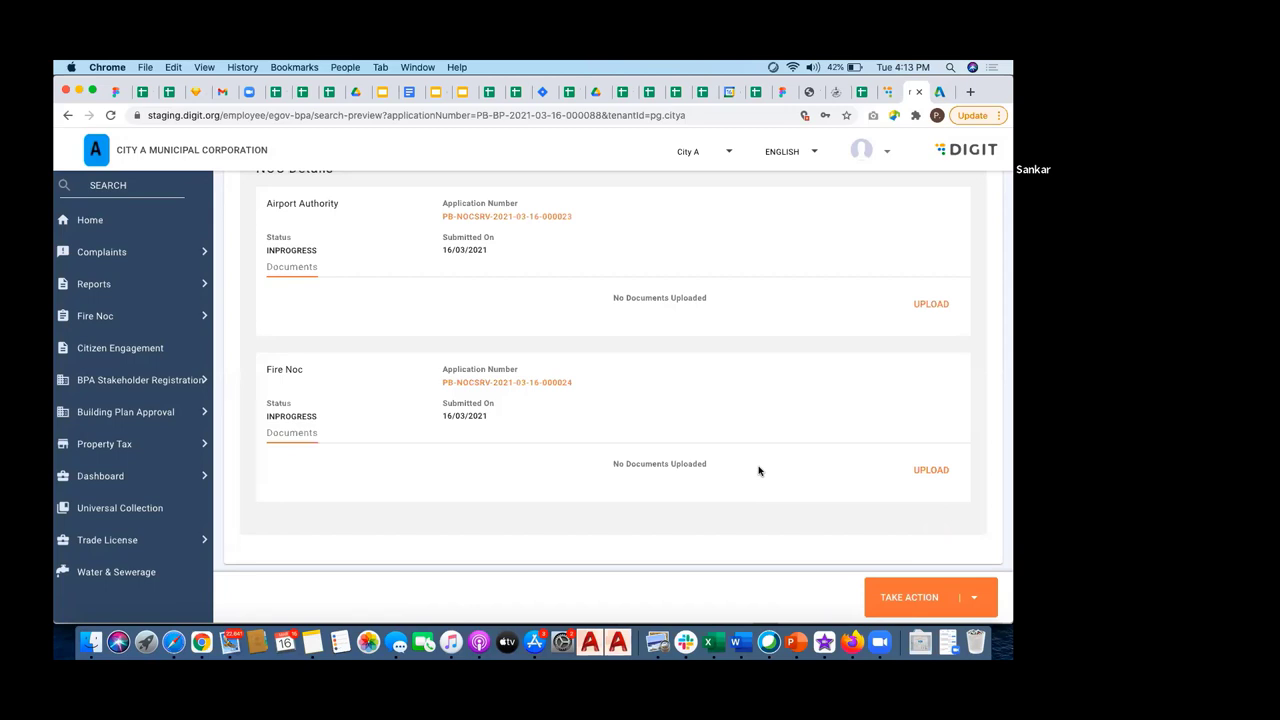
{"action": "mouse_move", "coordinate": [656, 400]}
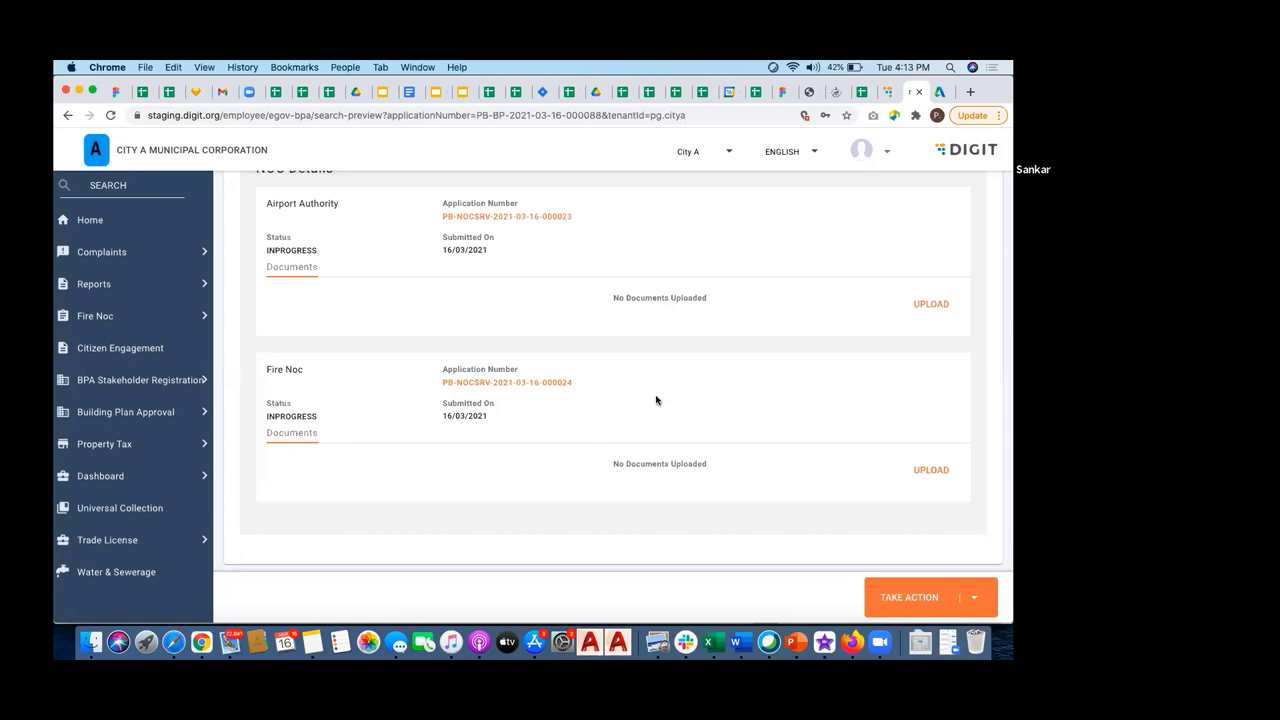
{"action": "mouse_move", "coordinate": [262, 371]}
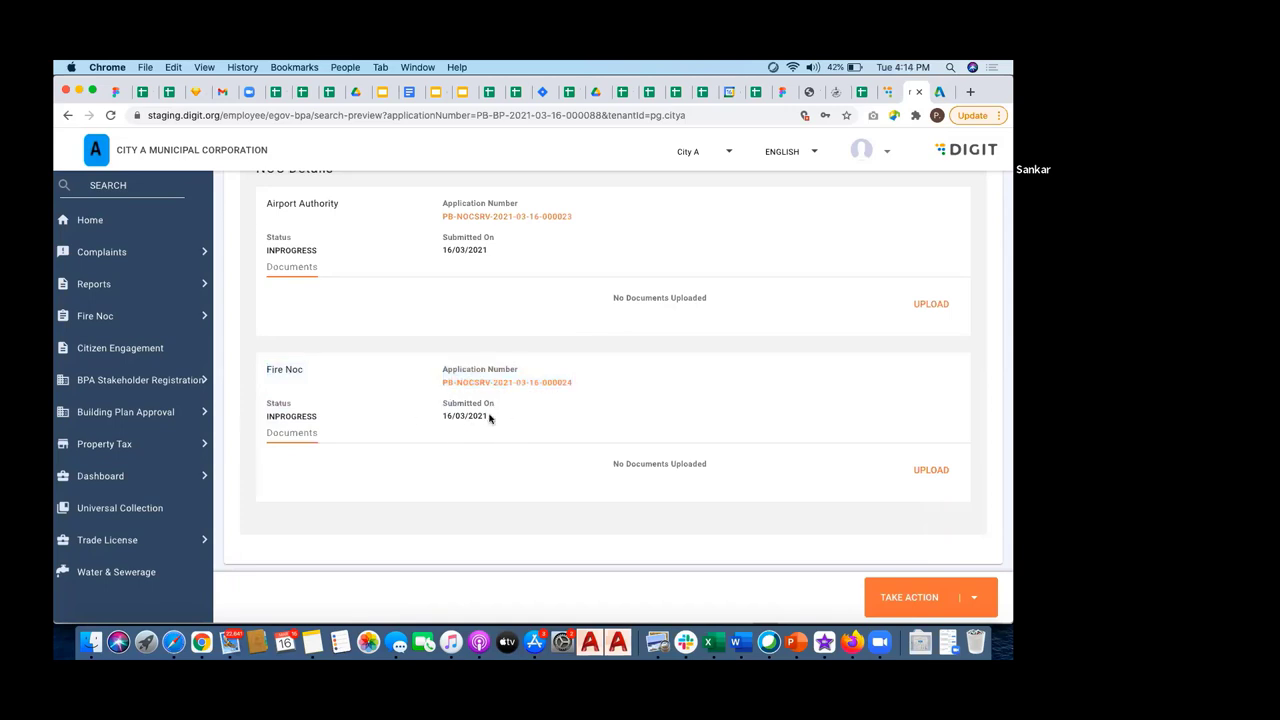
{"action": "mouse_move", "coordinate": [619, 415]}
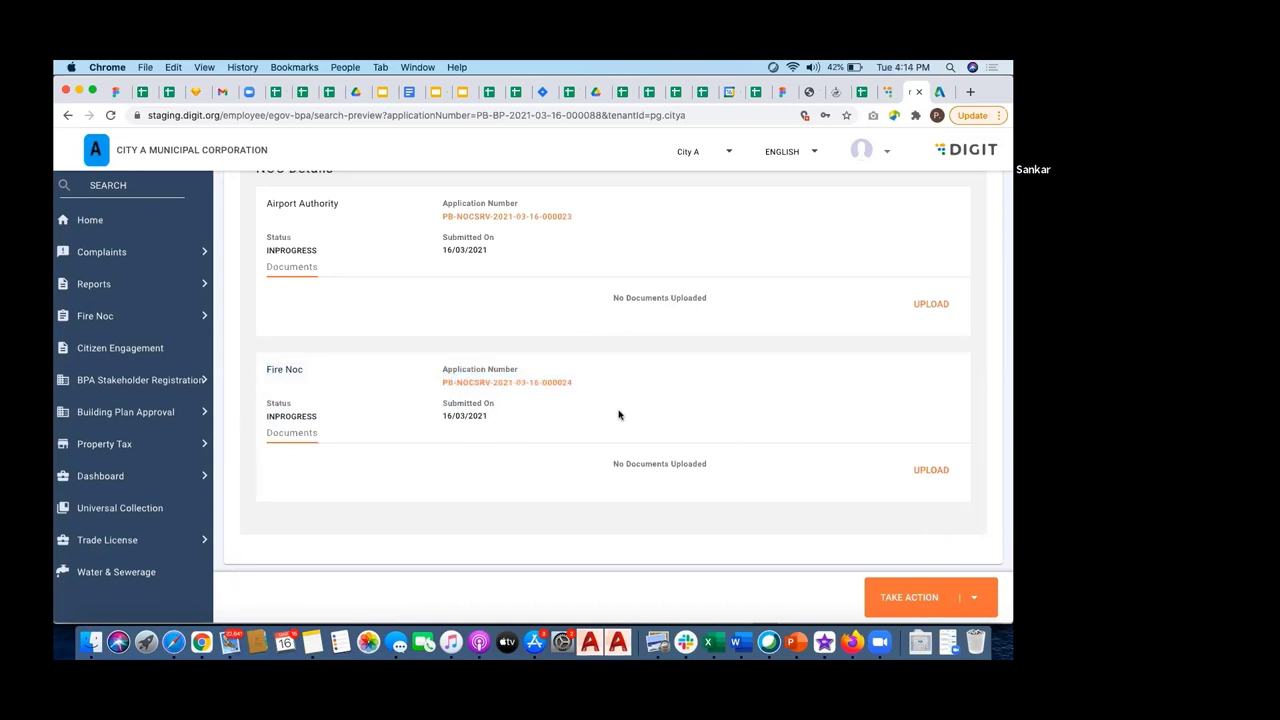
{"action": "mouse_move", "coordinate": [893, 417]}
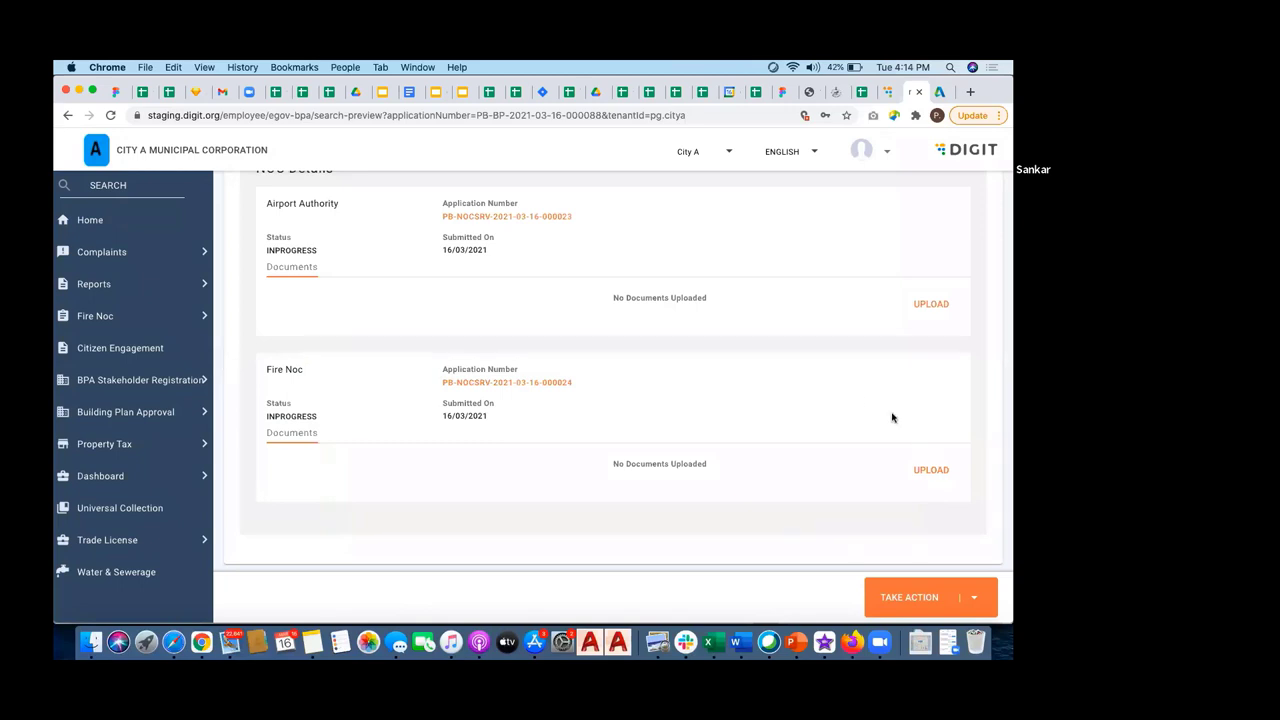
{"action": "mouse_move", "coordinate": [905, 433]}
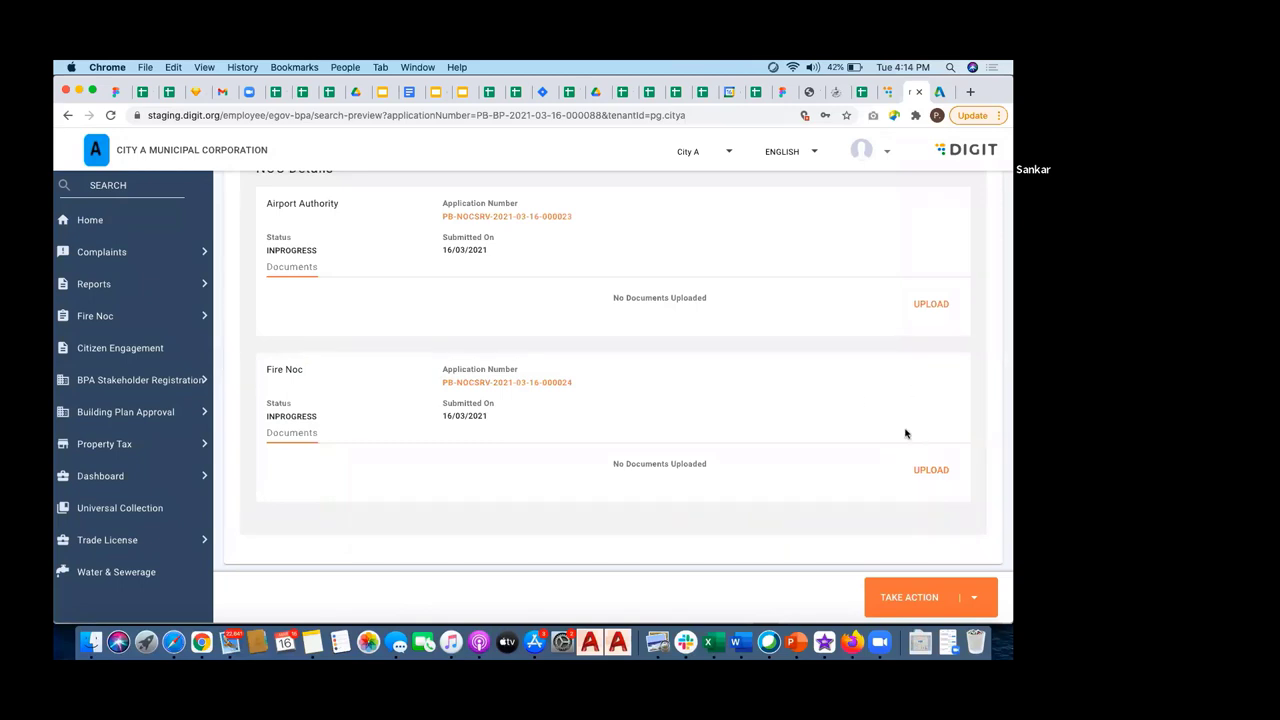
{"action": "mouse_move", "coordinate": [839, 419]}
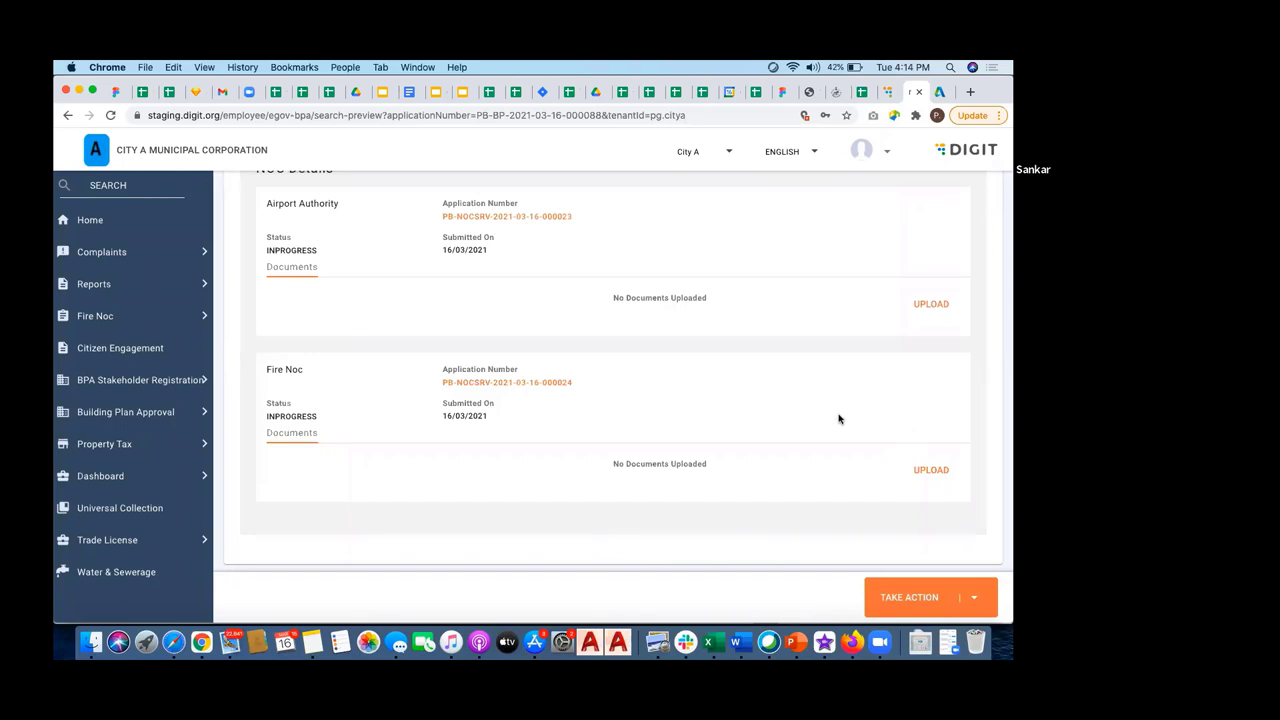
{"action": "scroll", "scroll_direction": "up", "scroll_amount": 3}
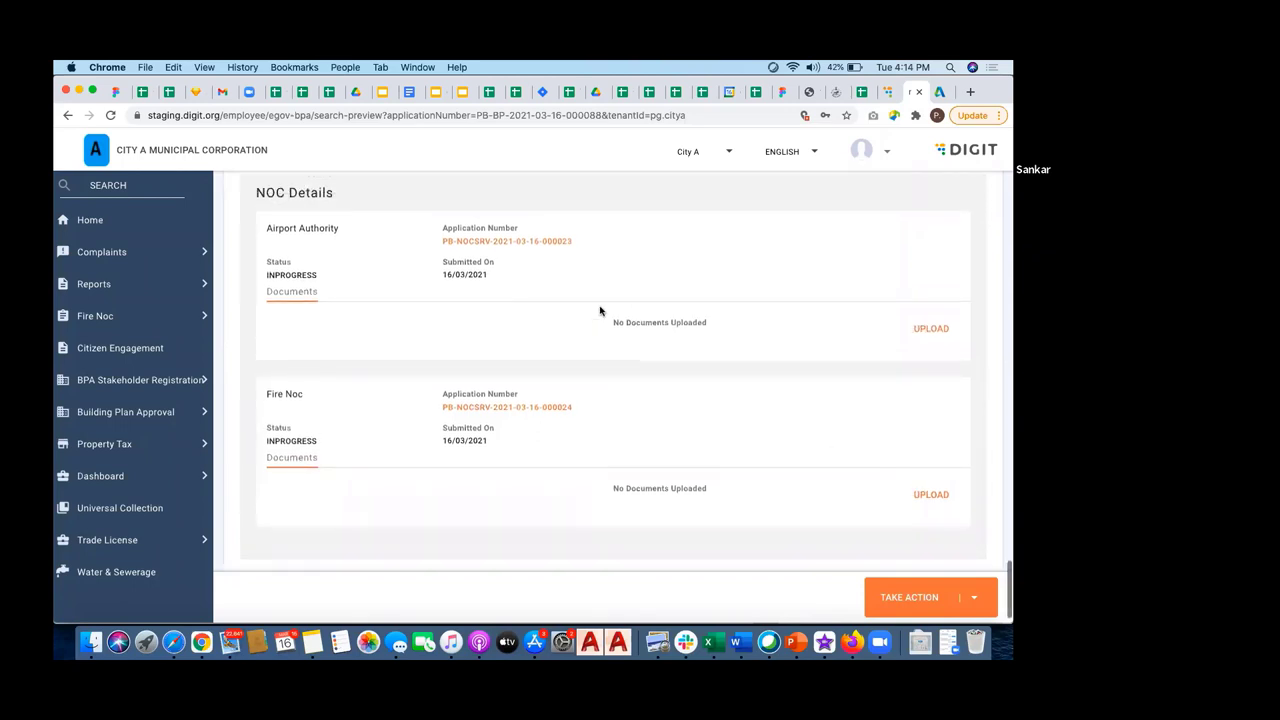
{"action": "mouse_move", "coordinate": [652, 228]}
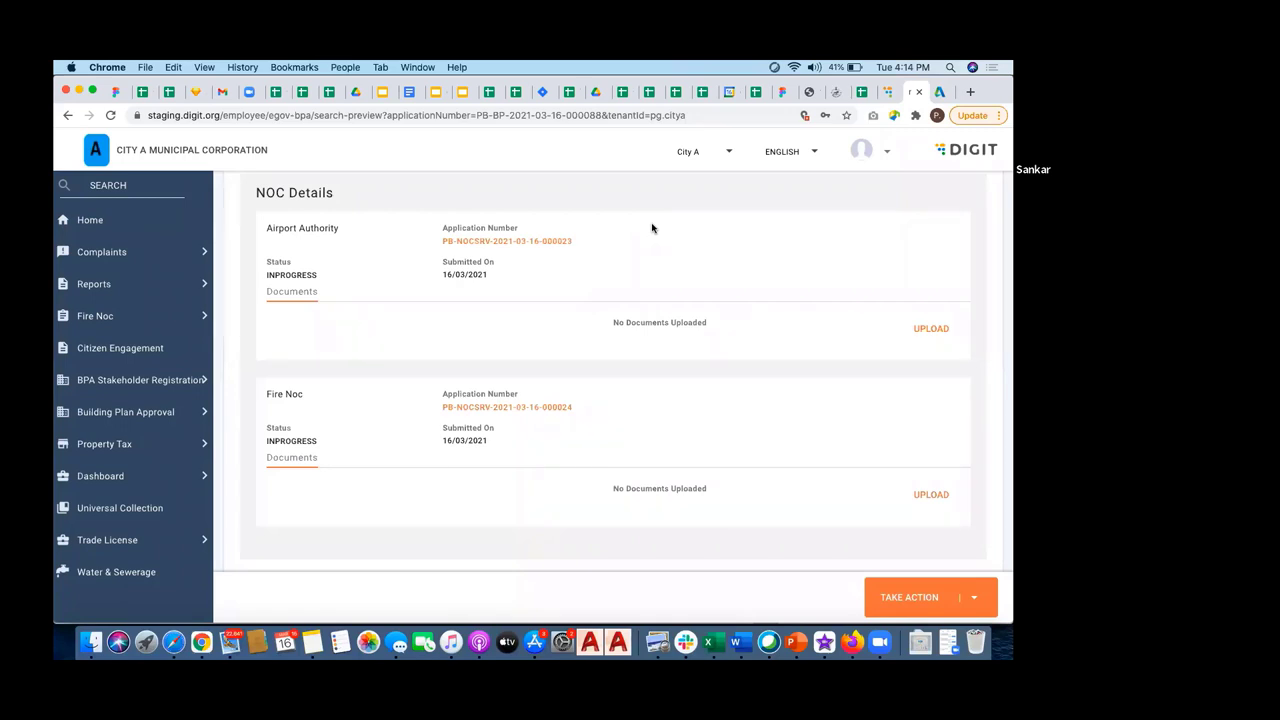
{"action": "mouse_move", "coordinate": [930, 329]}
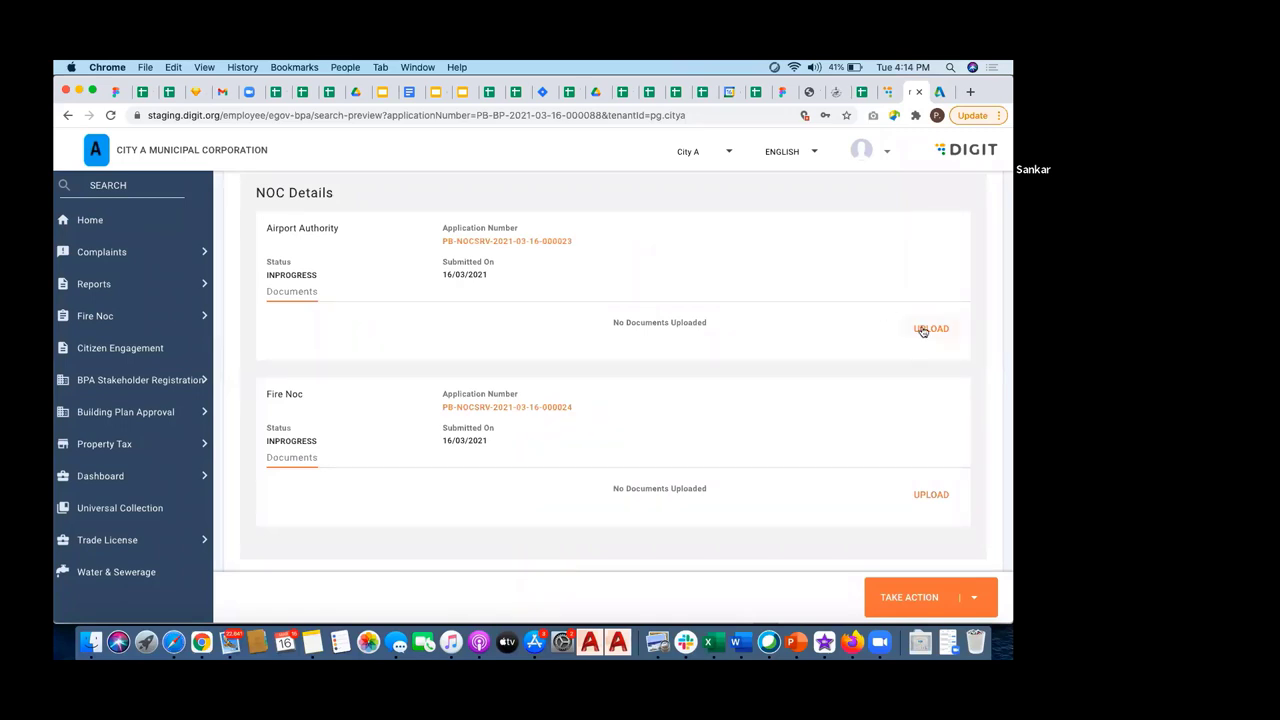
{"action": "mouse_move", "coordinate": [810, 246]}
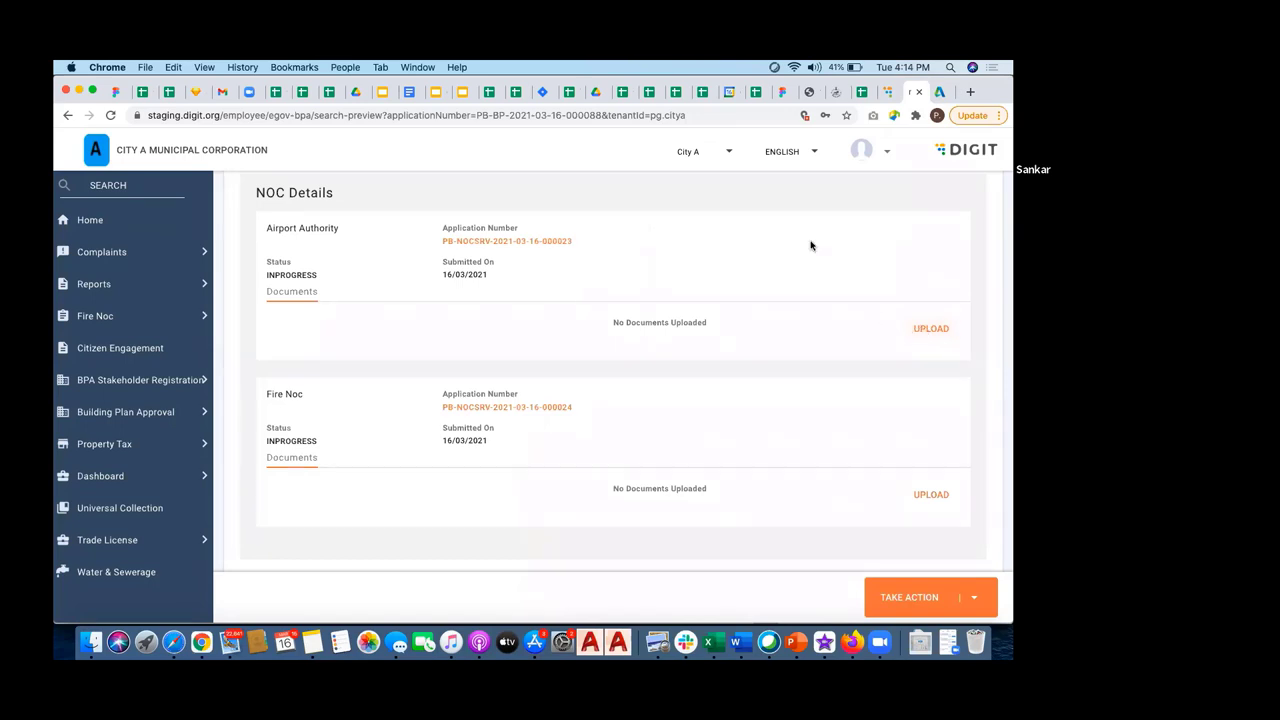
{"action": "mouse_move", "coordinate": [717, 208]}
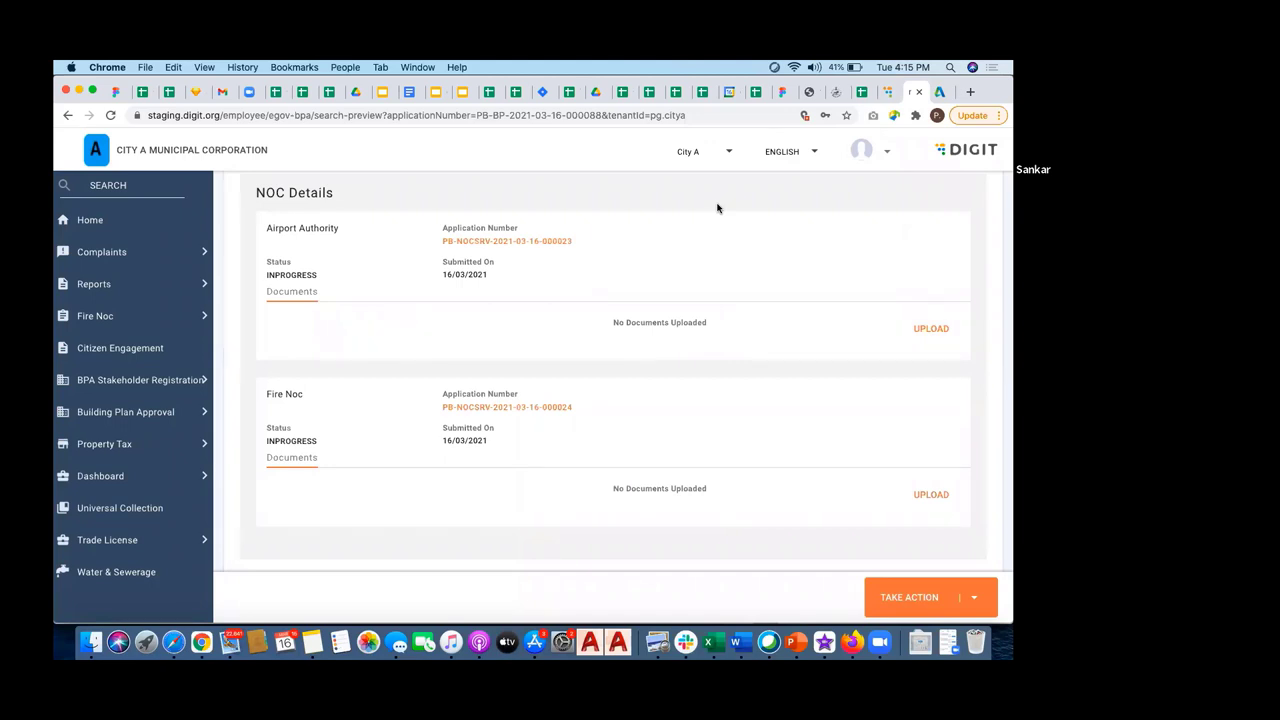
{"action": "mouse_move", "coordinate": [602, 297]}
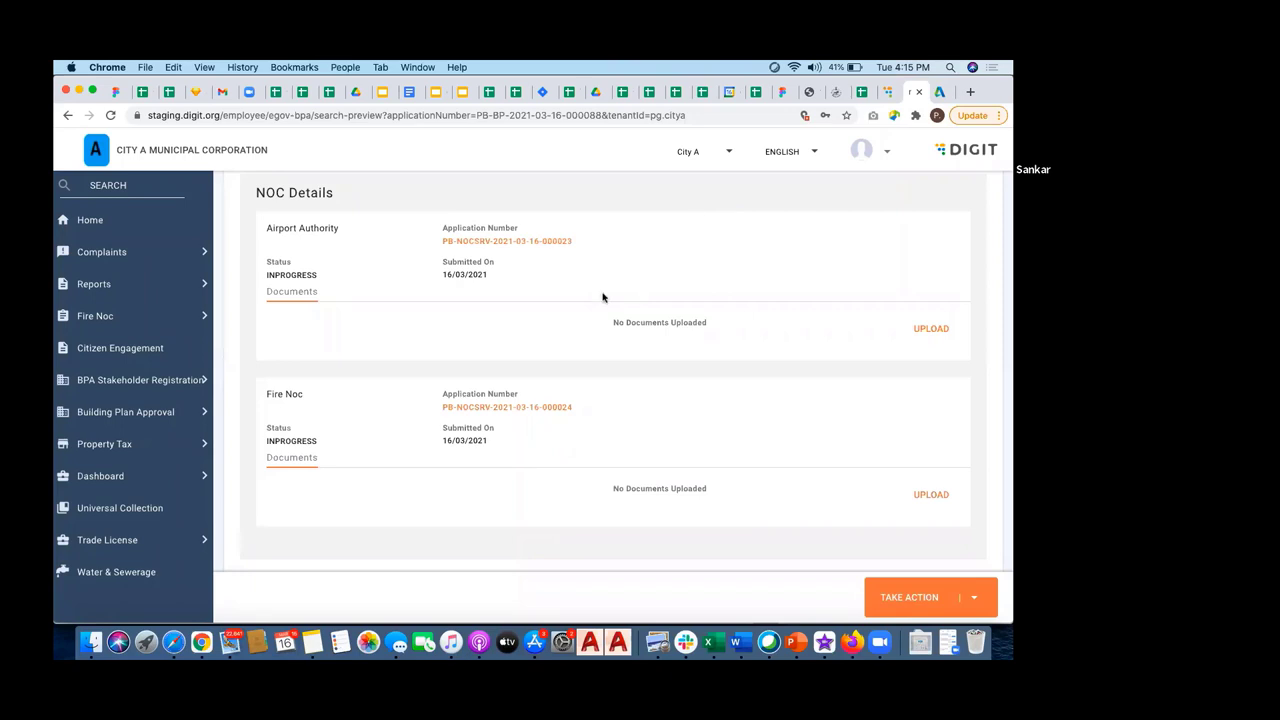
{"action": "mouse_move", "coordinate": [568, 333]}
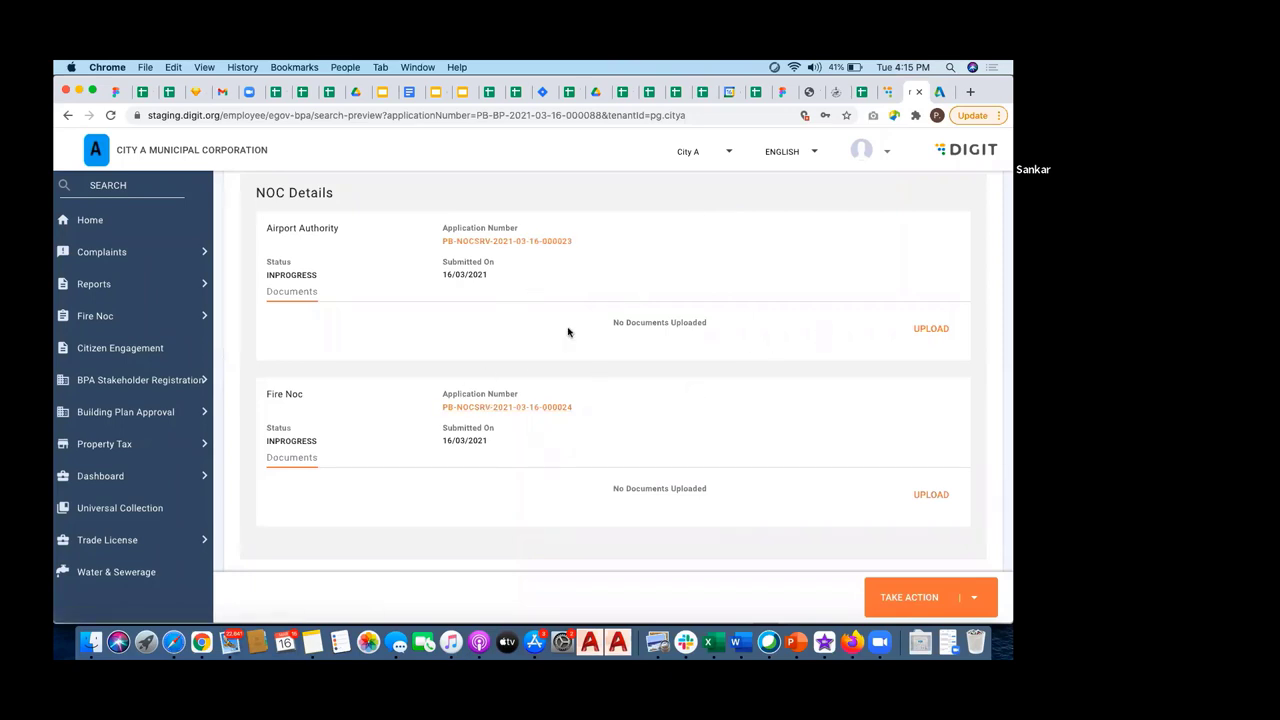
{"action": "mouse_move", "coordinate": [317, 277]}
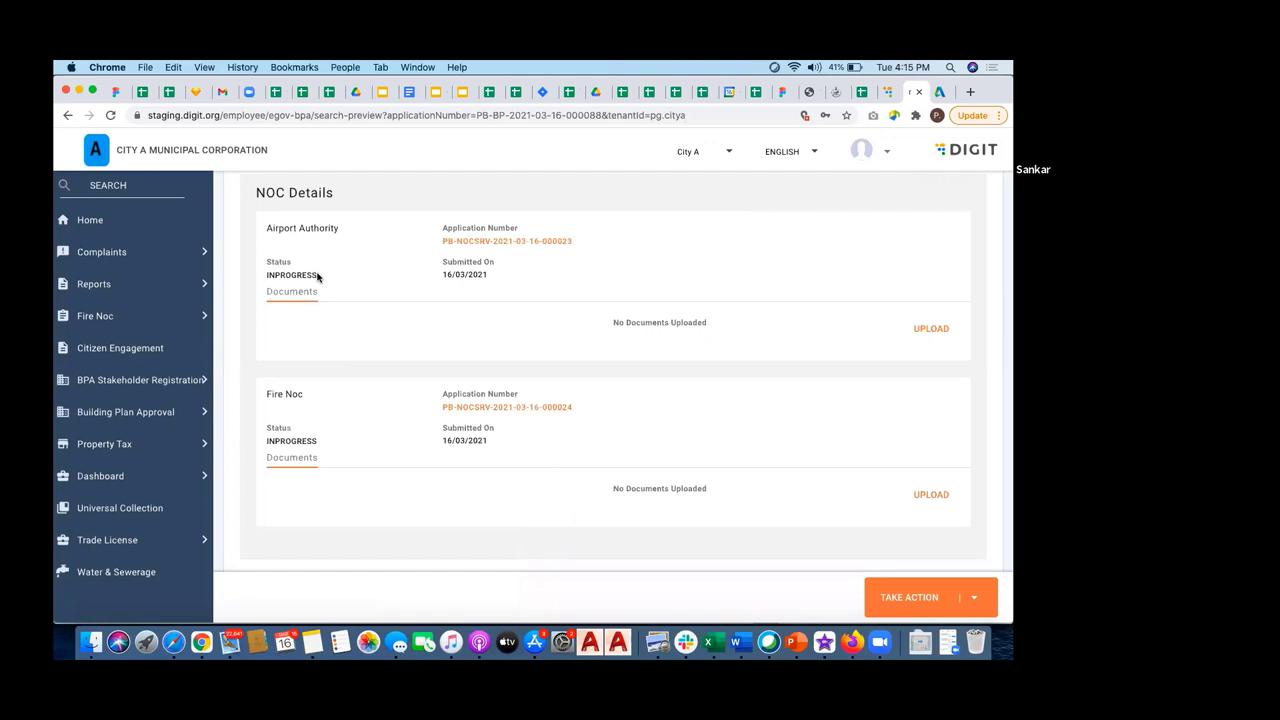
{"action": "mouse_move", "coordinate": [270, 391]}
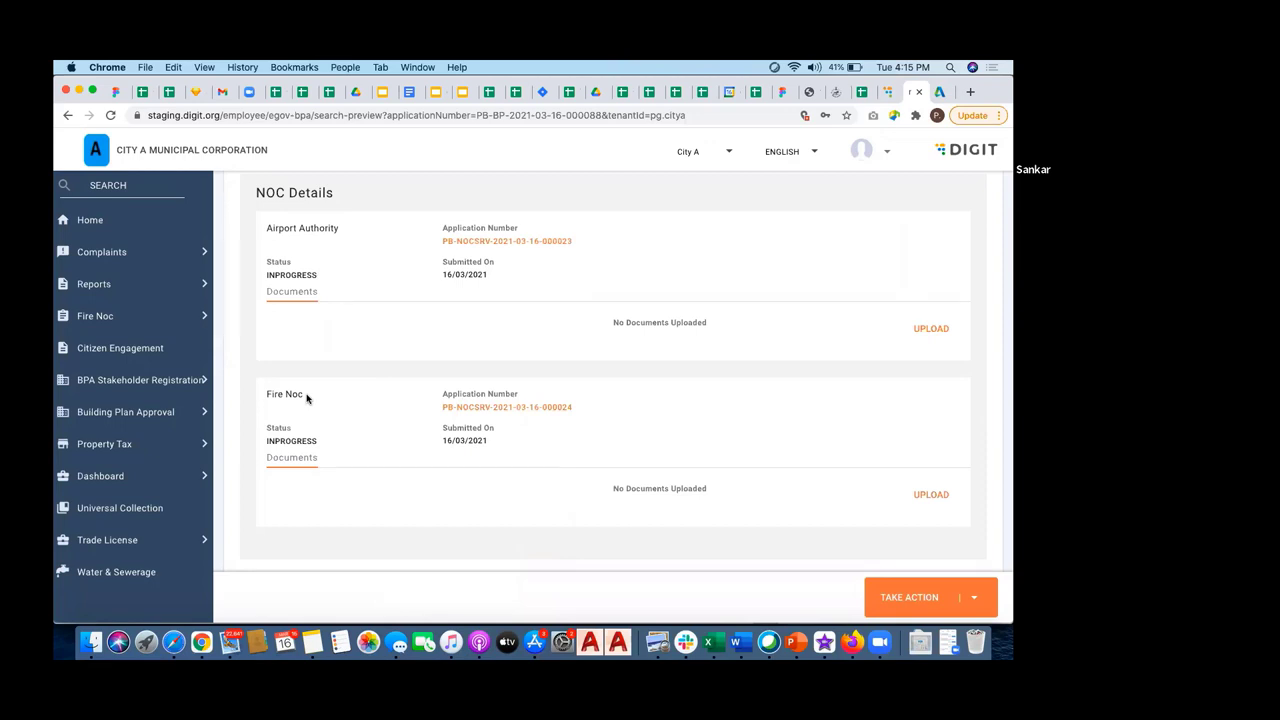
- Log out of the current account and continue past the English language selection
{"action": "scroll", "scroll_direction": "up", "scroll_amount": 3}
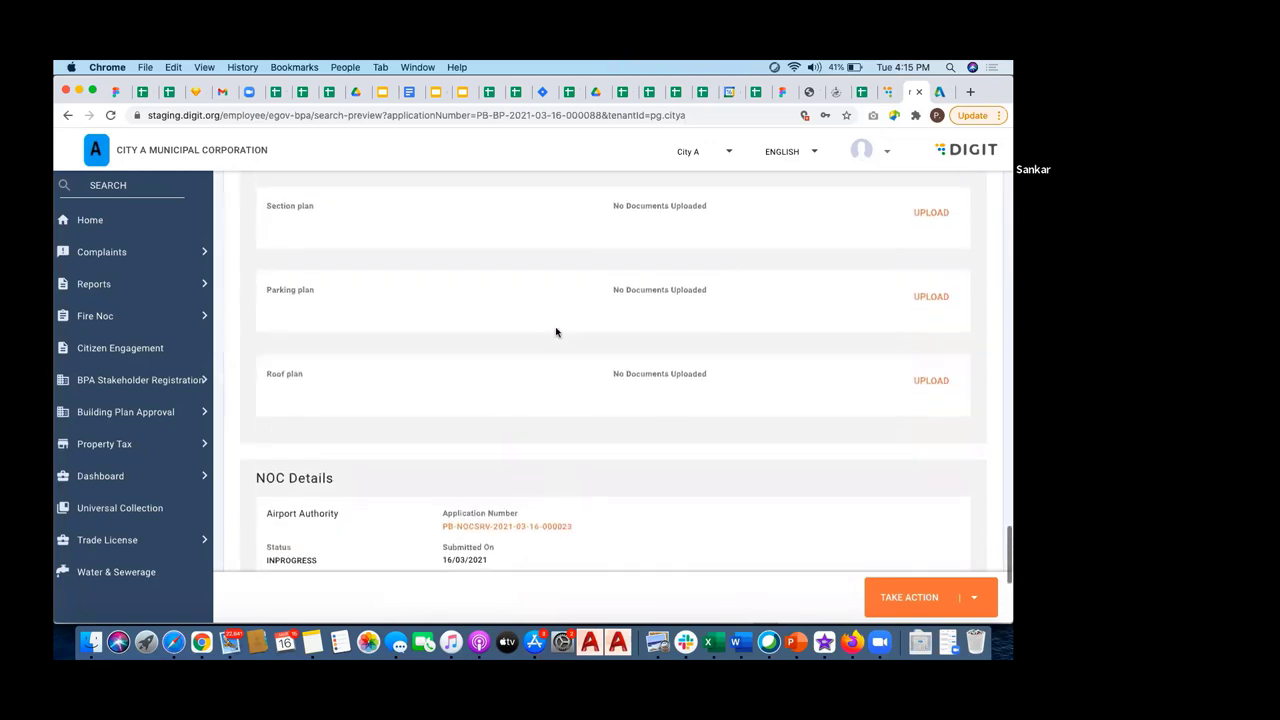
{"action": "left_click", "coordinate": [861, 150]}
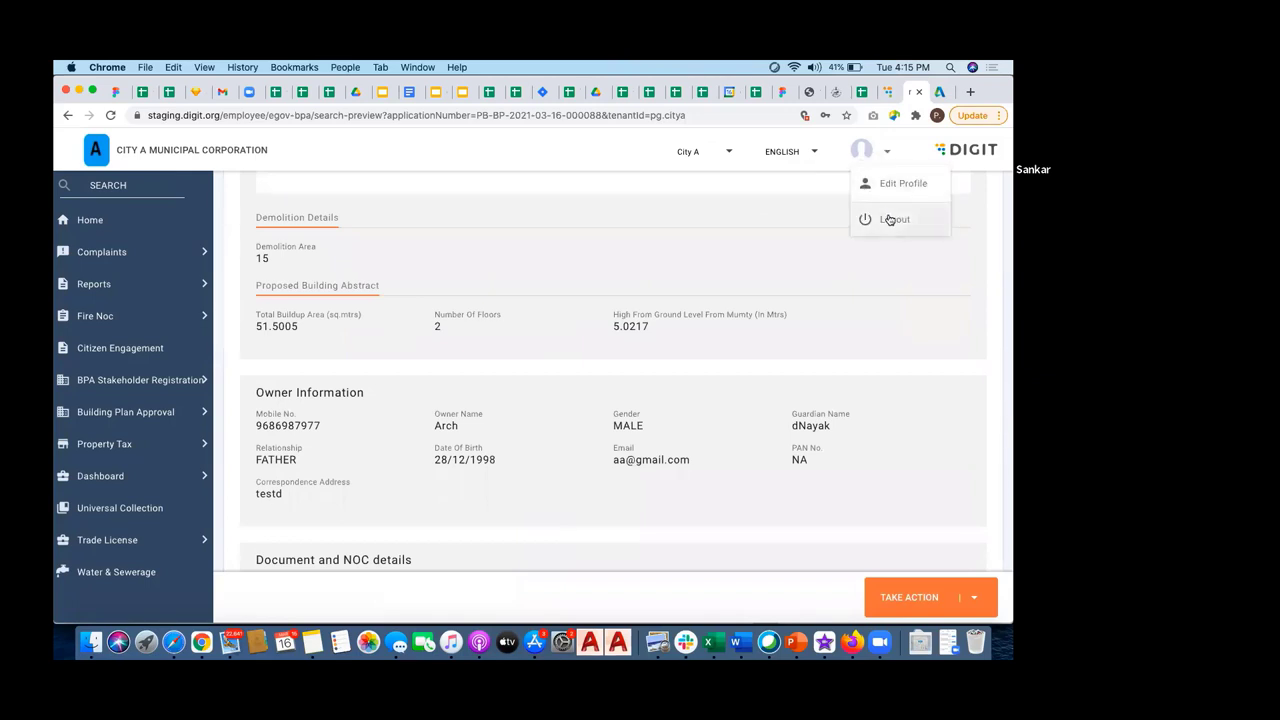
{"action": "left_click", "coordinate": [893, 219]}
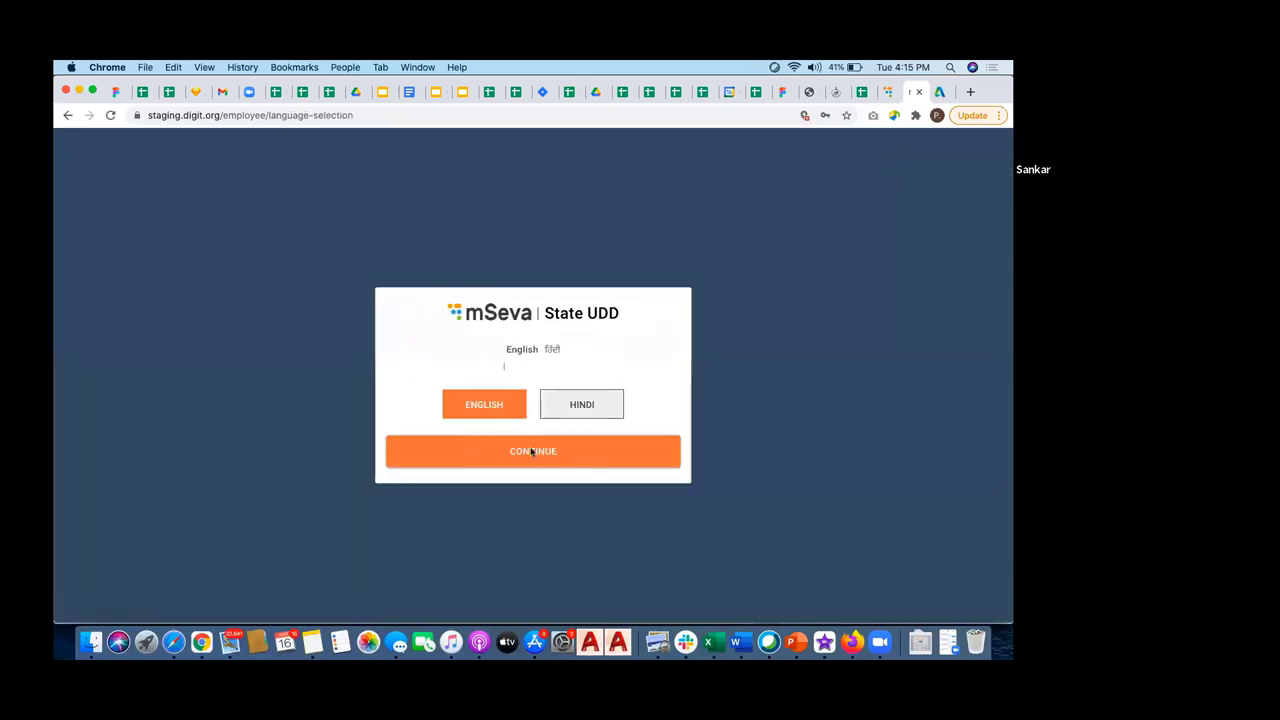
{"action": "left_click", "coordinate": [532, 451]}
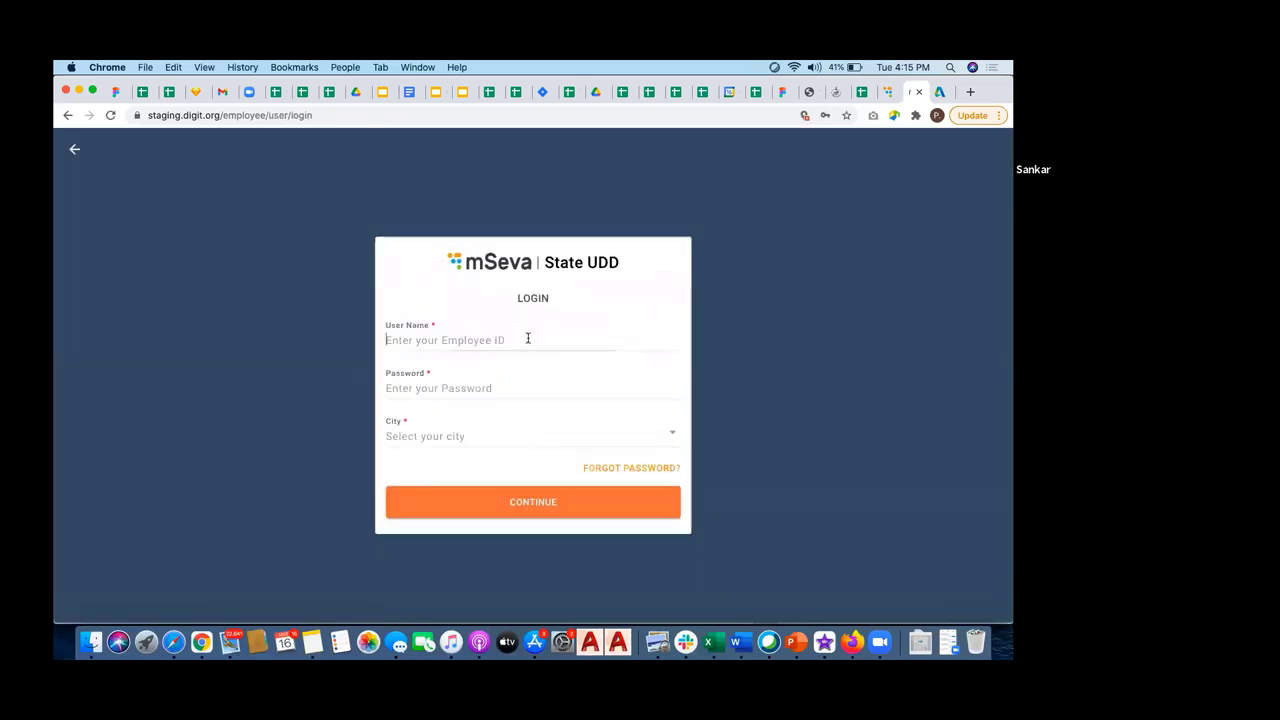
- Enter a Fire NOC username and password, select City A, and open the Staging Credentials sheet
{"action": "type", "text": "FireNoc"}
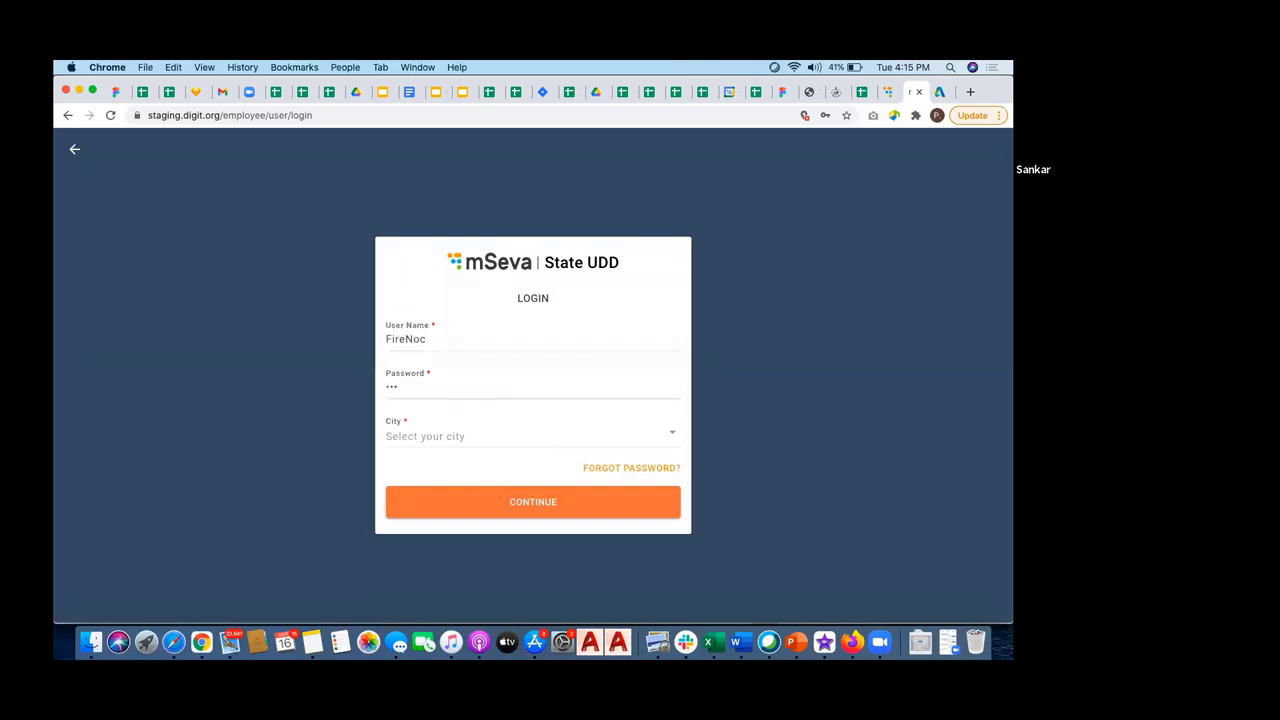
{"action": "key", "text": "backspace"}
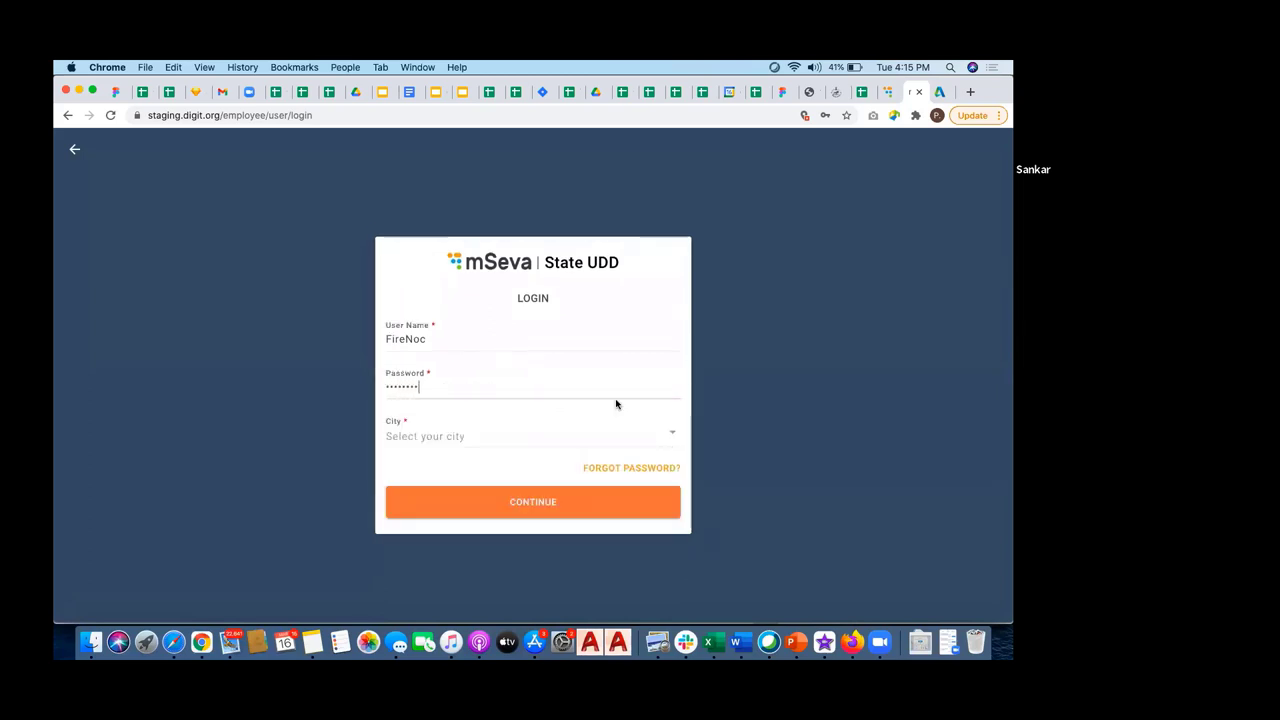
{"action": "left_click", "coordinate": [530, 436]}
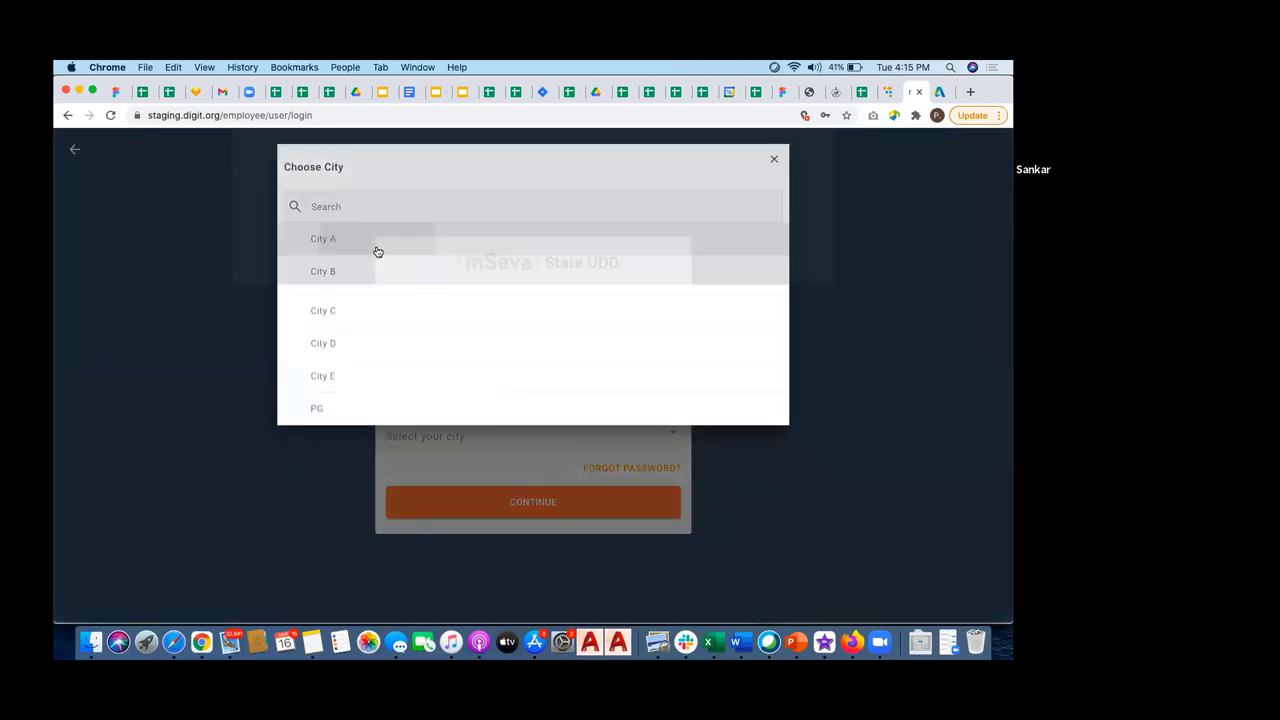
{"action": "left_click", "coordinate": [322, 238]}
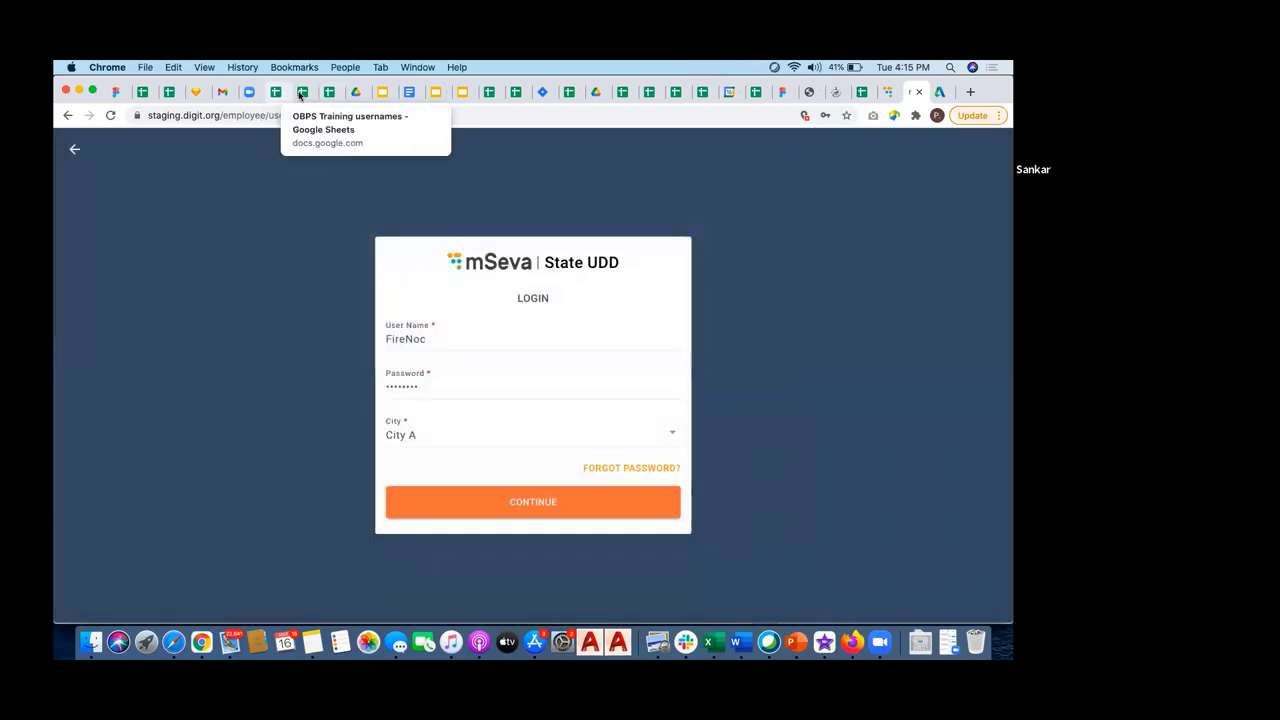
{"action": "mouse_move", "coordinate": [330, 92]}
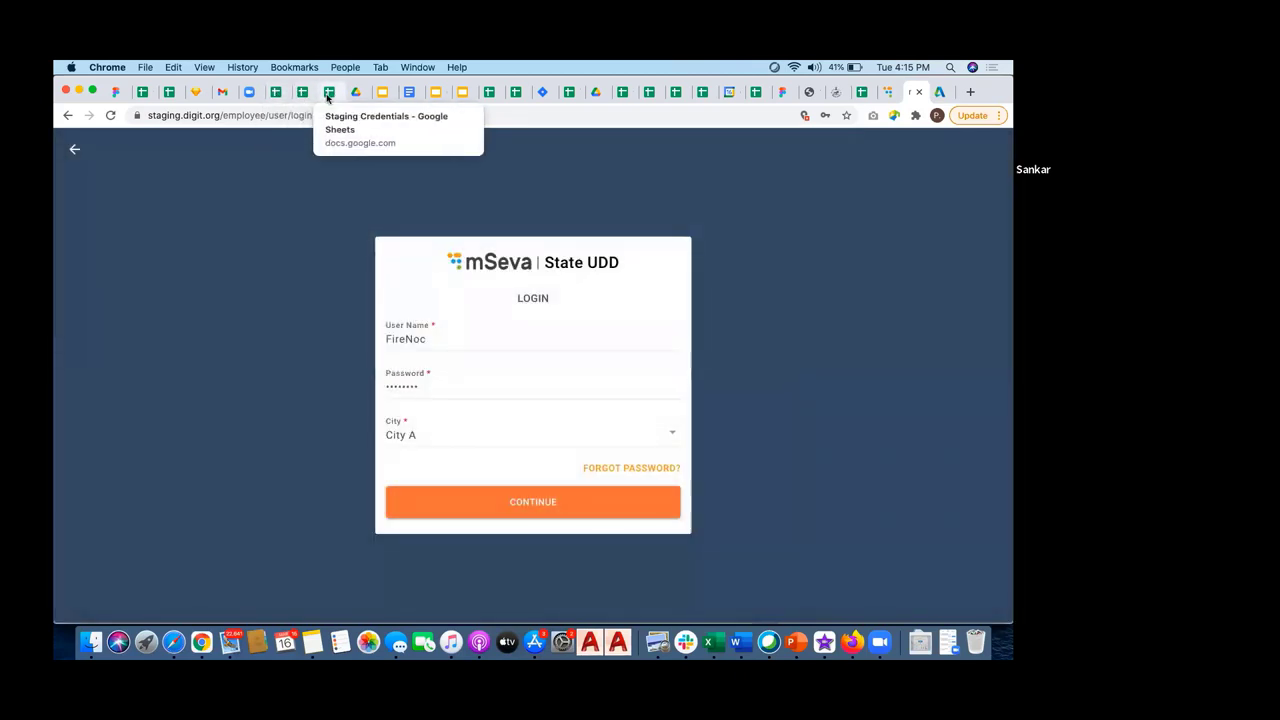
{"action": "left_click", "coordinate": [329, 92]}
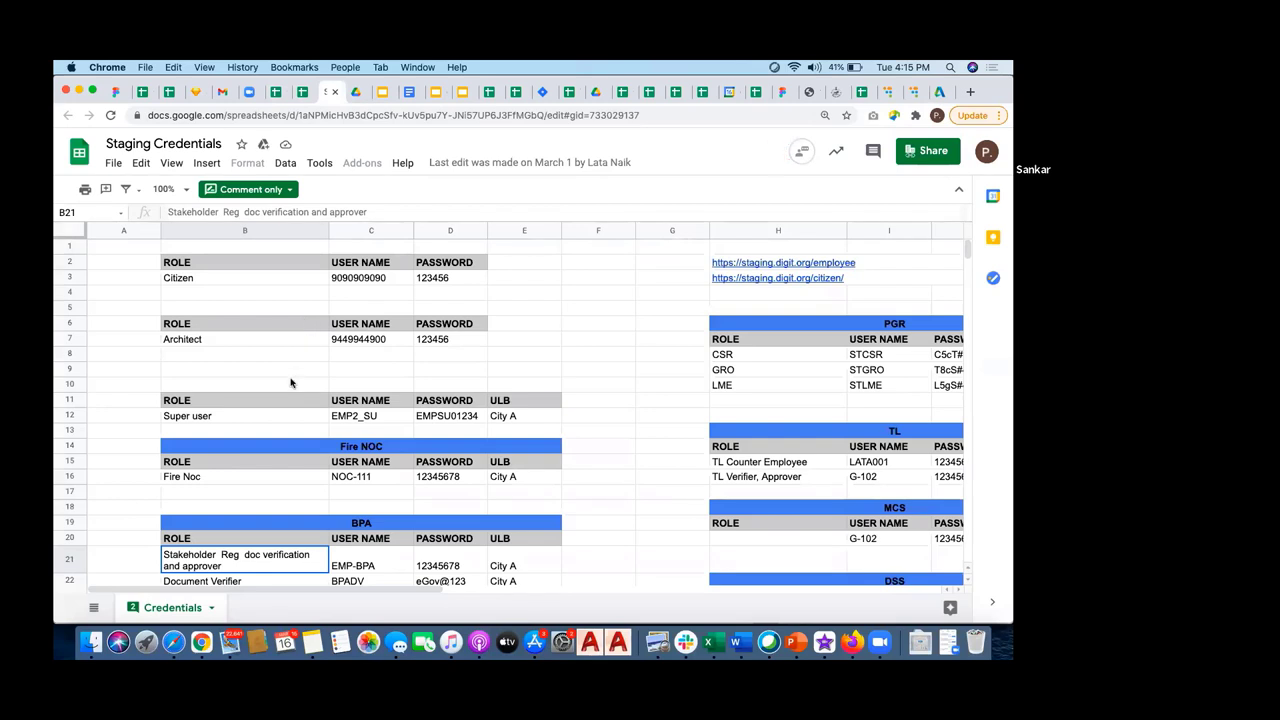
{"action": "mouse_move", "coordinate": [380, 233]}
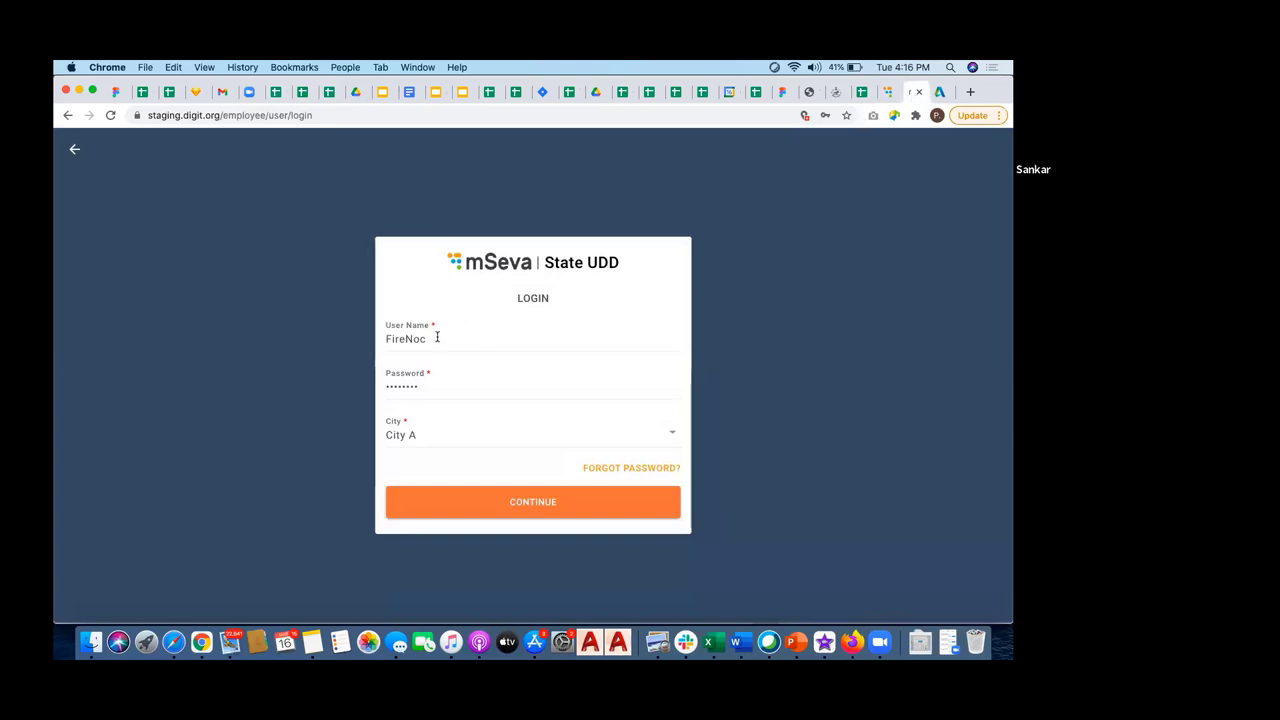
{"action": "mouse_move", "coordinate": [446, 384]}
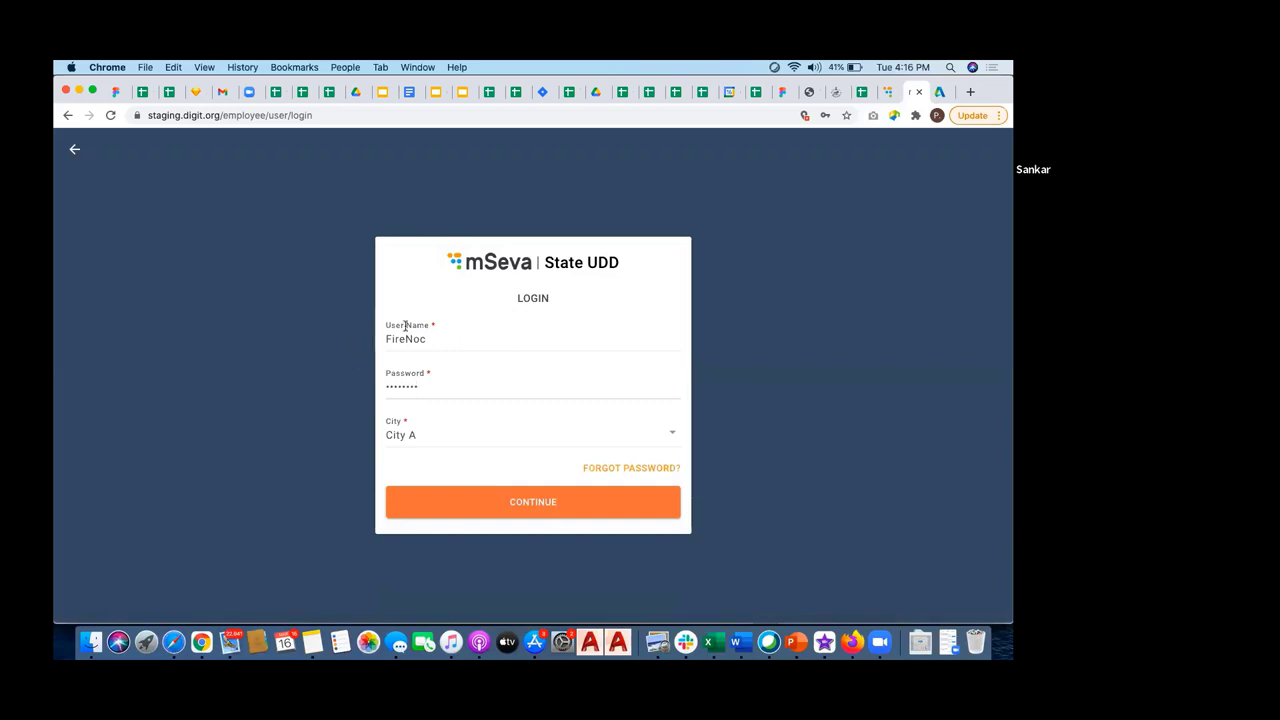
- Replace the username with NOC-111 and log in to City A
{"action": "double_click", "coordinate": [405, 338]}
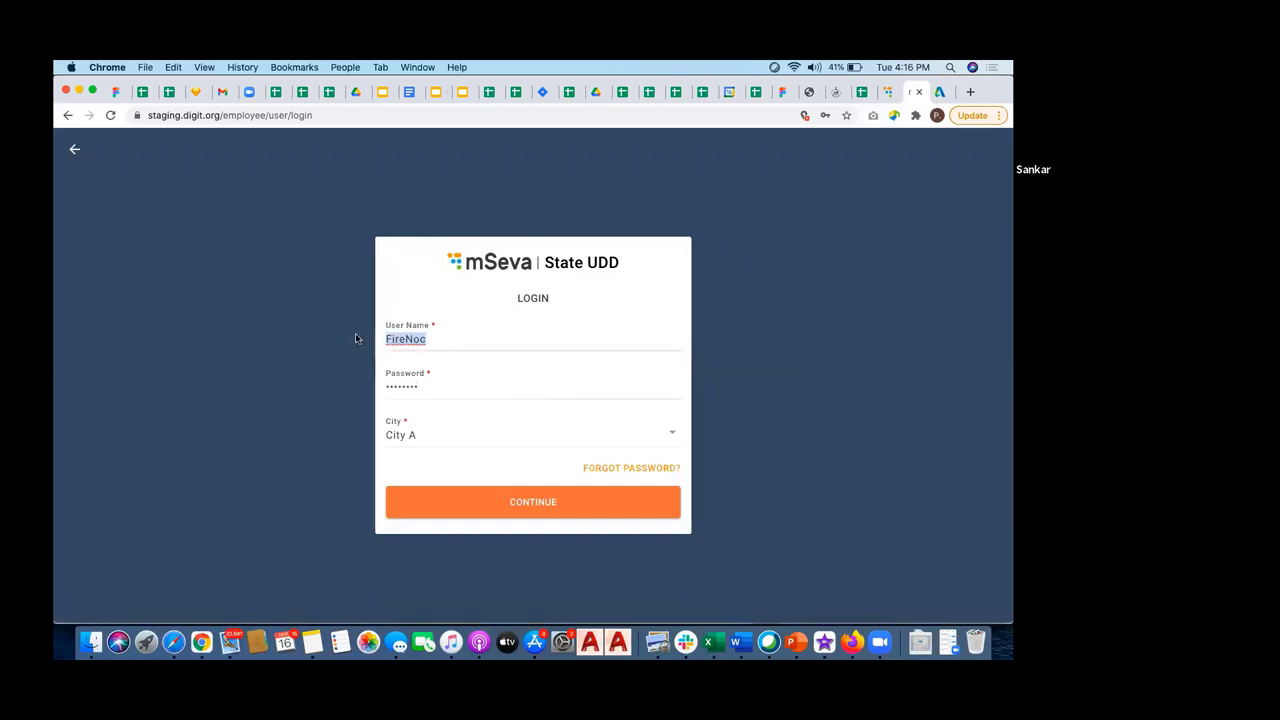
{"action": "type", "text": "NOC"}
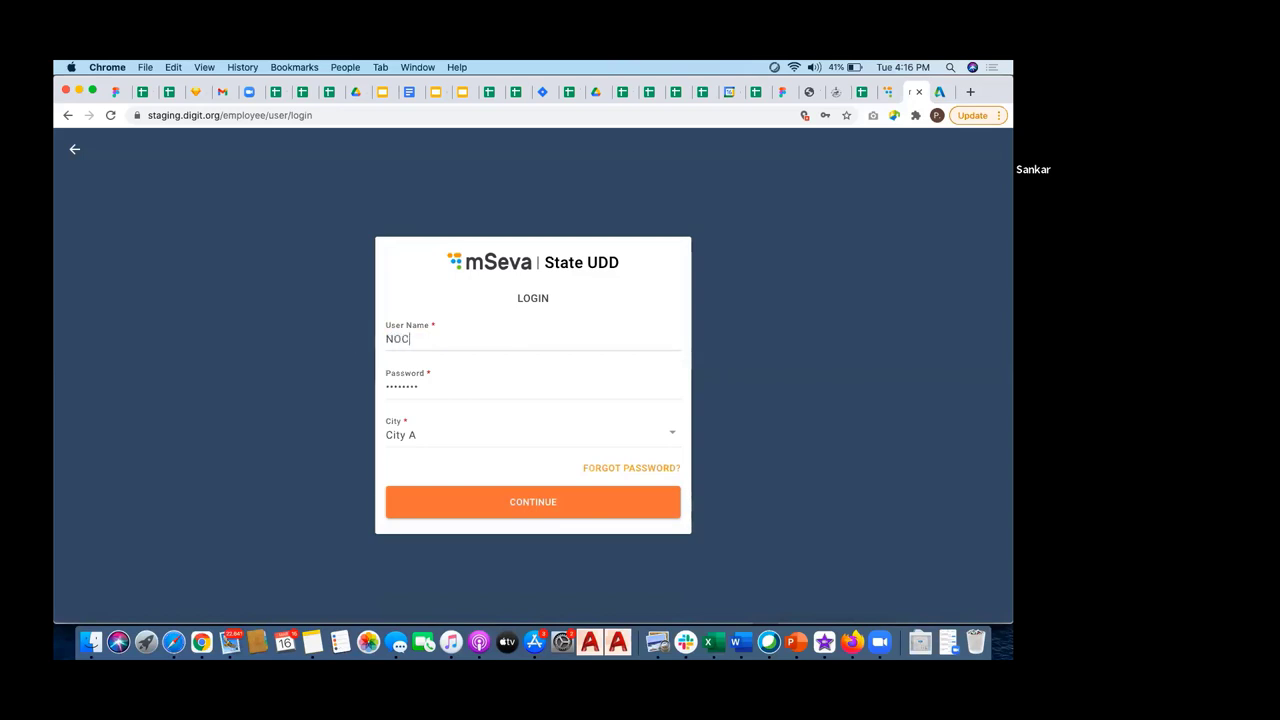
{"action": "type", "text": "-111"}
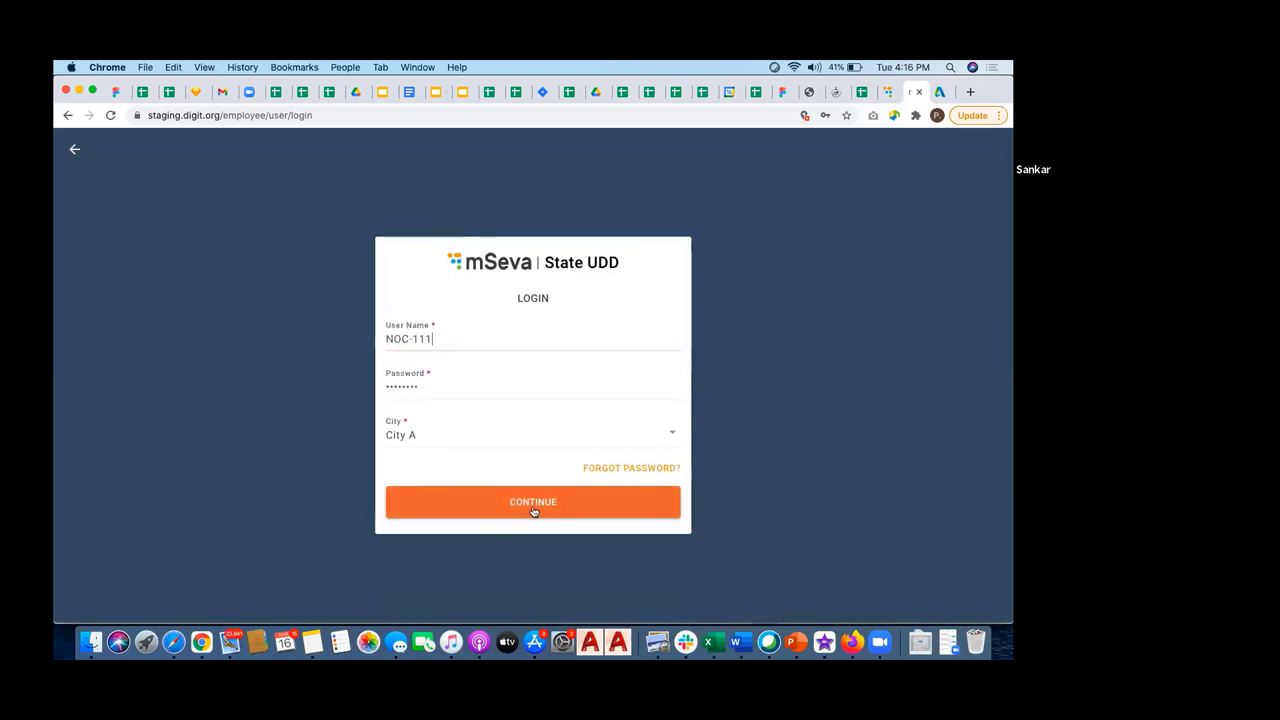
{"action": "left_click", "coordinate": [532, 501]}
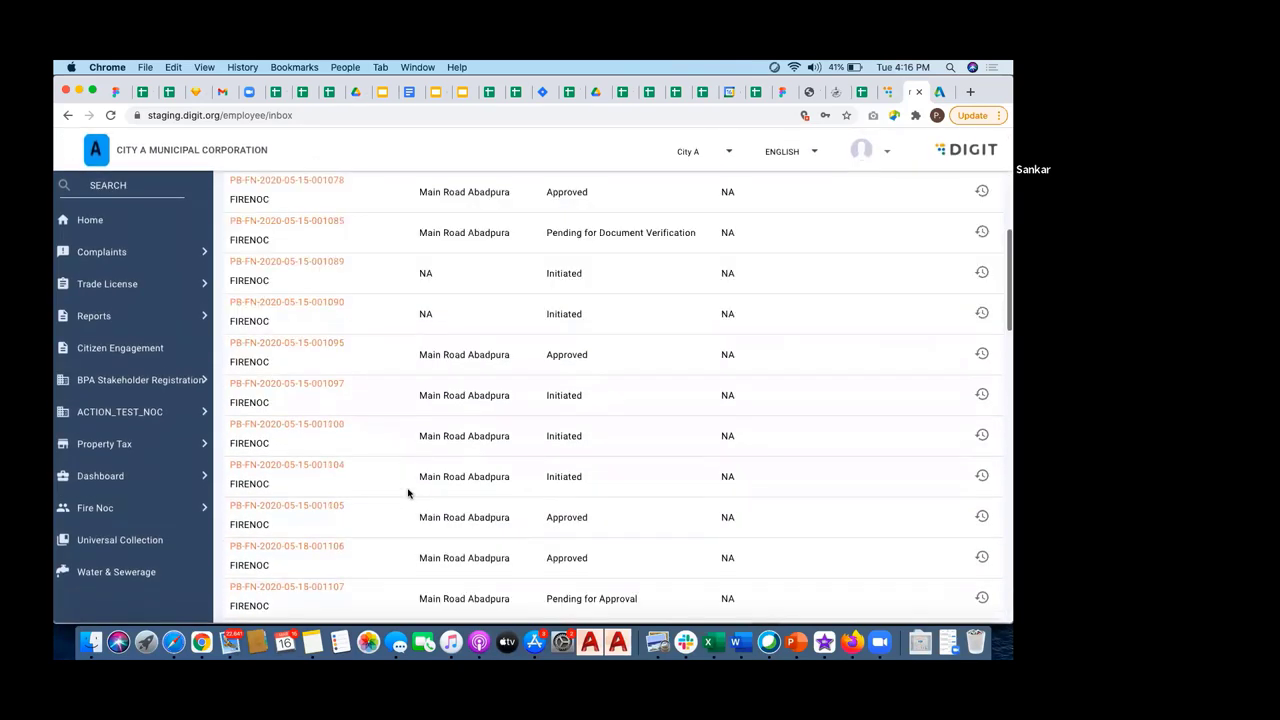
{"action": "scroll", "scroll_direction": "down", "scroll_amount": 3}
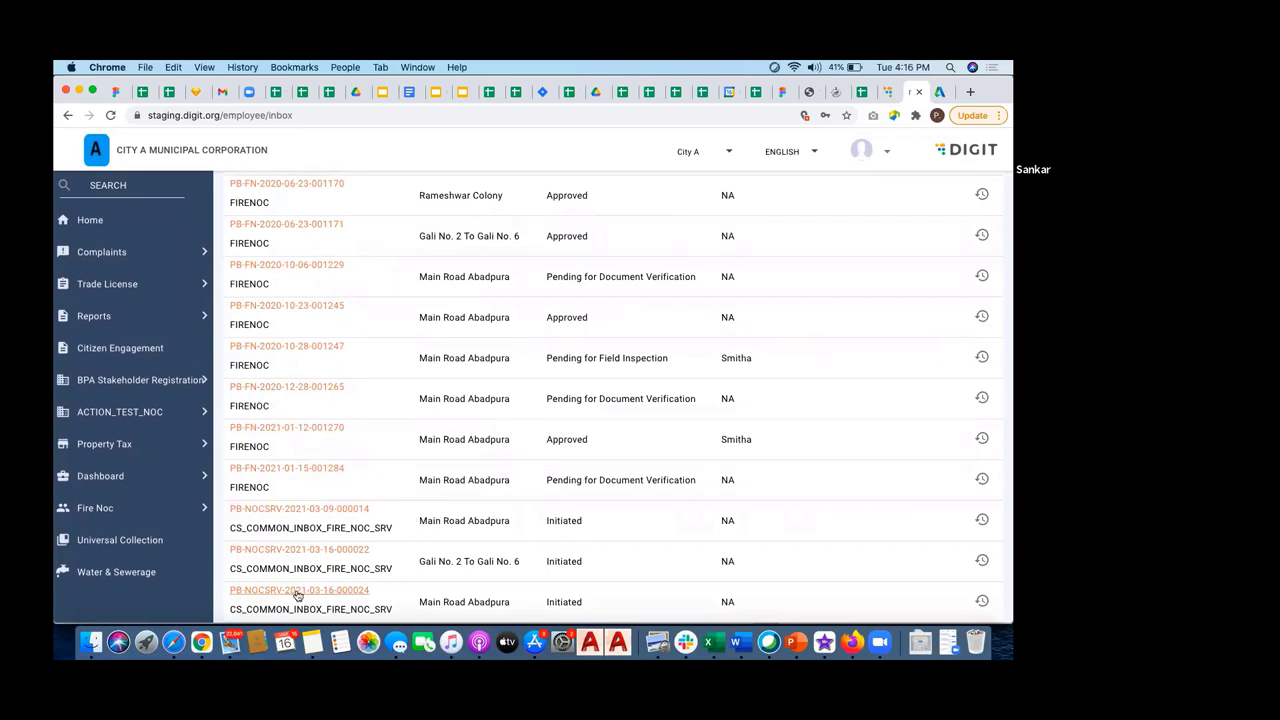
{"action": "mouse_move", "coordinate": [363, 591]}
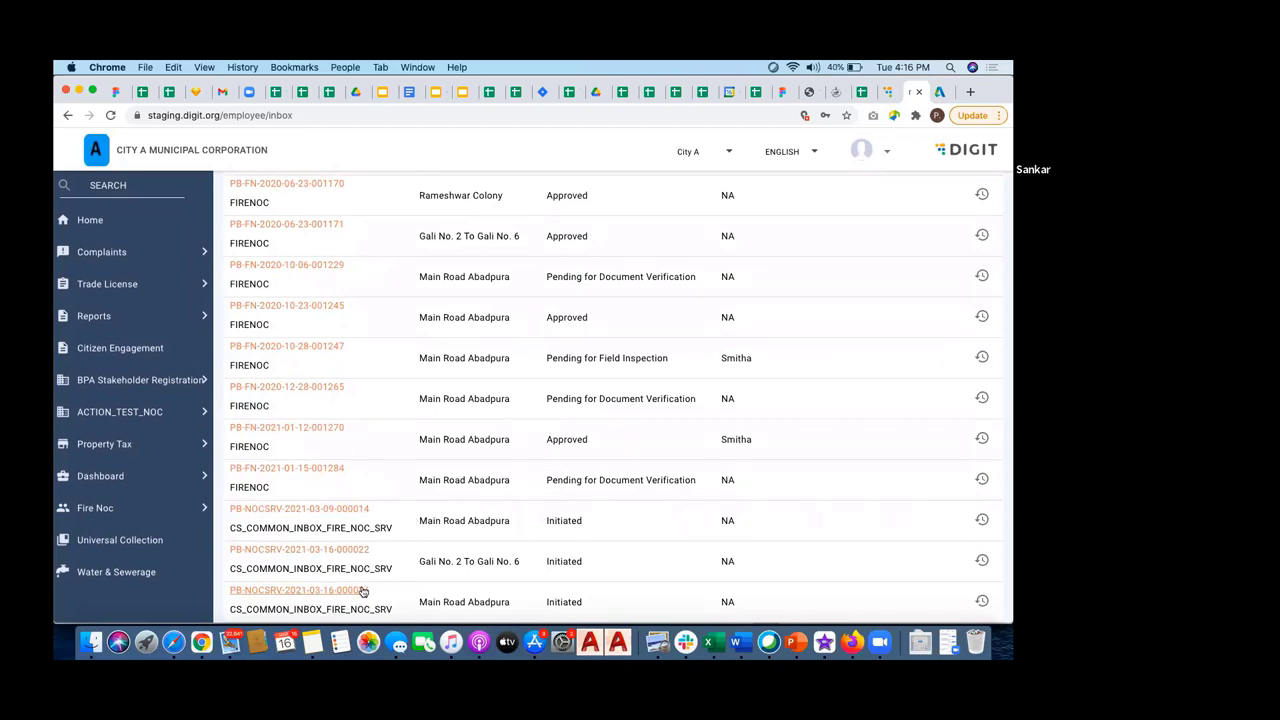
{"action": "left_click", "coordinate": [295, 590]}
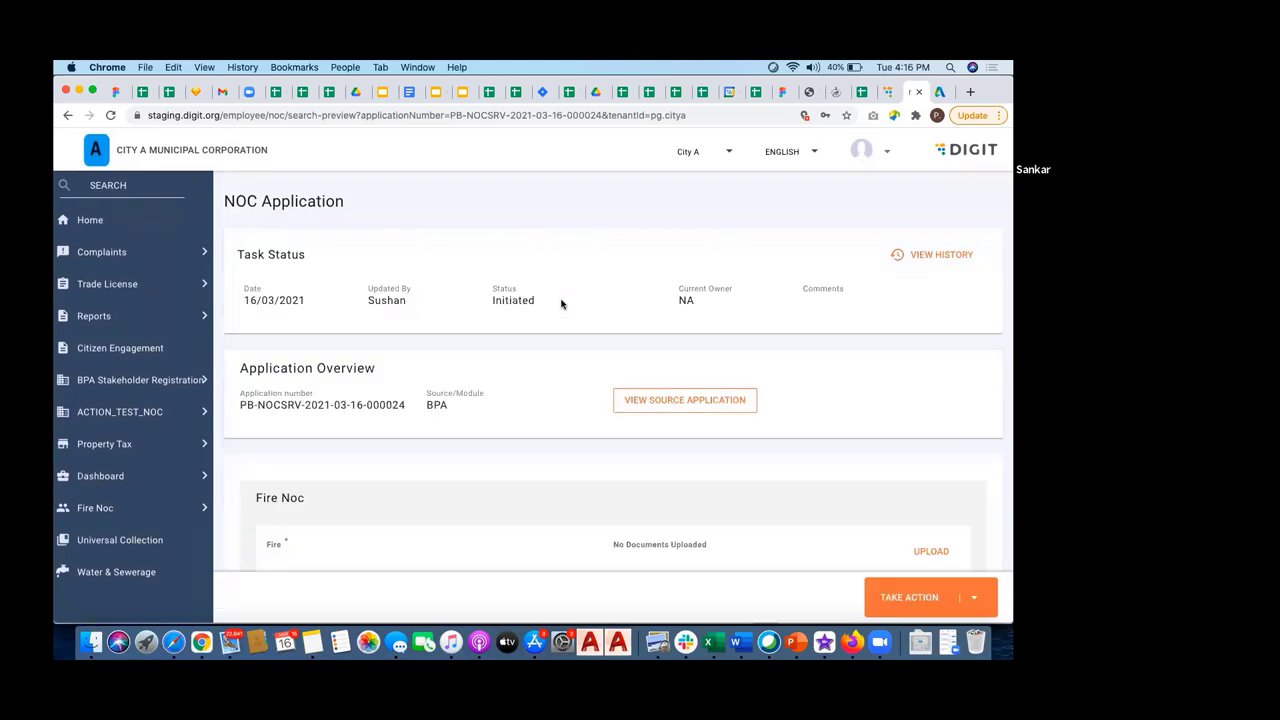
{"action": "mouse_move", "coordinate": [430, 394]}
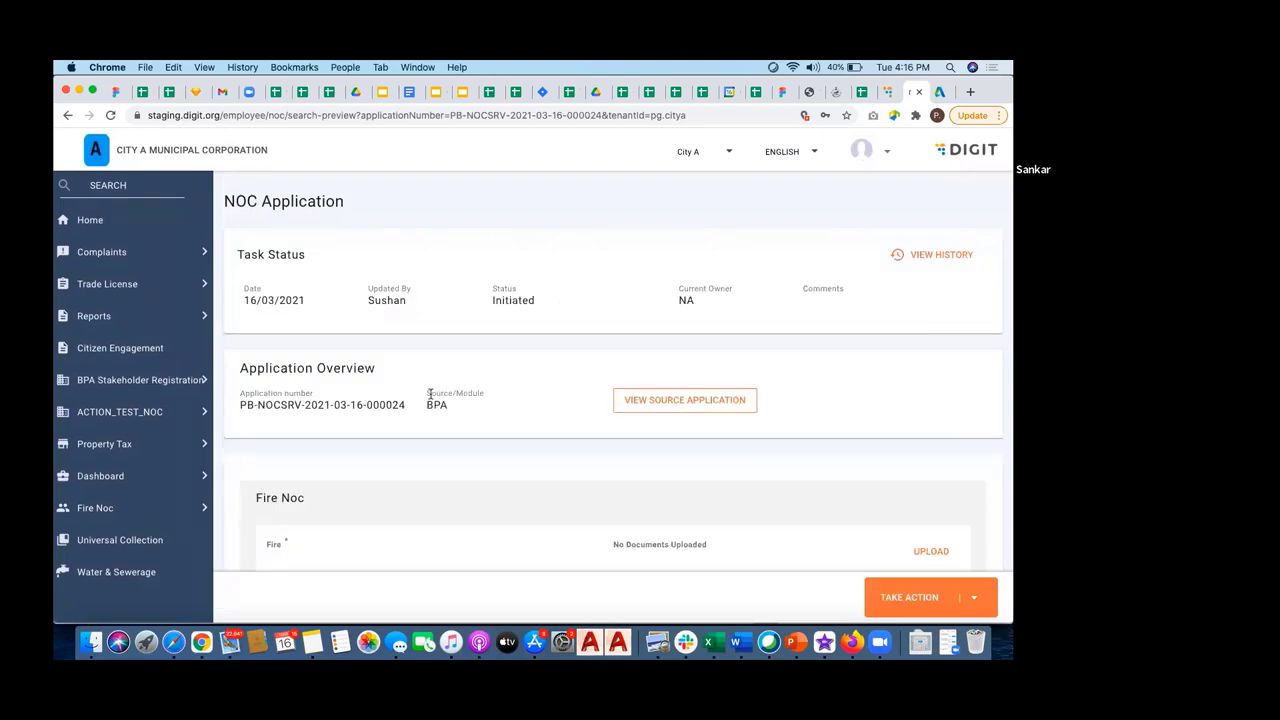
{"action": "right_click", "coordinate": [437, 405]}
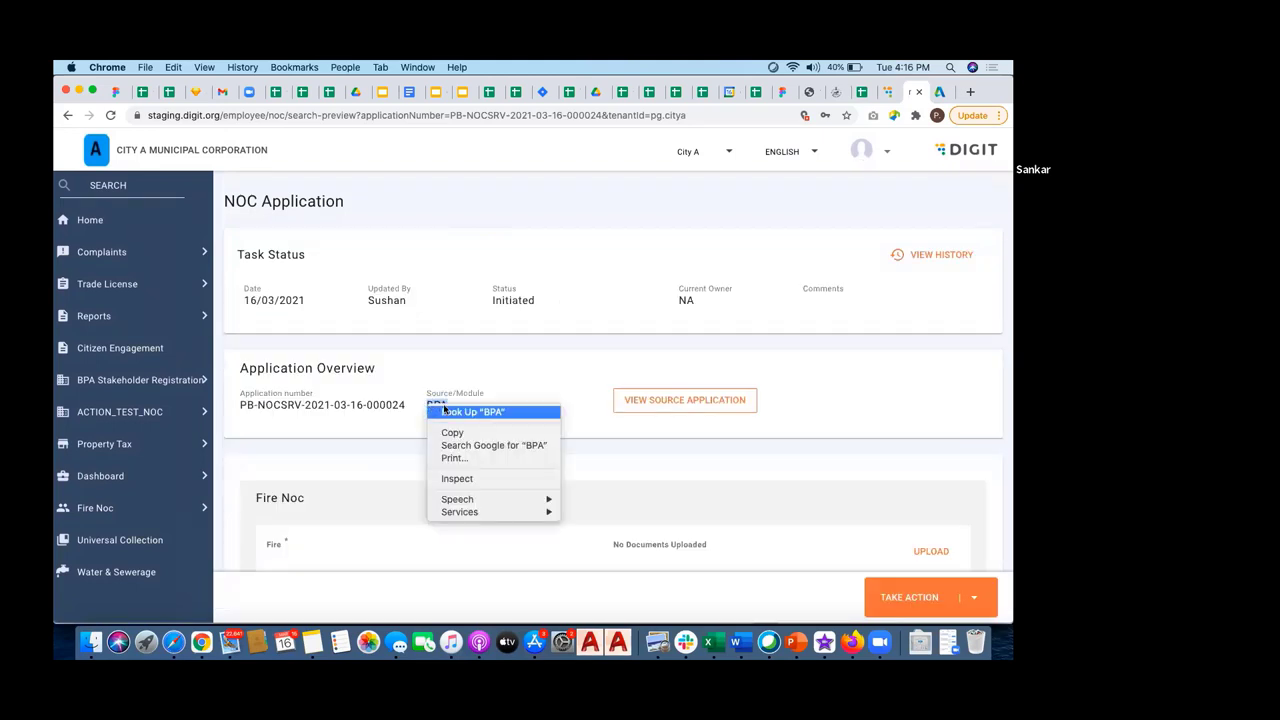
{"action": "left_click", "coordinate": [469, 412]}
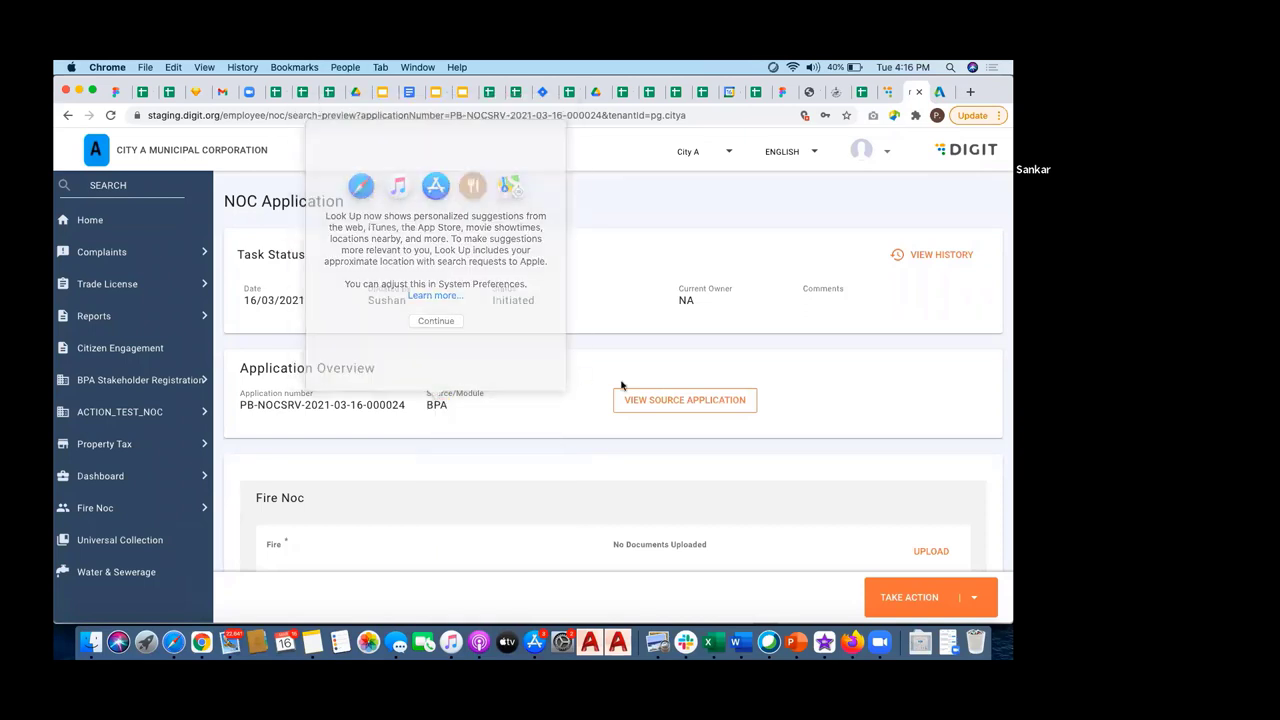
{"action": "left_click", "coordinate": [435, 320]}
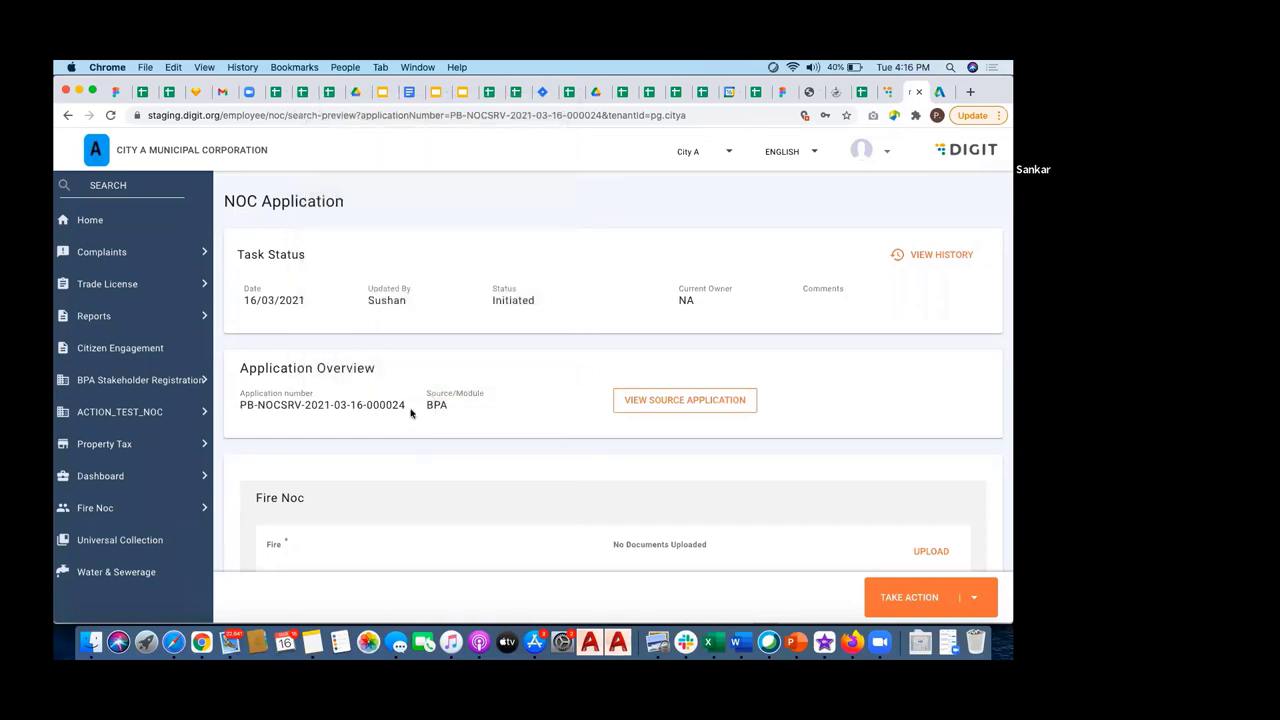
{"action": "mouse_move", "coordinate": [684, 400]}
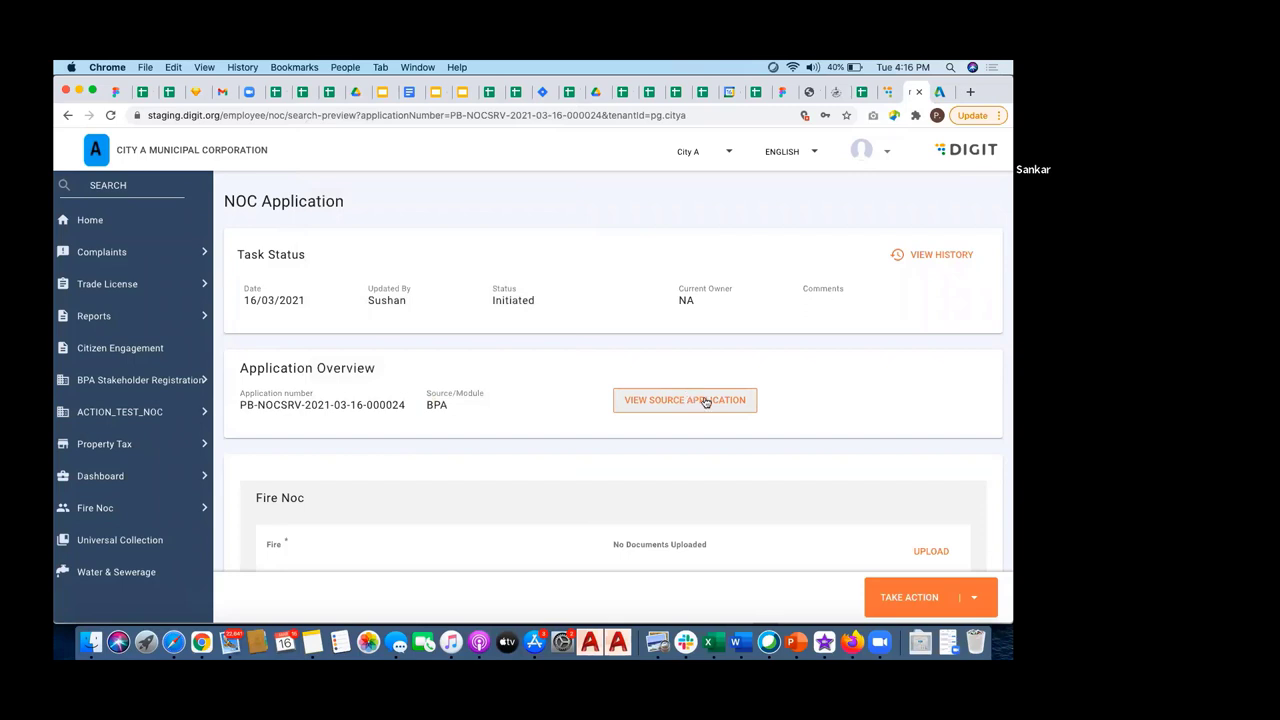
{"action": "left_click", "coordinate": [684, 400]}
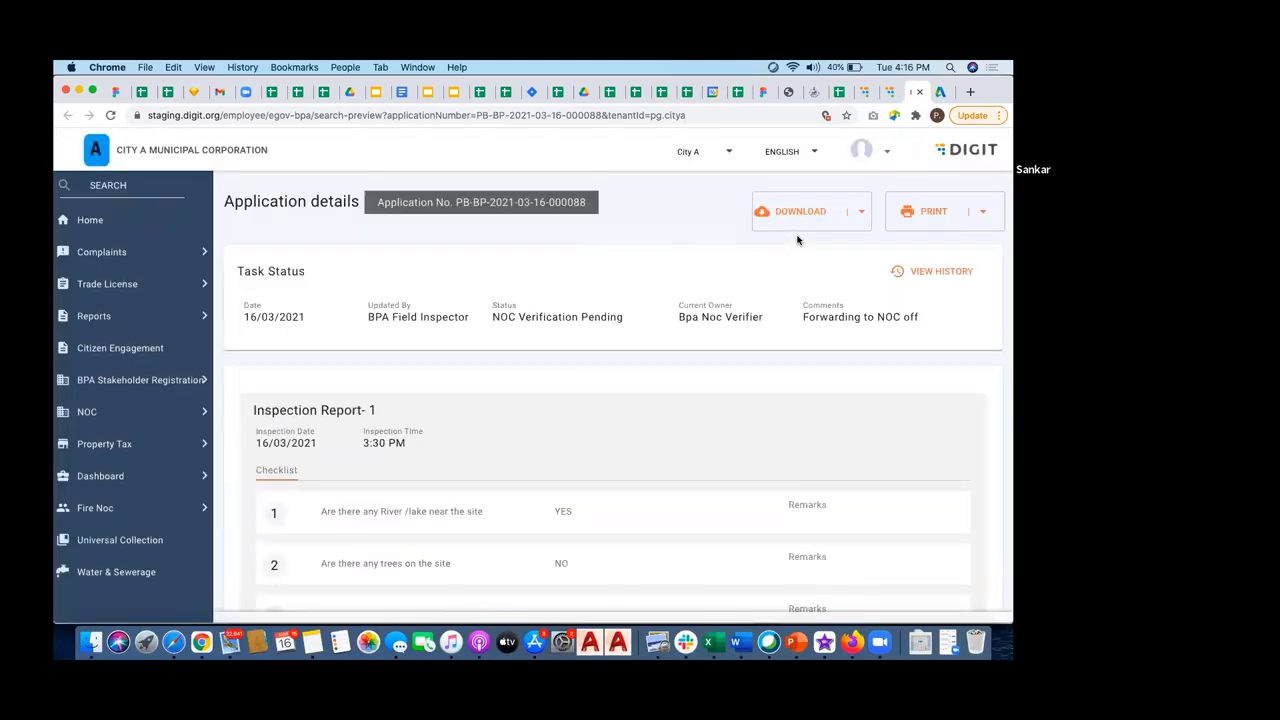
{"action": "scroll", "scroll_direction": "down", "scroll_amount": 3}
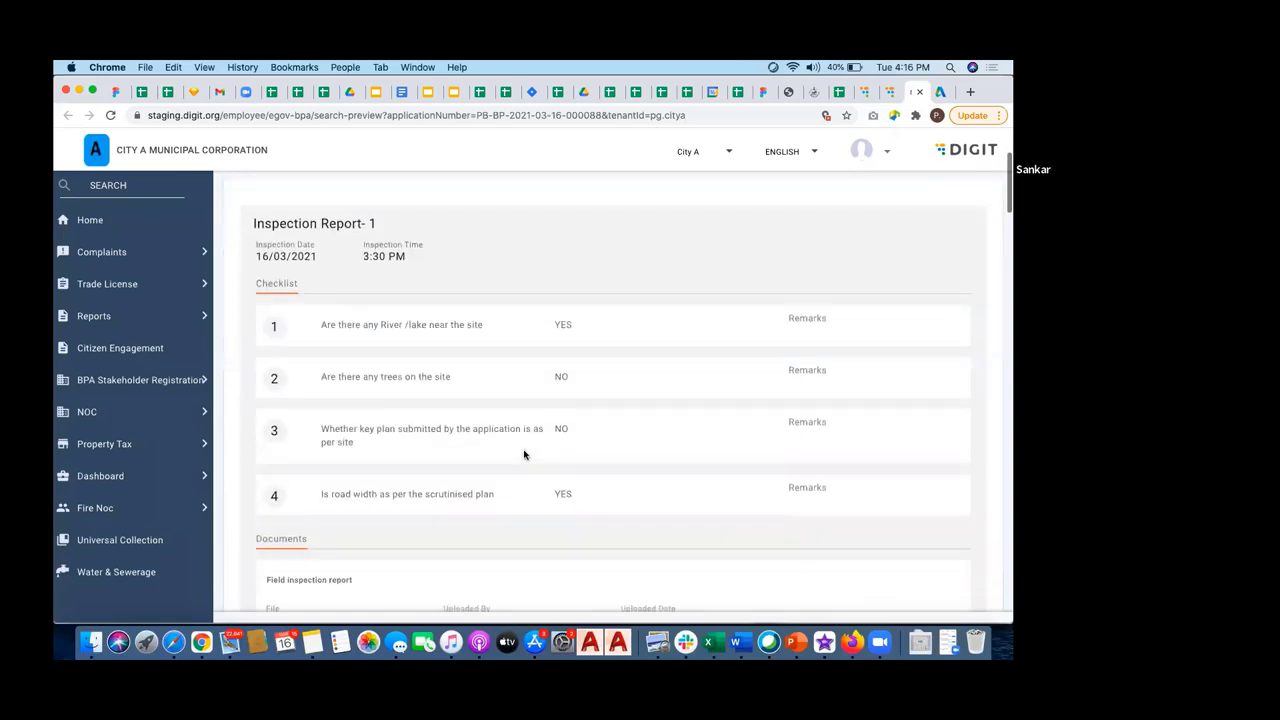
{"action": "scroll", "scroll_direction": "down", "scroll_amount": 3}
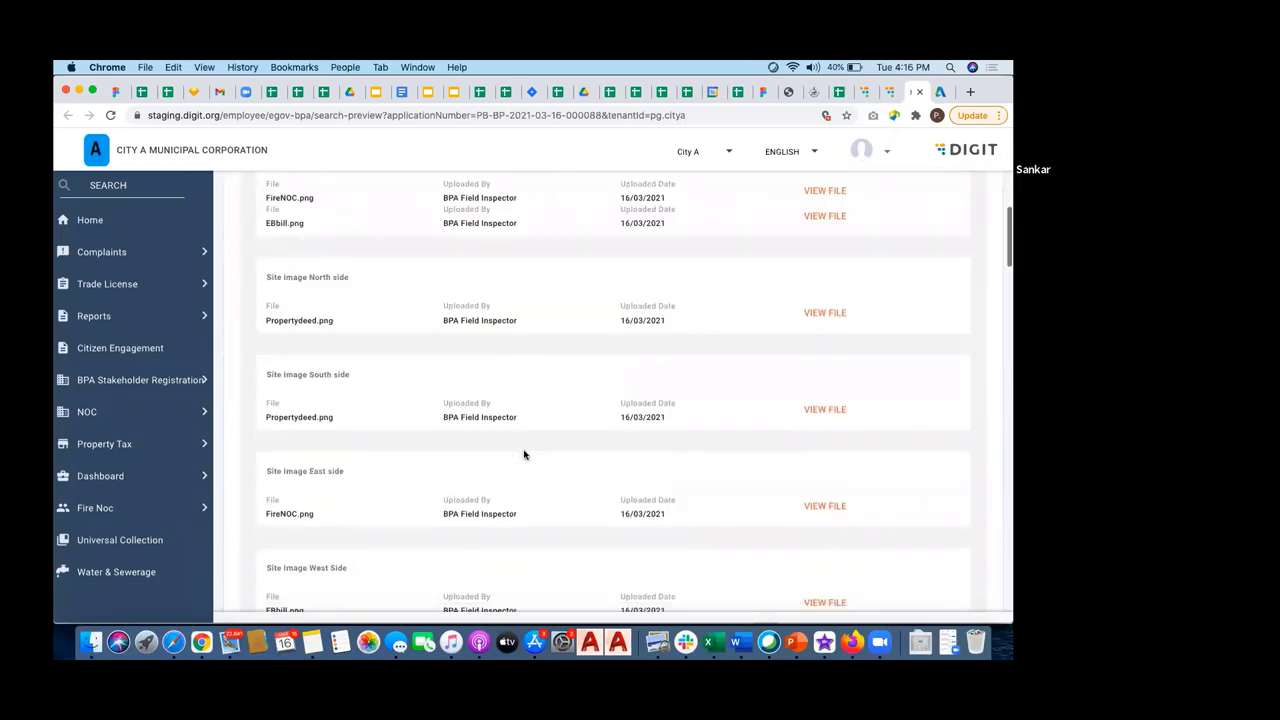
{"action": "scroll", "scroll_direction": "up", "scroll_amount": 3}
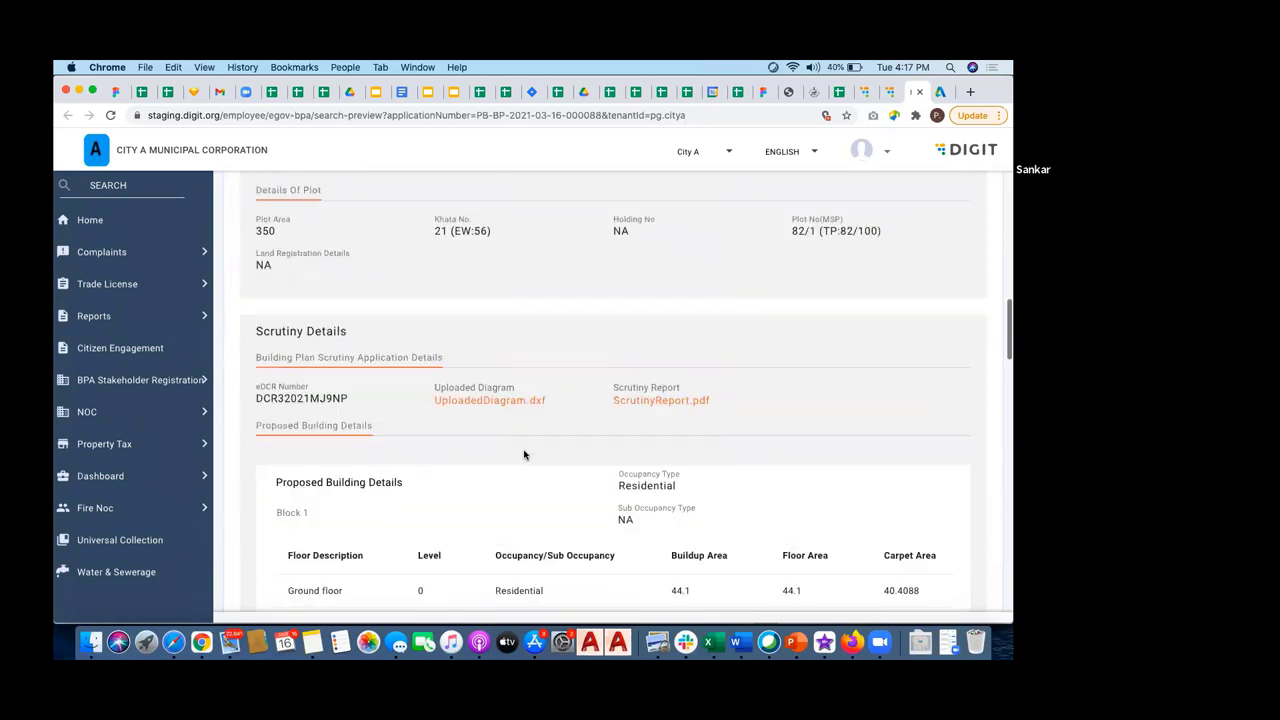
{"action": "scroll", "scroll_direction": "down", "scroll_amount": 3}
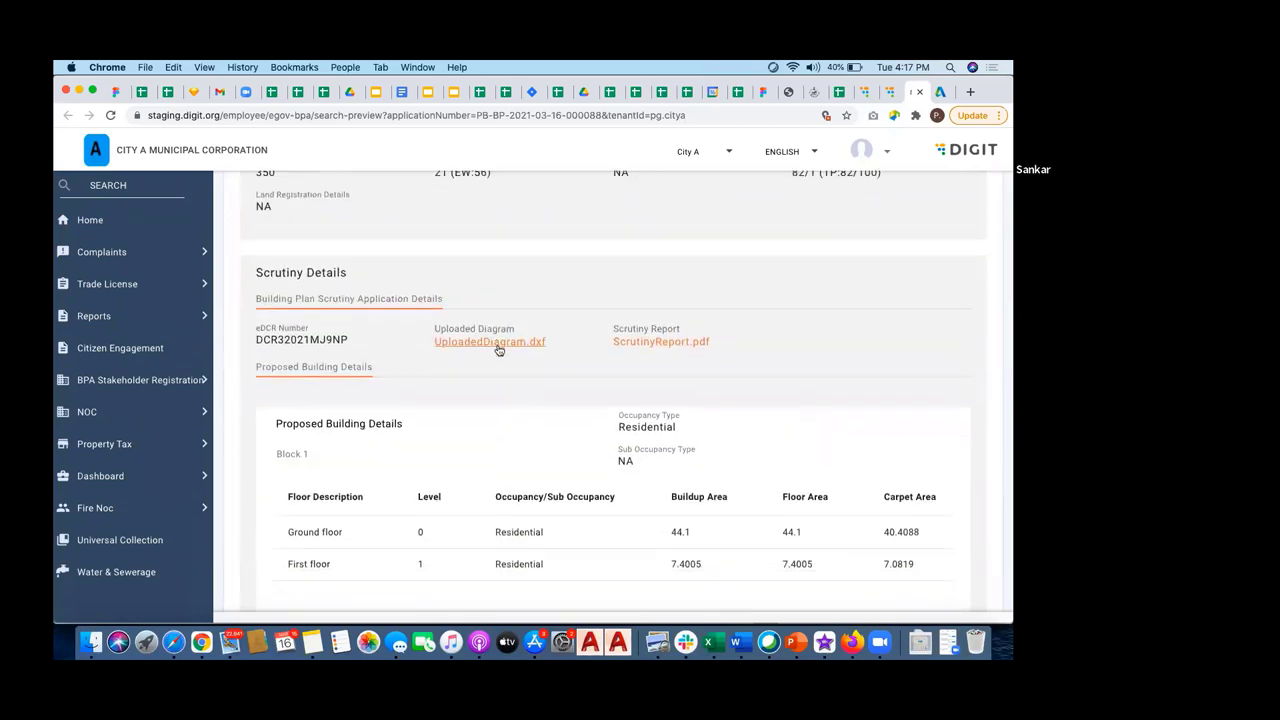
{"action": "scroll", "scroll_direction": "down", "scroll_amount": 3}
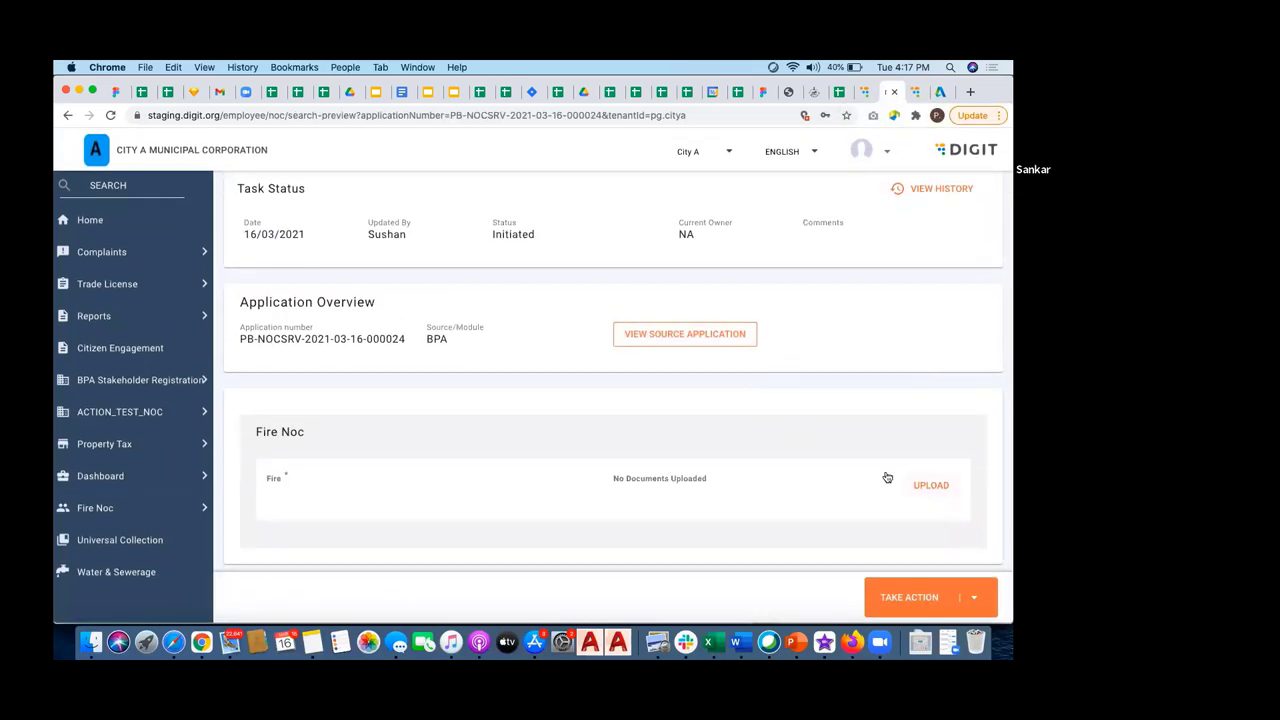
{"action": "left_click", "coordinate": [930, 485]}
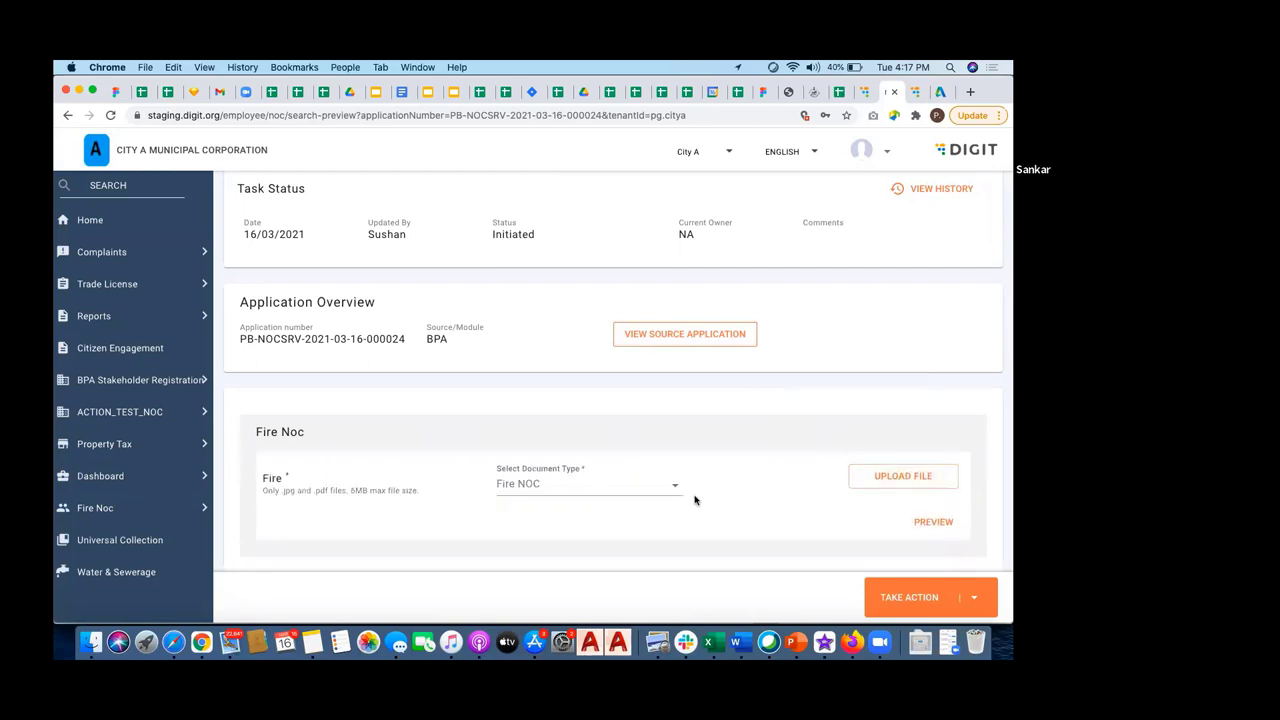
{"action": "left_click", "coordinate": [973, 597]}
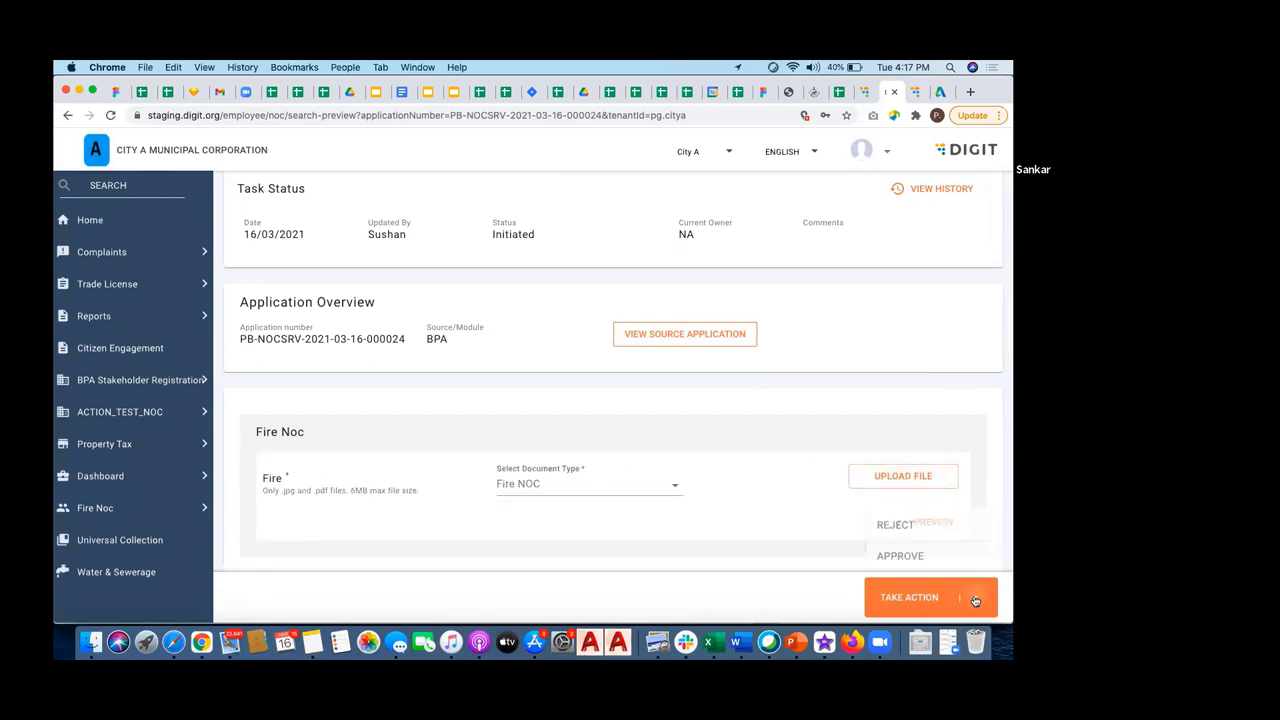
{"action": "left_click", "coordinate": [973, 597]}
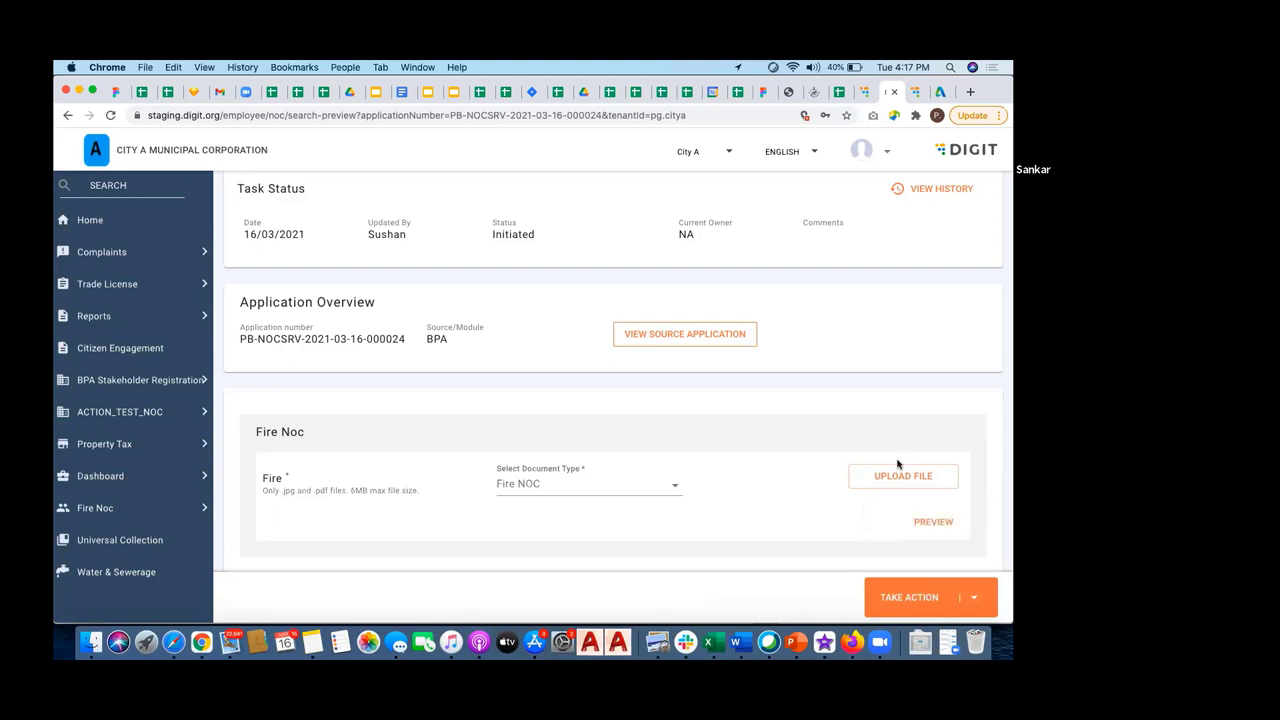
{"action": "left_click", "coordinate": [902, 475]}
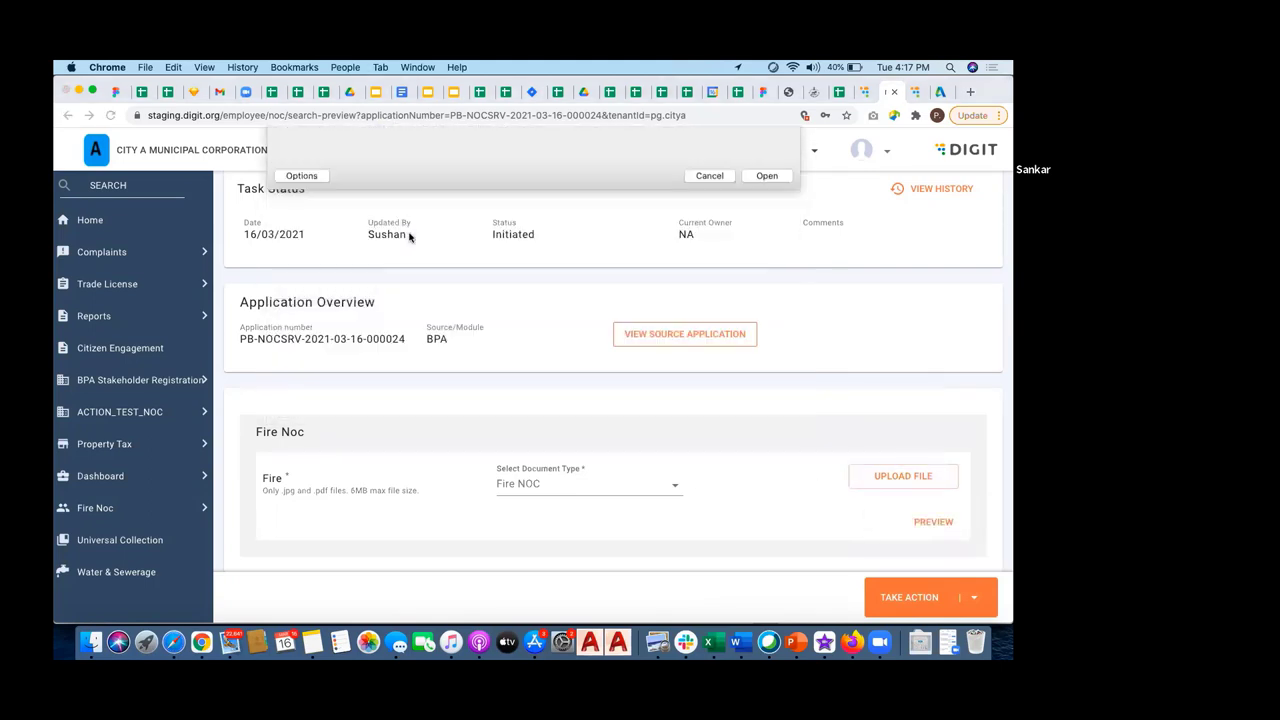
{"action": "left_click", "coordinate": [767, 175]}
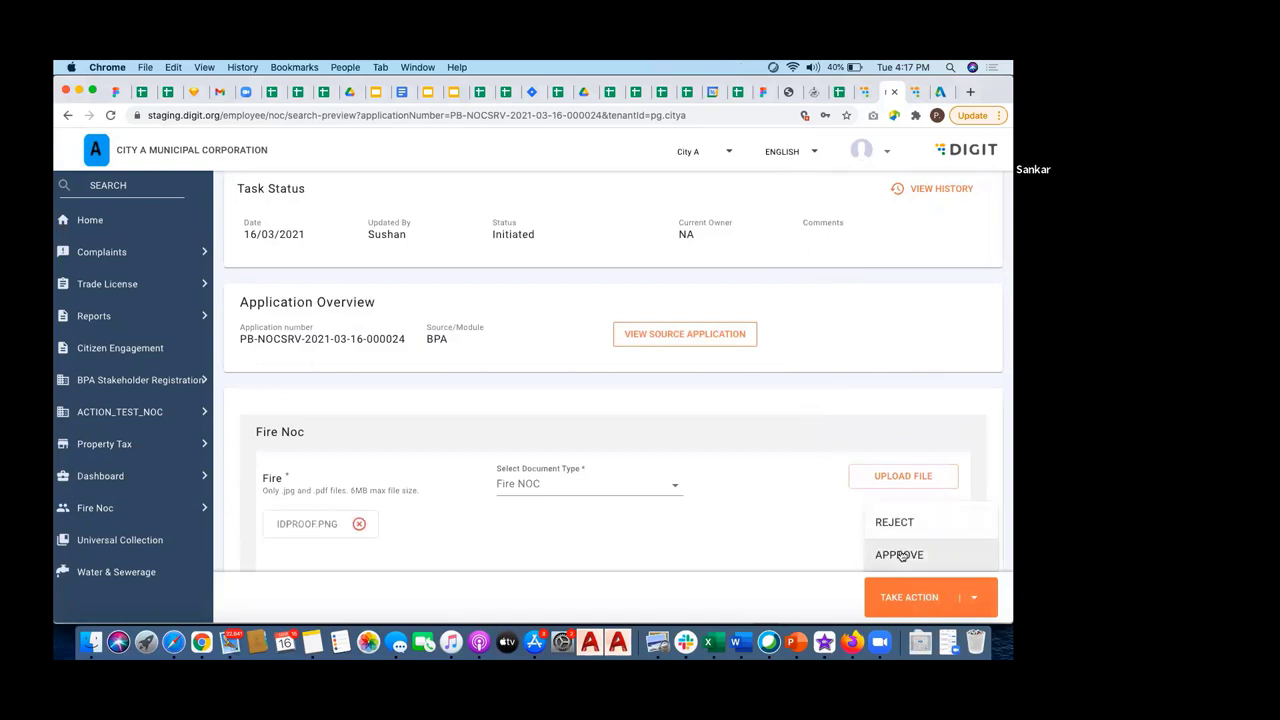
{"action": "left_click", "coordinate": [898, 554]}
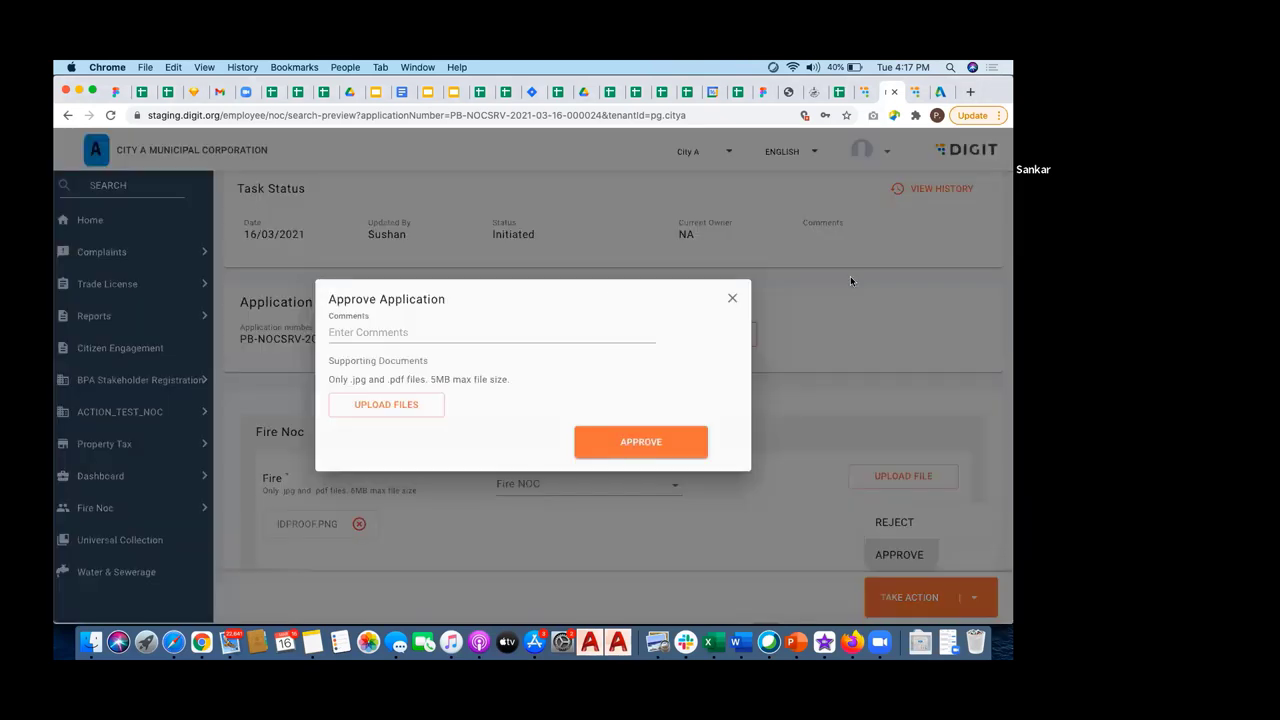
{"action": "left_click", "coordinate": [490, 332]}
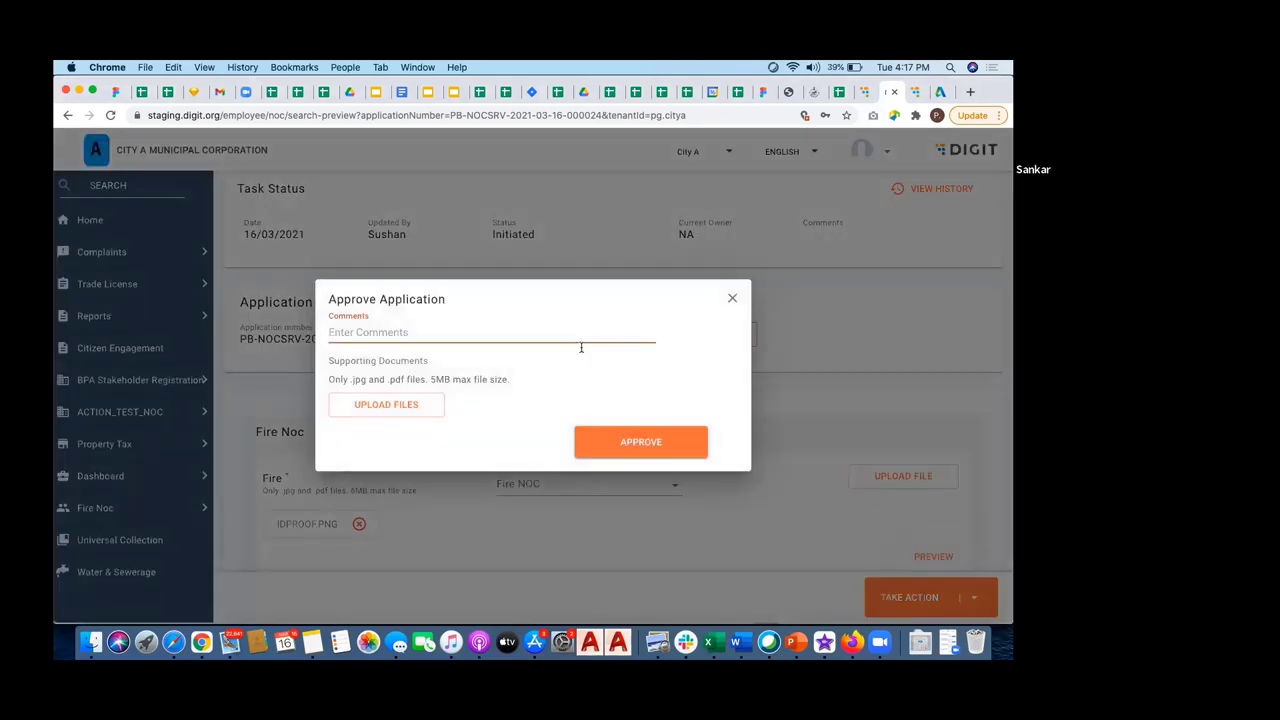
{"action": "type", "text": "FIRE NOC"}
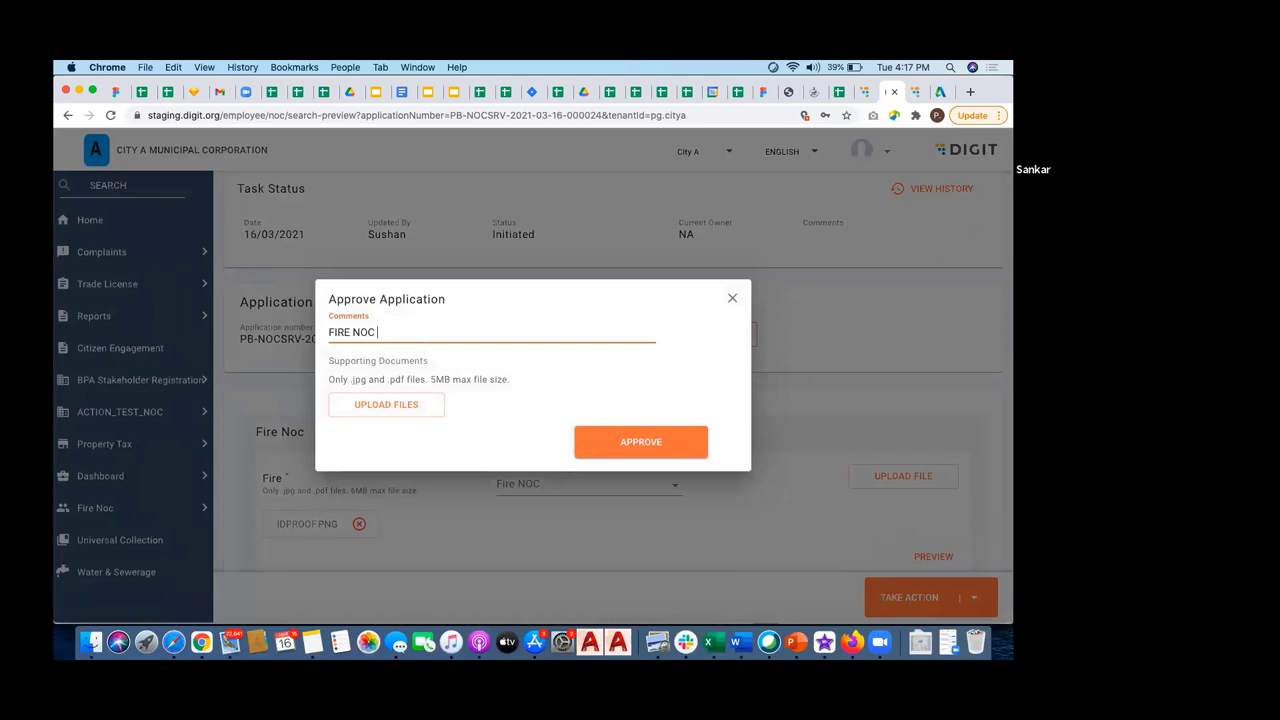
{"action": "type", "text": "APPROVED"}
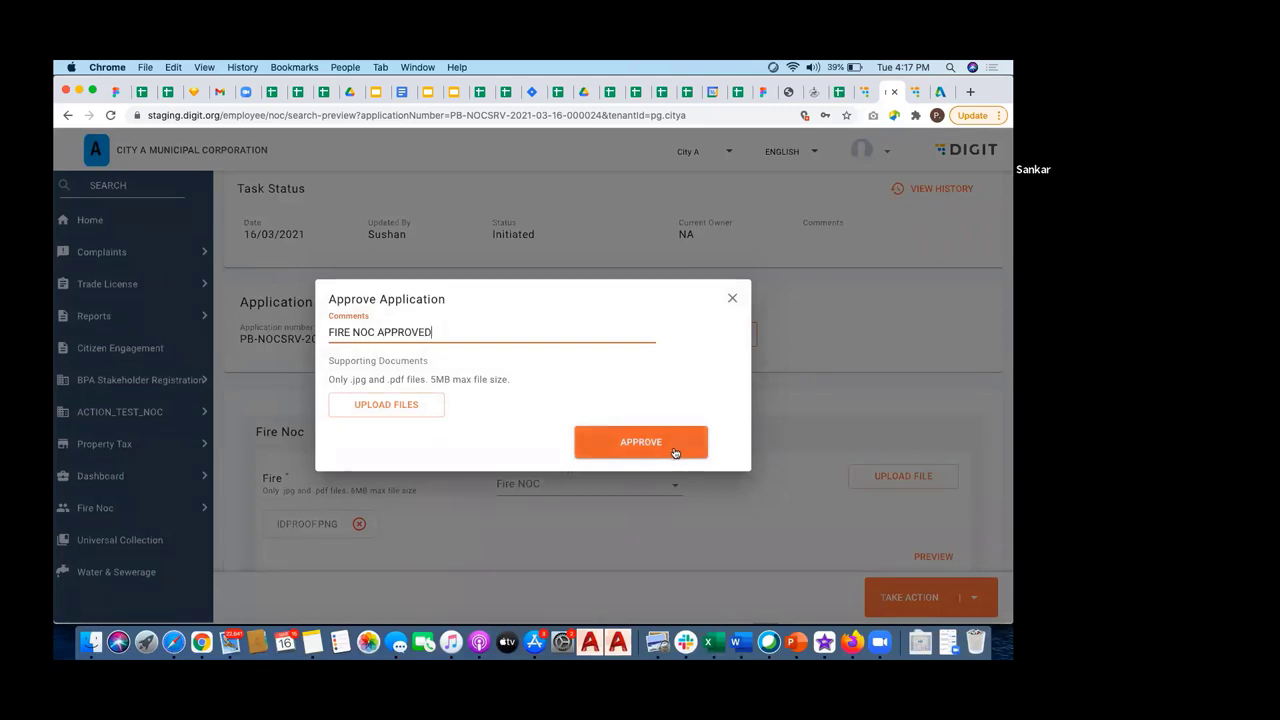
{"action": "left_click", "coordinate": [640, 441]}
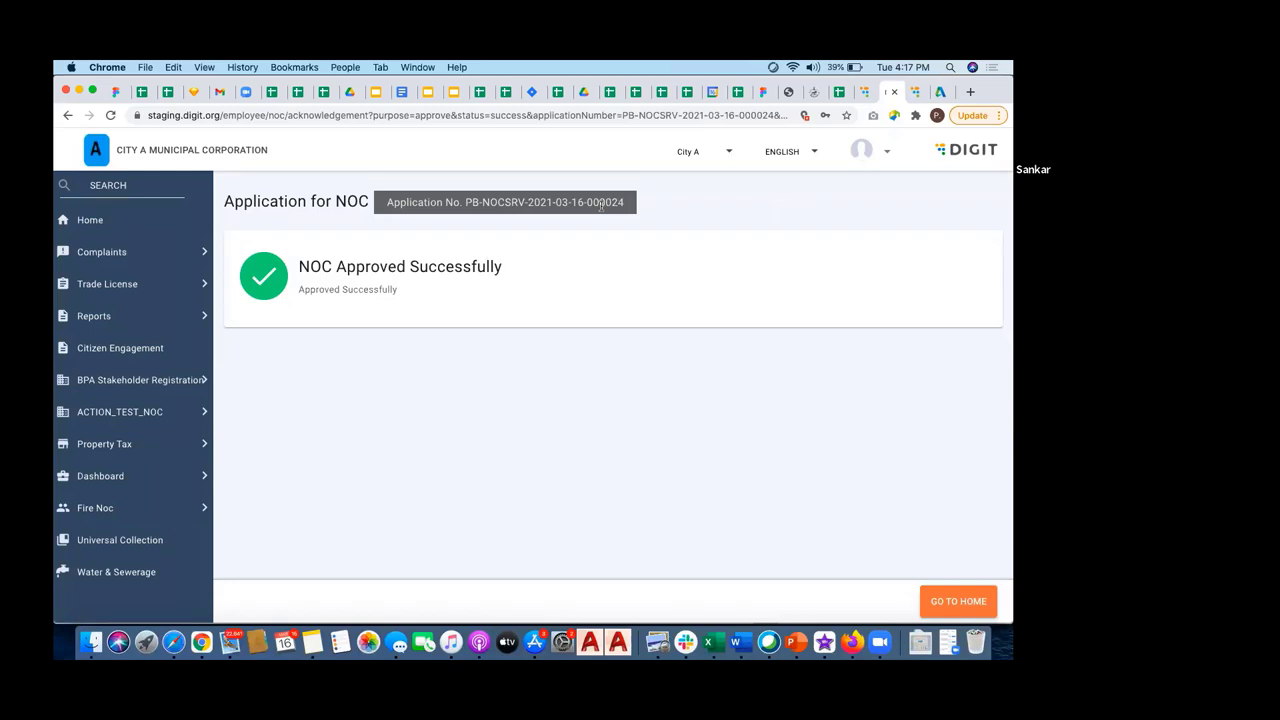
- Log out of the NOC-111 account and confirm the logout dialog
{"action": "left_click", "coordinate": [884, 150]}
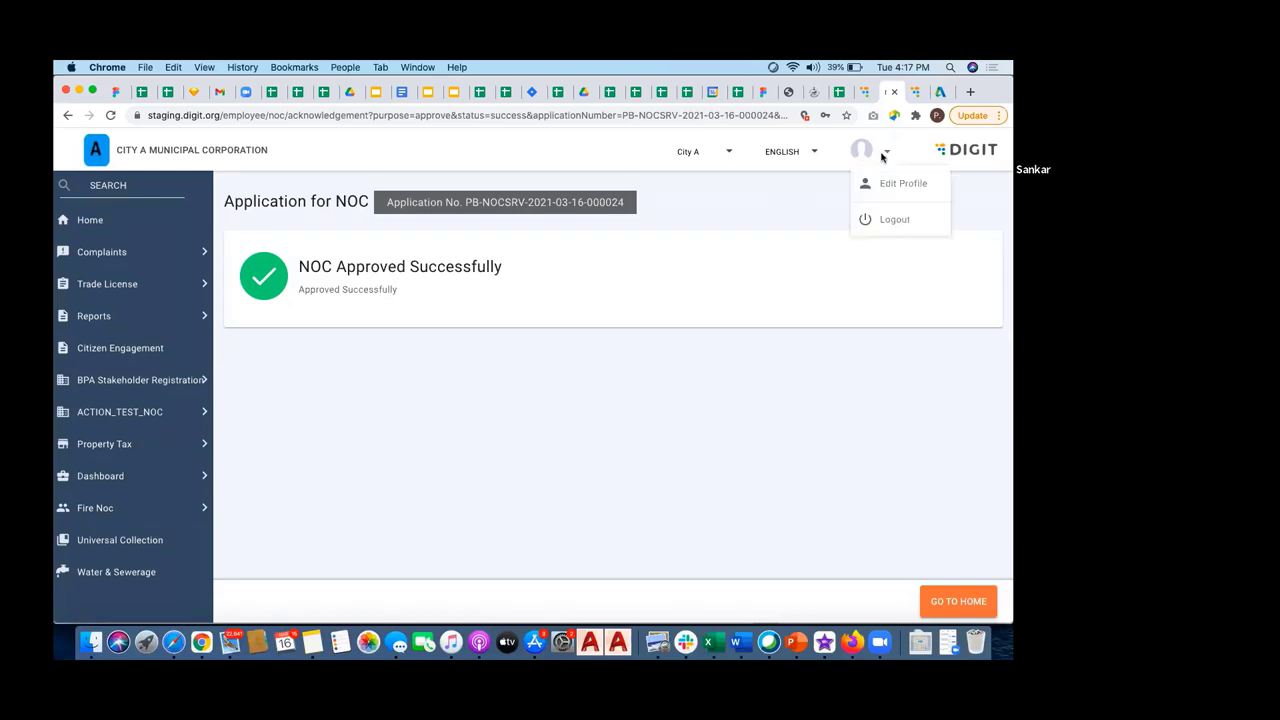
{"action": "left_click", "coordinate": [894, 219]}
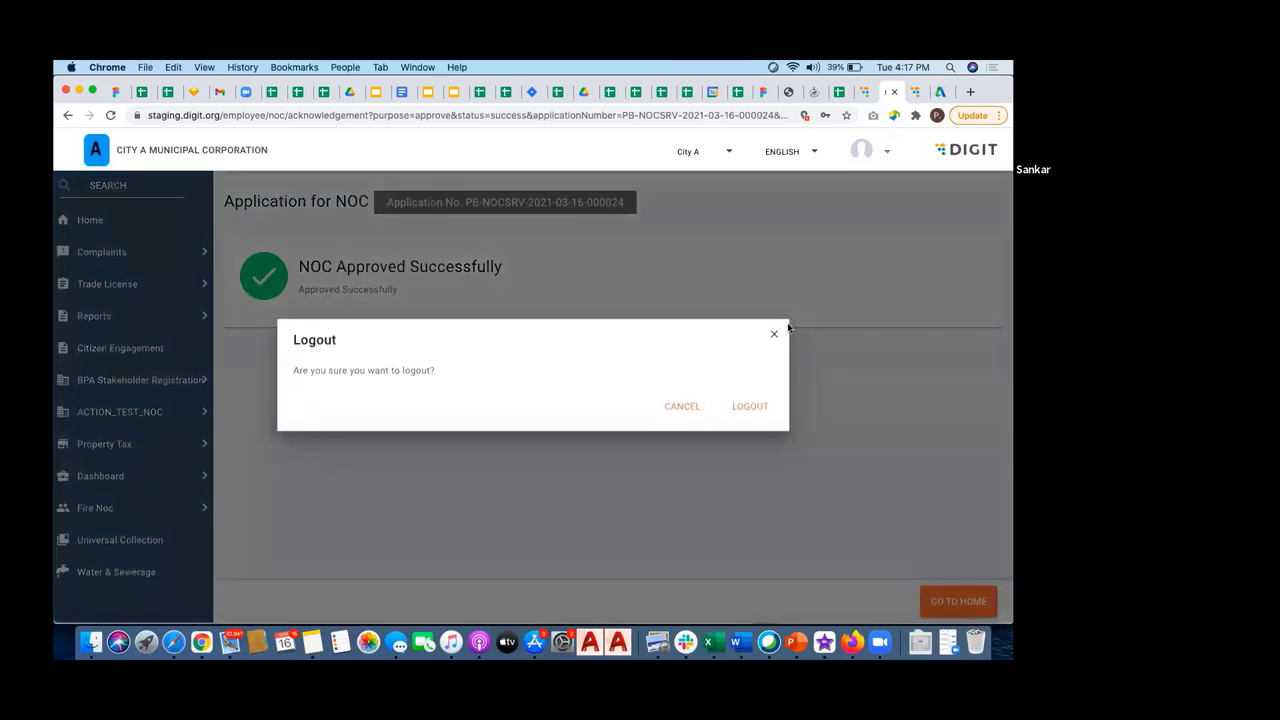
{"action": "left_click", "coordinate": [749, 406]}
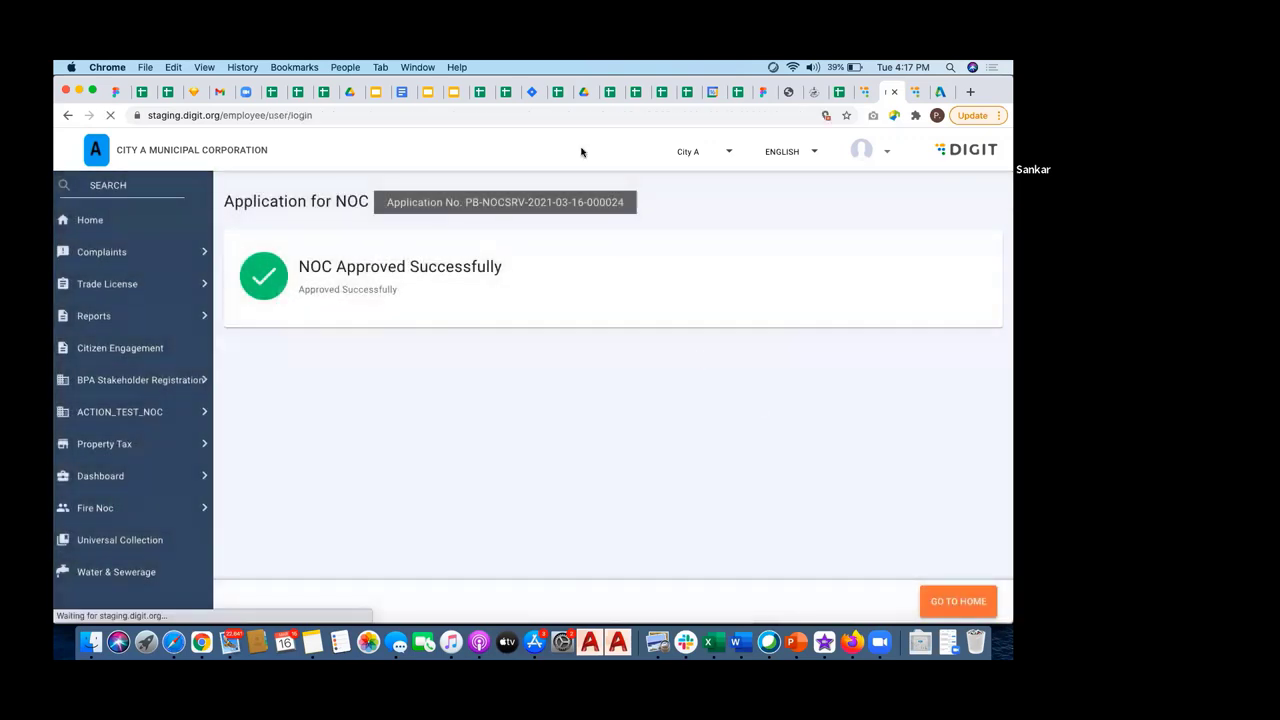
- Sign in in English as employee BPANV and dismiss the save-password prompt
{"action": "left_click", "coordinate": [957, 601]}
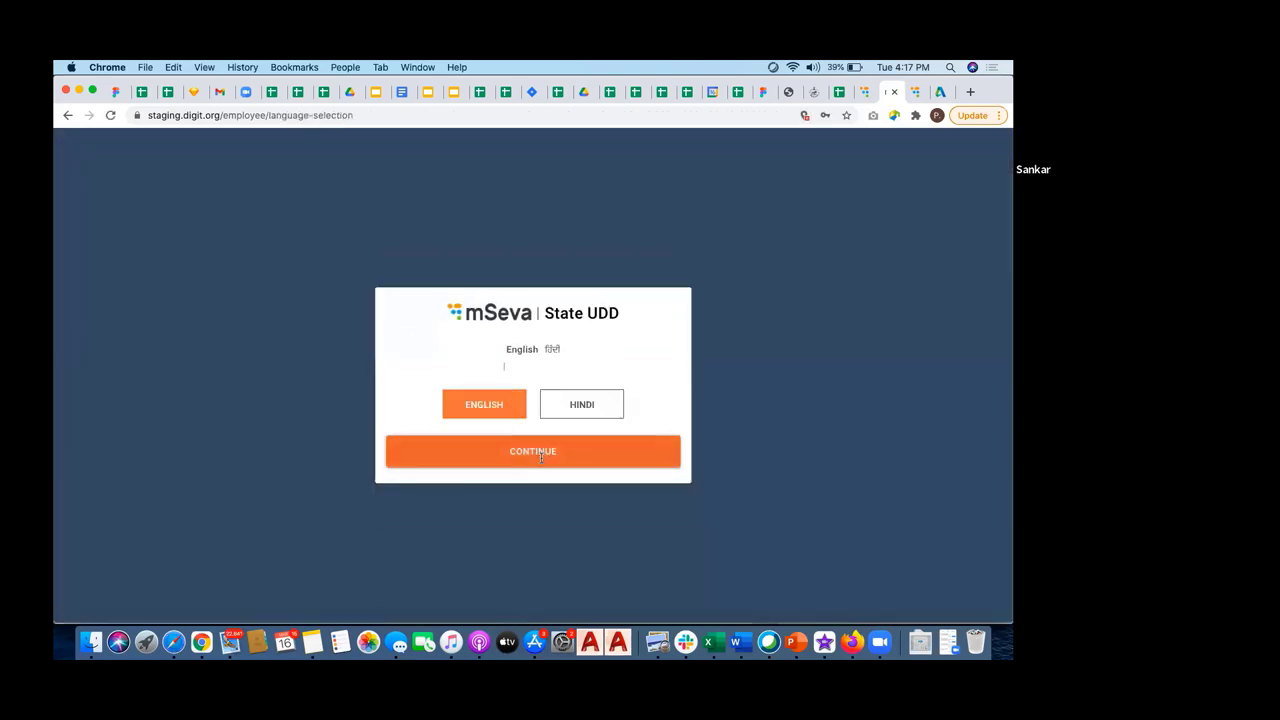
{"action": "left_click", "coordinate": [532, 451]}
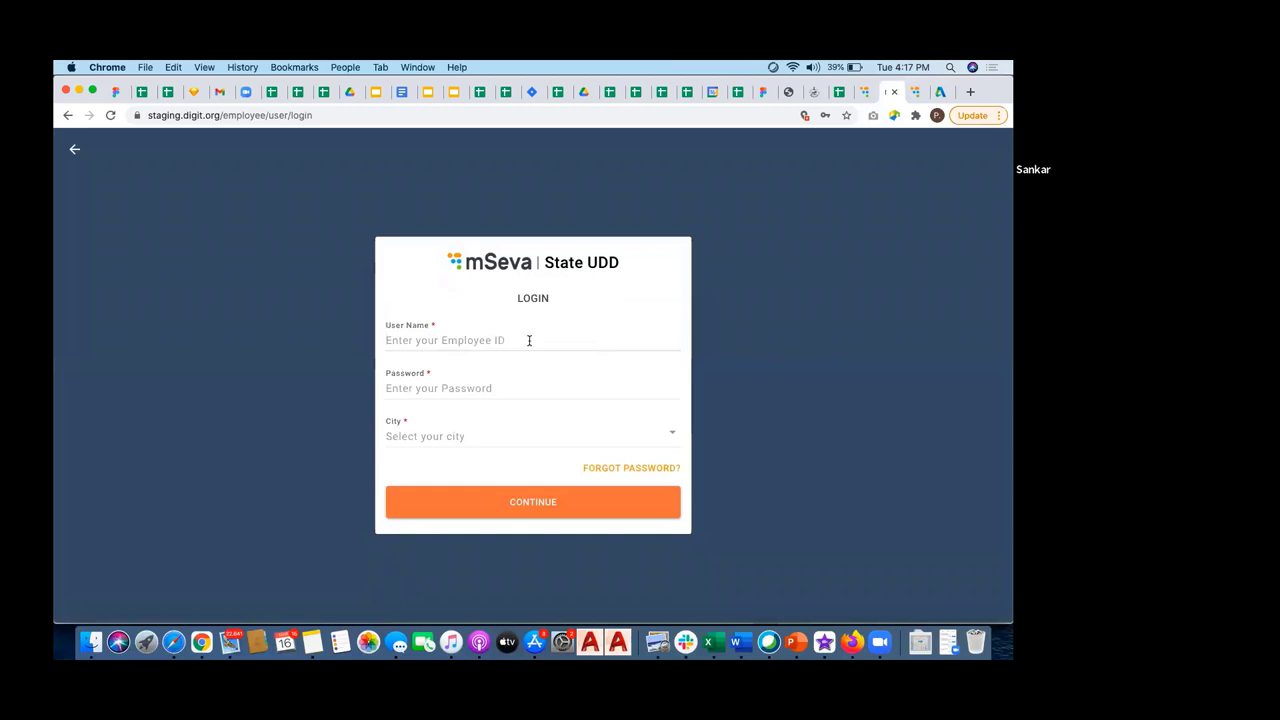
{"action": "type", "text": "BPA"}
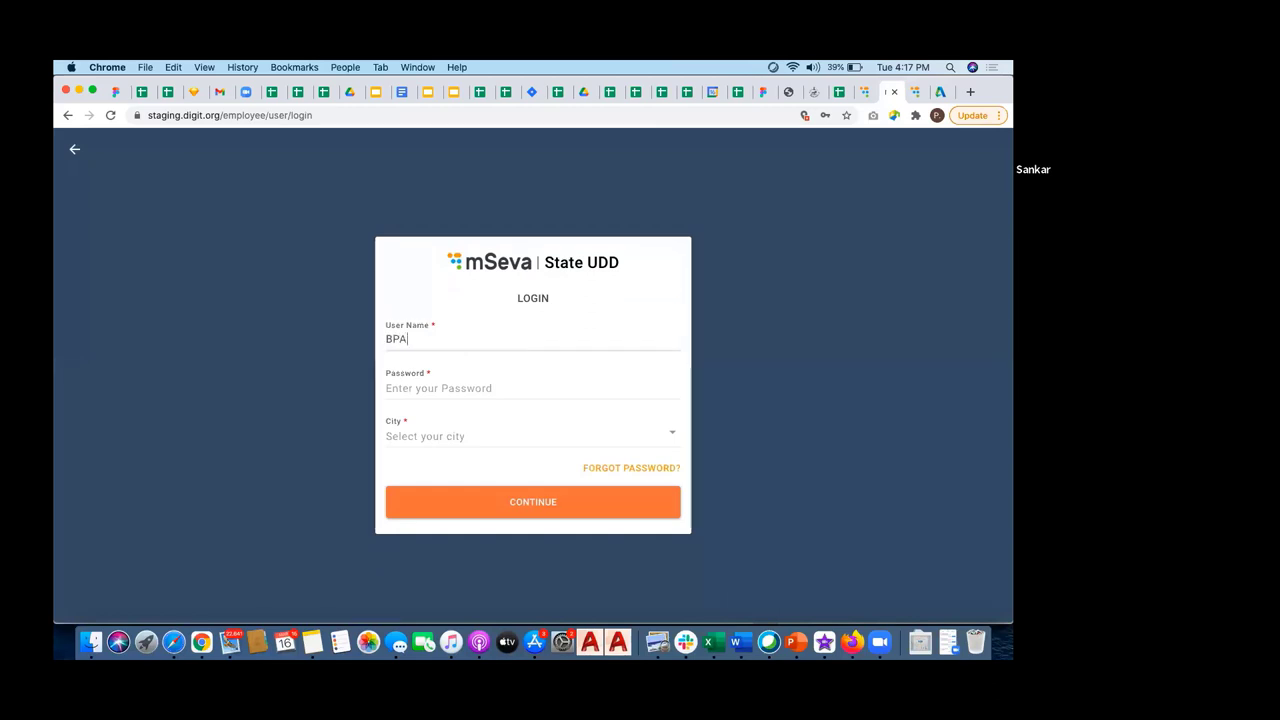
{"action": "type", "text": "NV"}
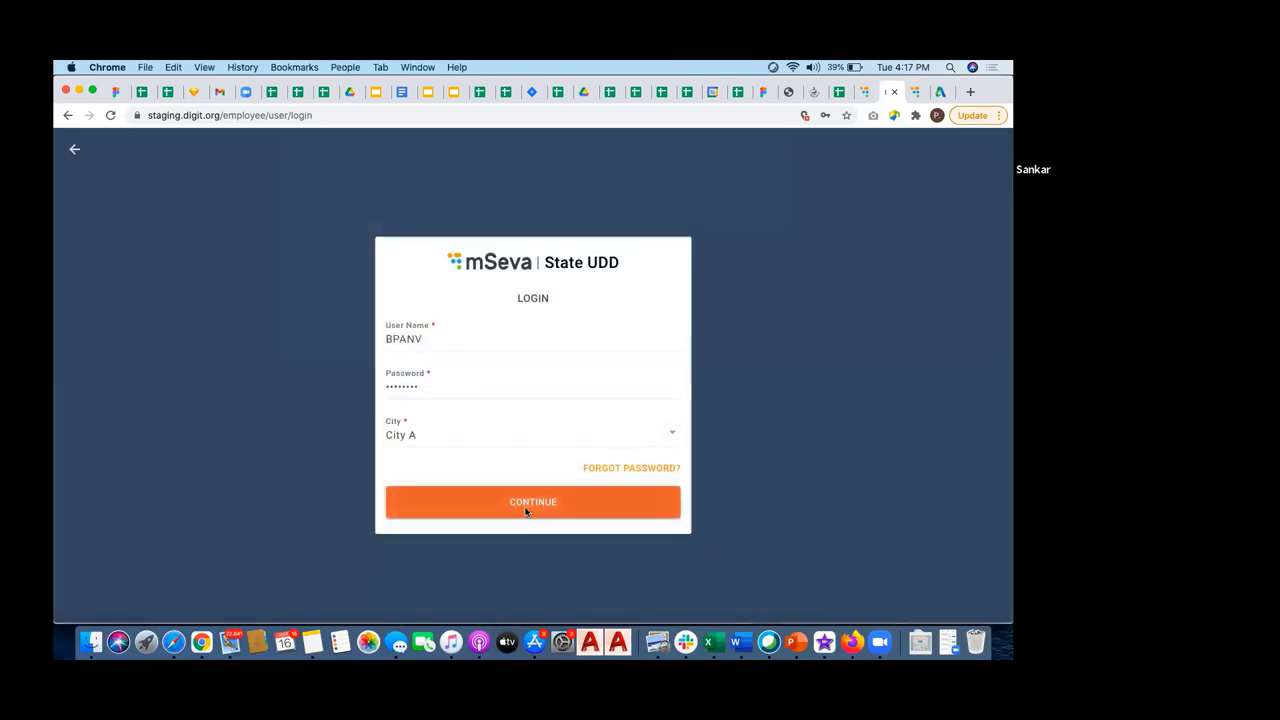
{"action": "left_click", "coordinate": [532, 501]}
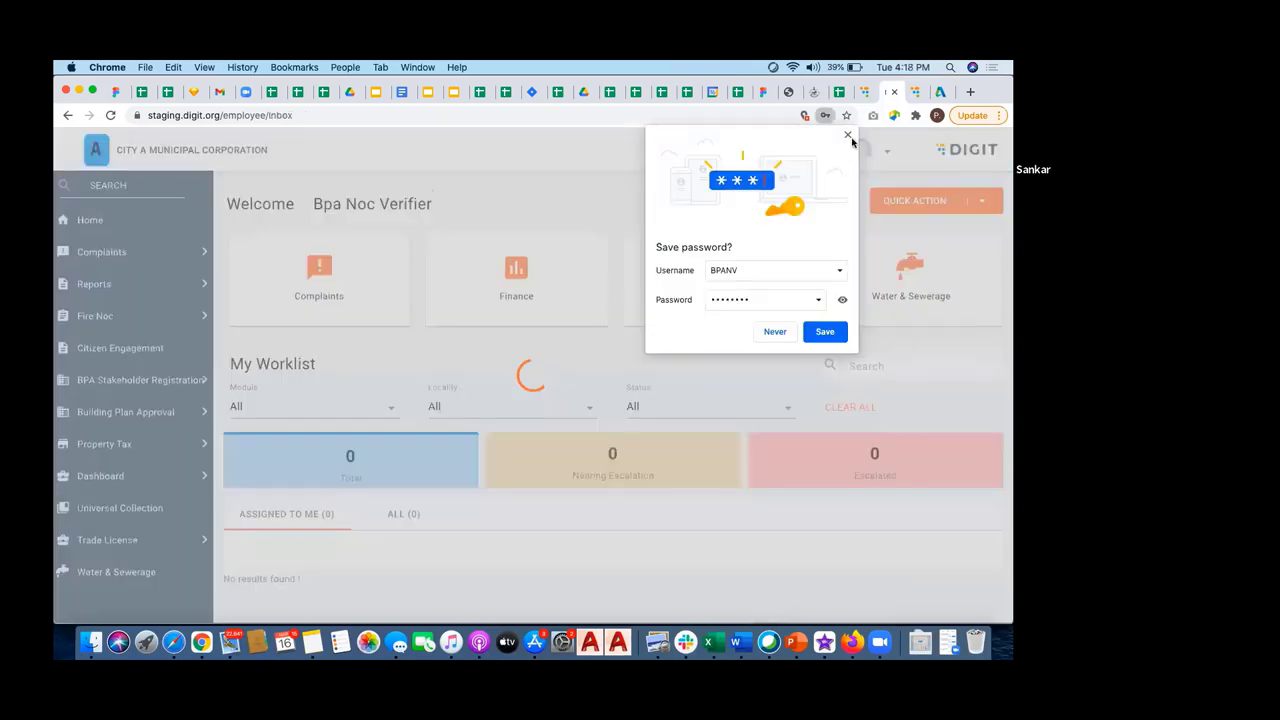
{"action": "left_click", "coordinate": [848, 135]}
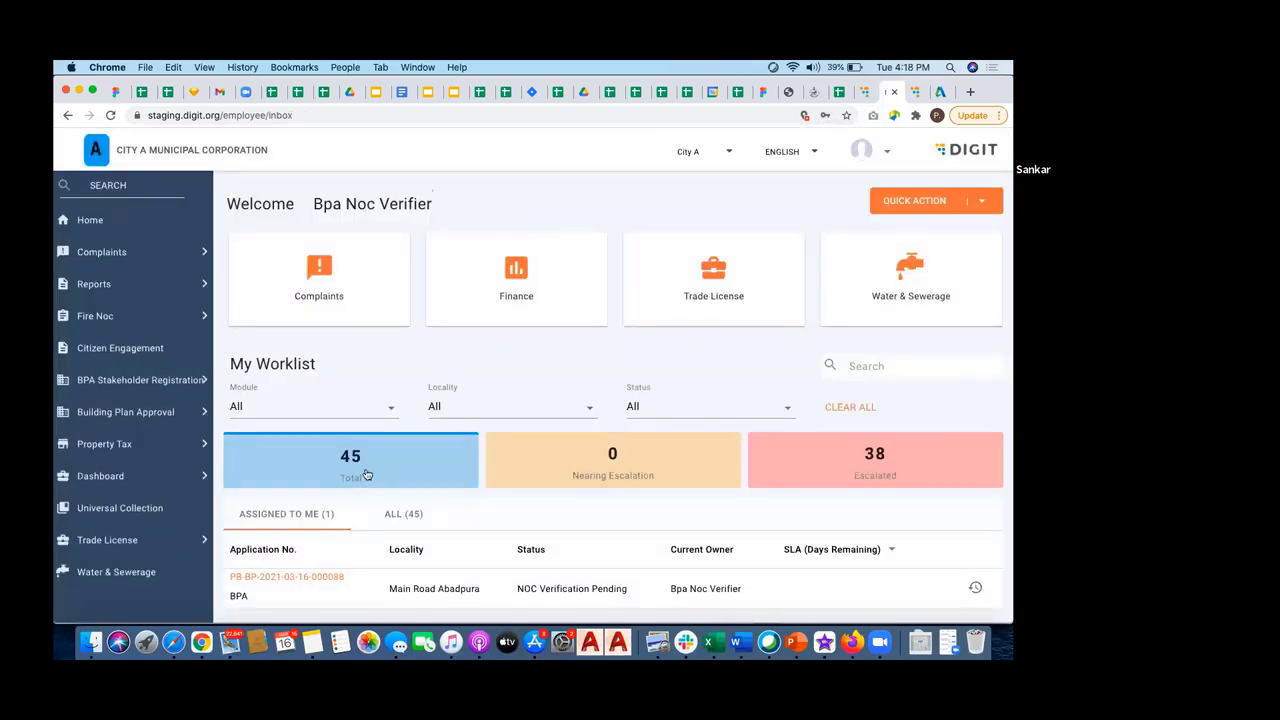
{"action": "left_click", "coordinate": [286, 576]}
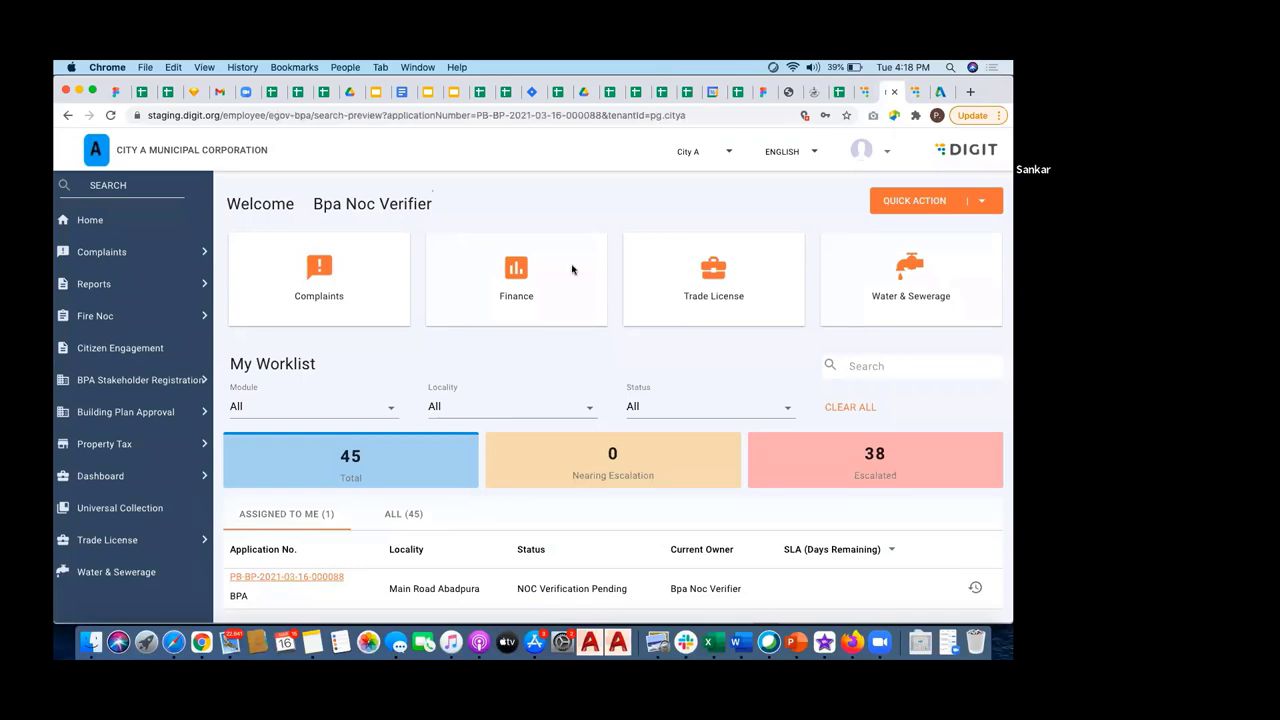
{"action": "left_click", "coordinate": [286, 576]}
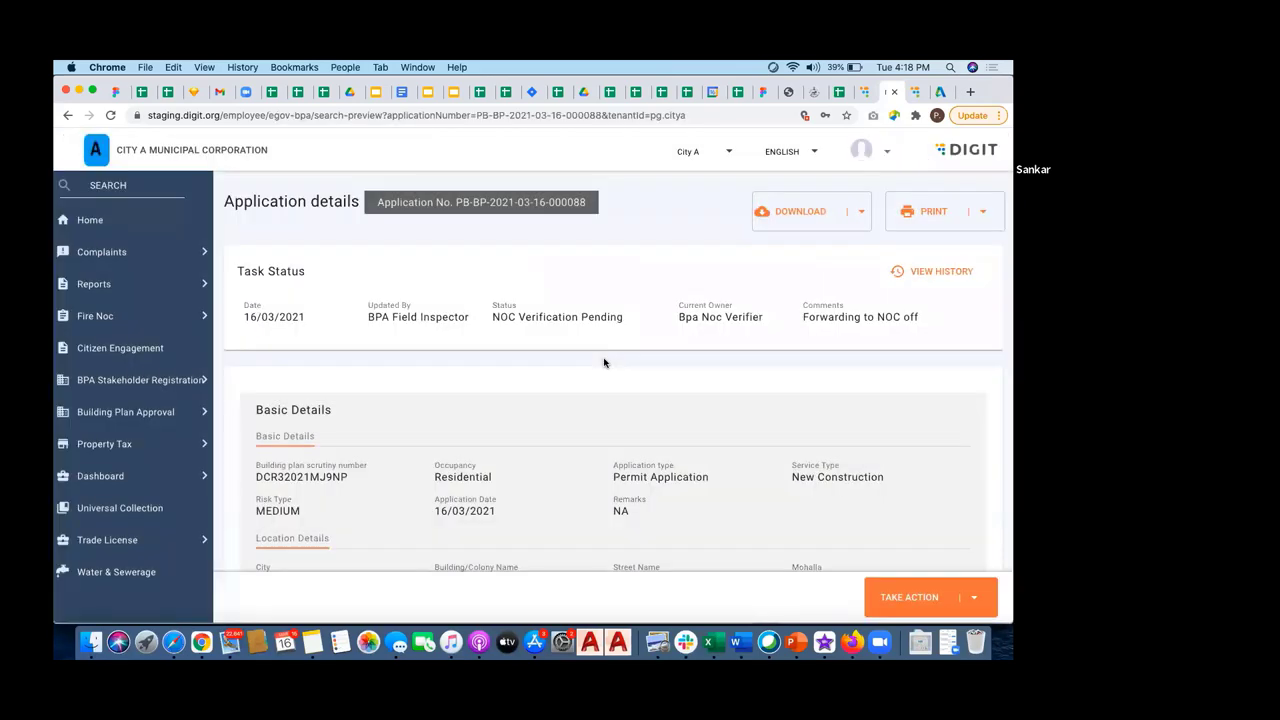
{"action": "scroll", "scroll_direction": "down", "scroll_amount": 3}
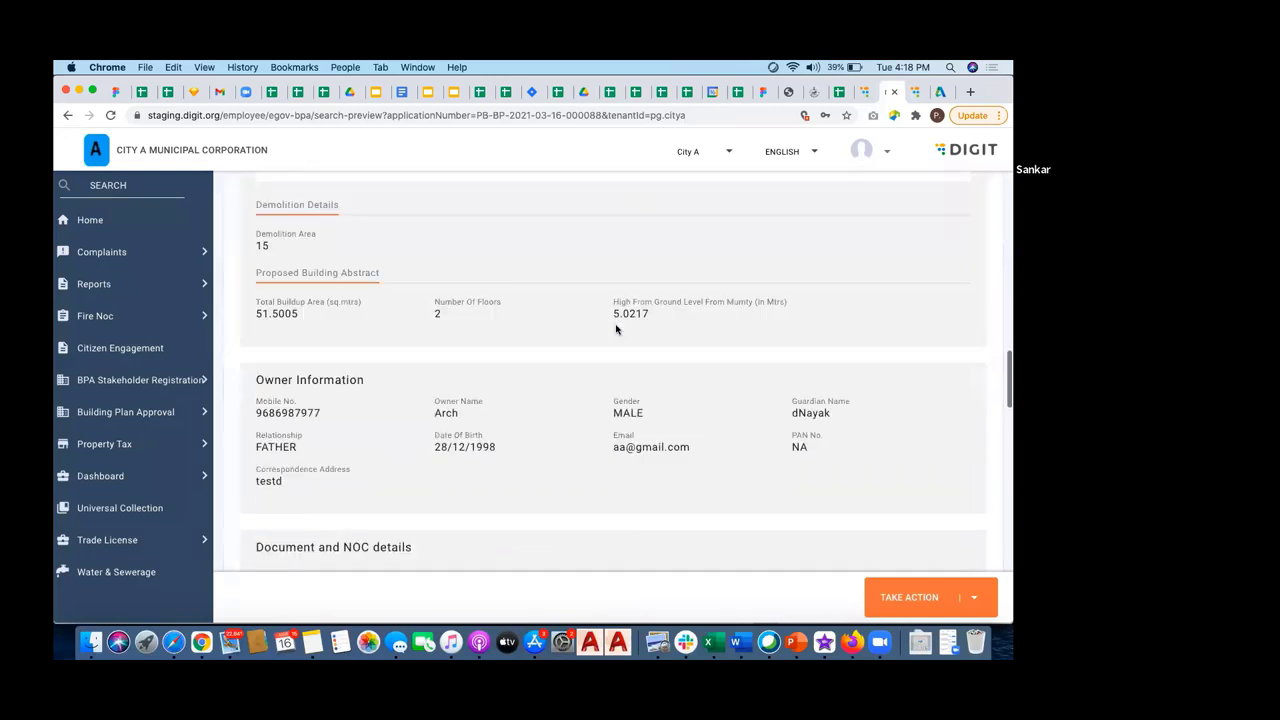
{"action": "scroll", "scroll_direction": "down", "scroll_amount": 3}
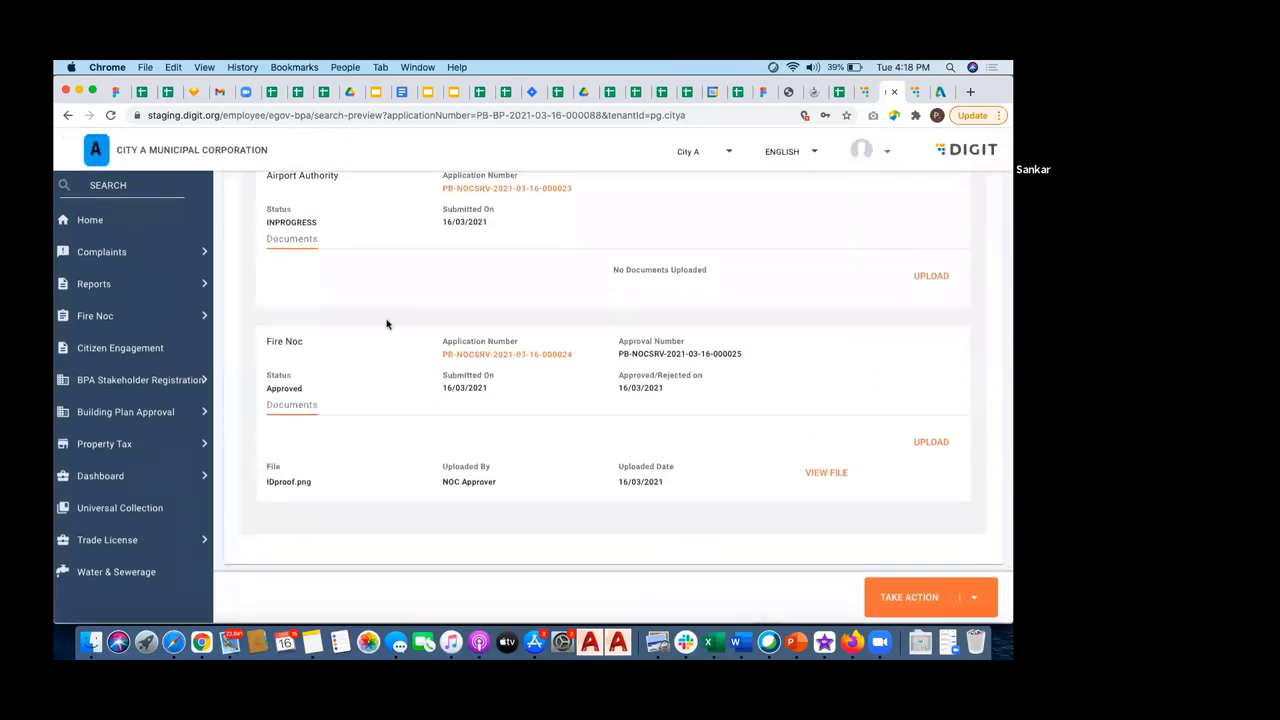
{"action": "scroll", "scroll_direction": "up", "scroll_amount": 3}
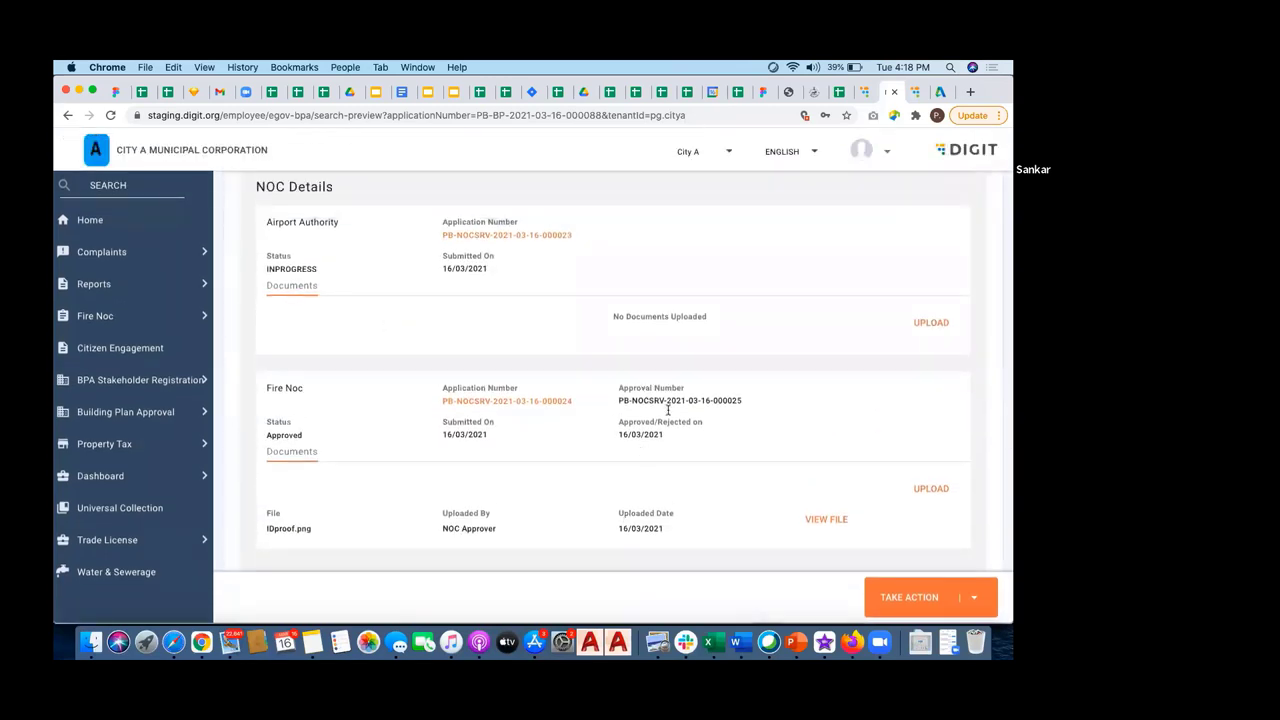
{"action": "mouse_move", "coordinate": [300, 395]}
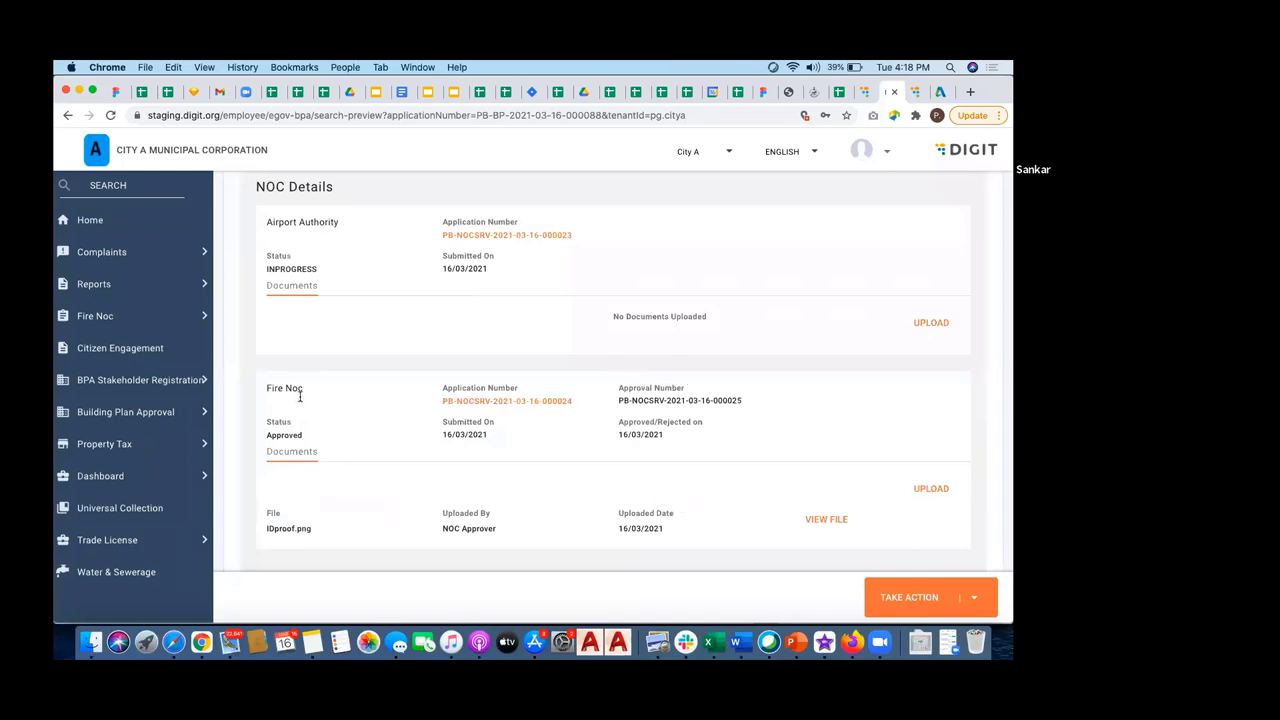
{"action": "mouse_move", "coordinate": [668, 397]}
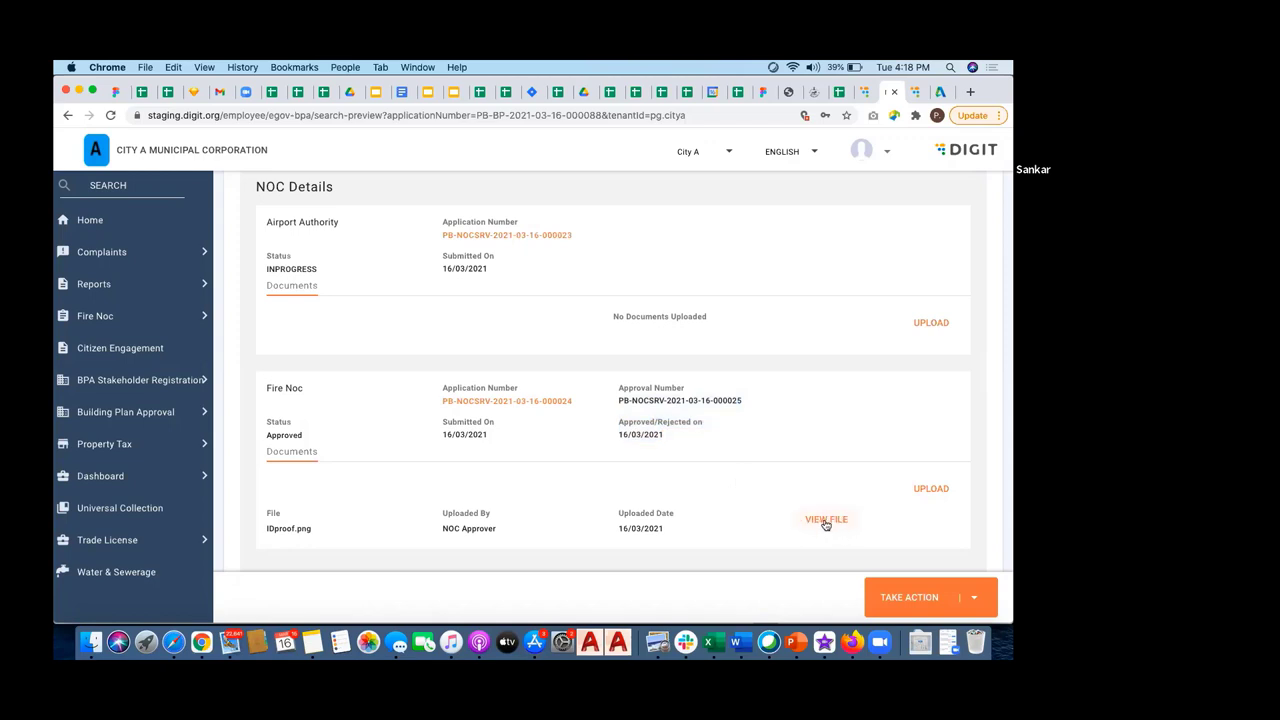
{"action": "left_click", "coordinate": [826, 519]}
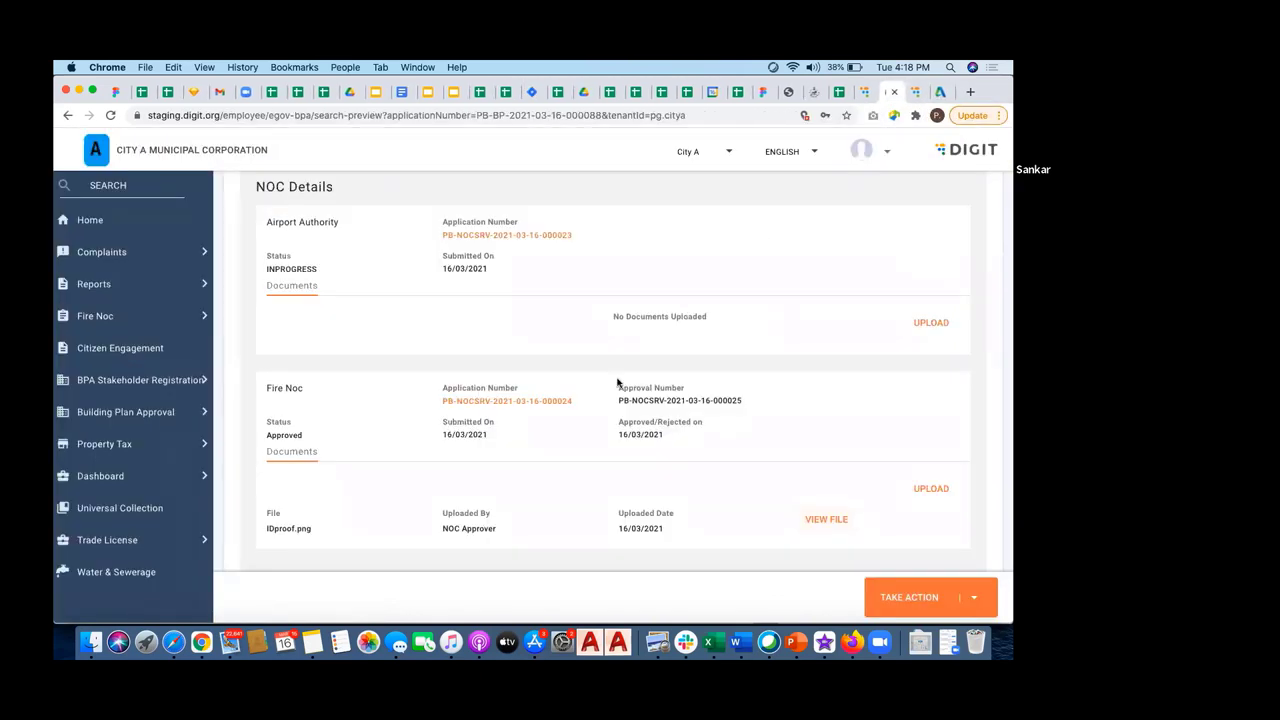
{"action": "scroll", "scroll_direction": "up", "scroll_amount": 3}
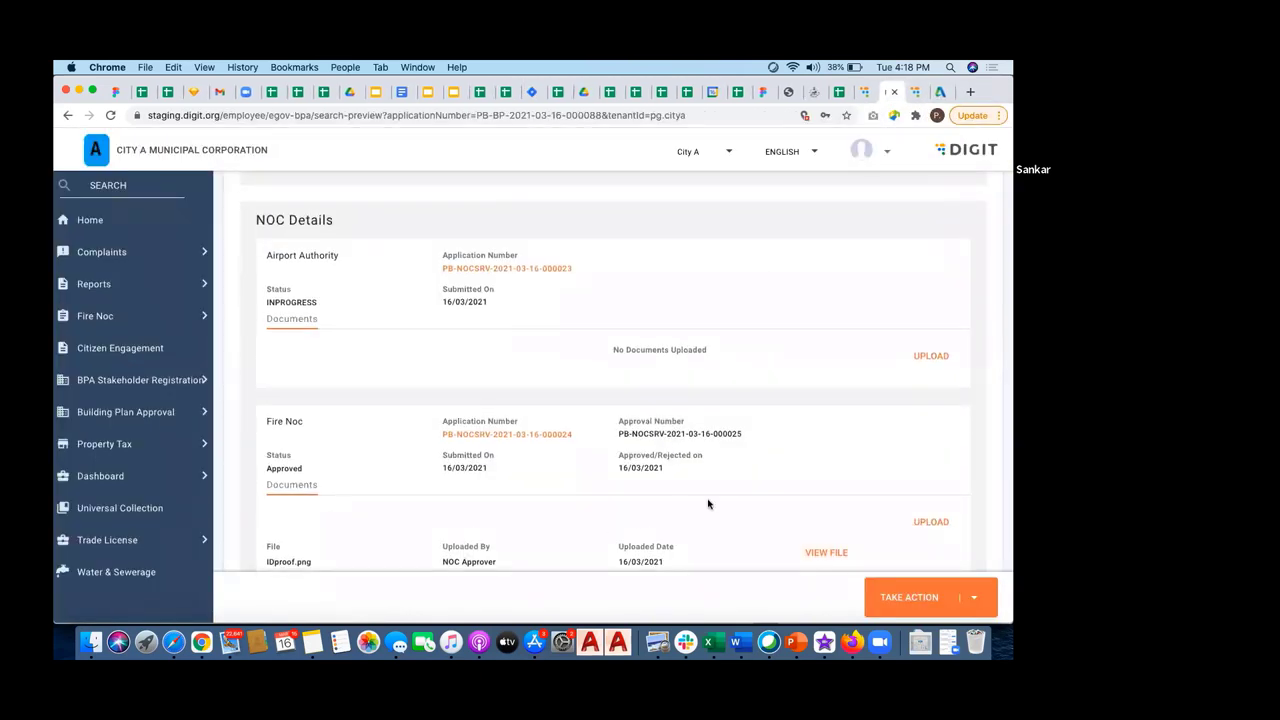
{"action": "mouse_move", "coordinate": [800, 228]}
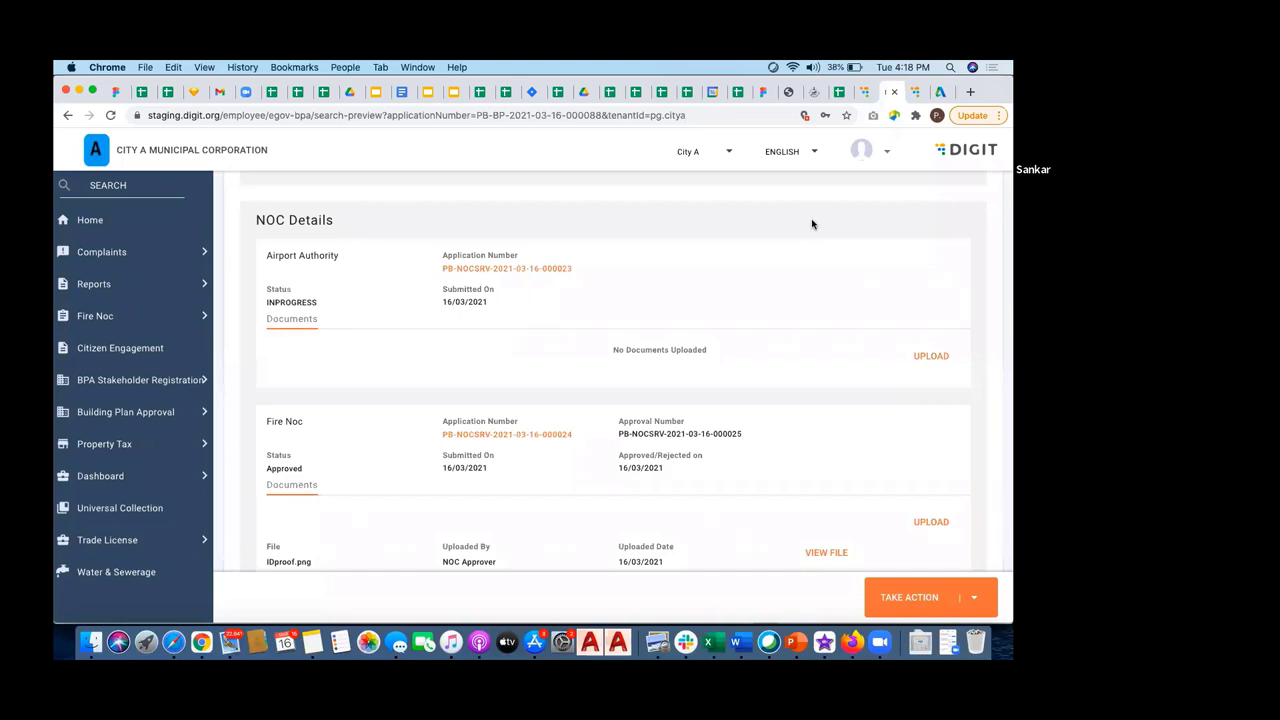
{"action": "mouse_move", "coordinate": [797, 303]}
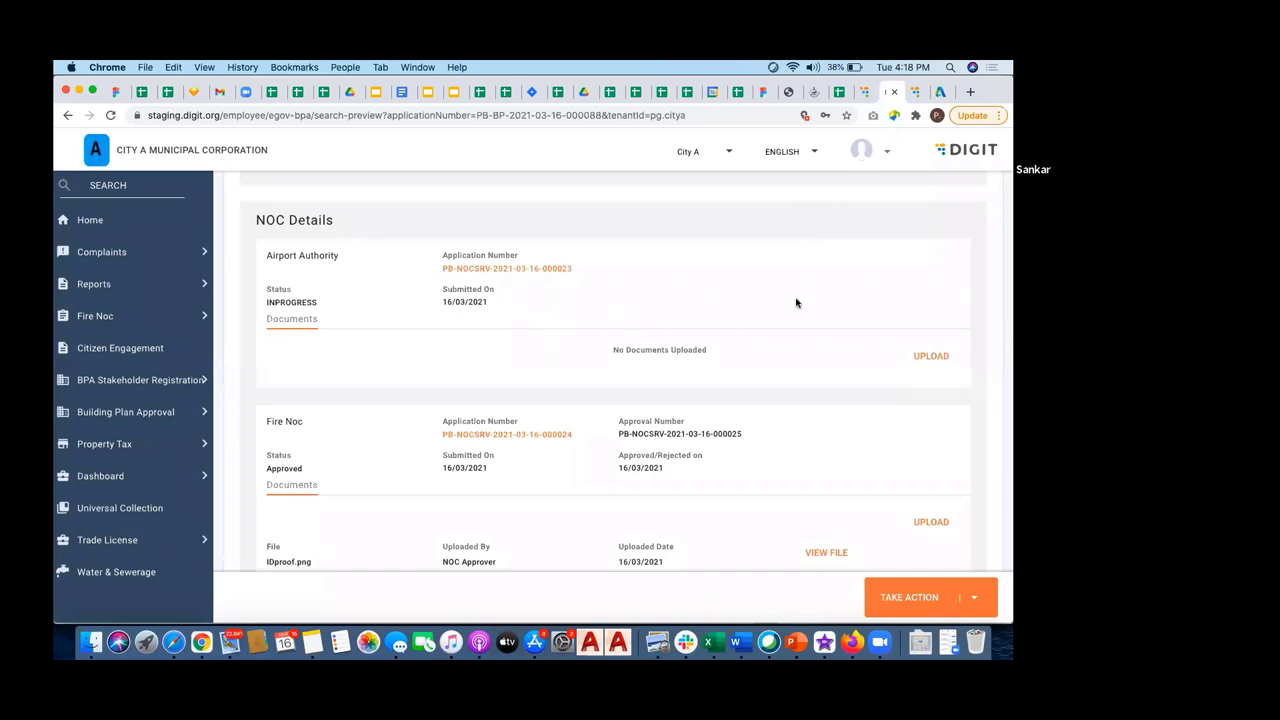
- Upload EBBILL.png as the Airport Authority NOC document
{"action": "left_click", "coordinate": [930, 355]}
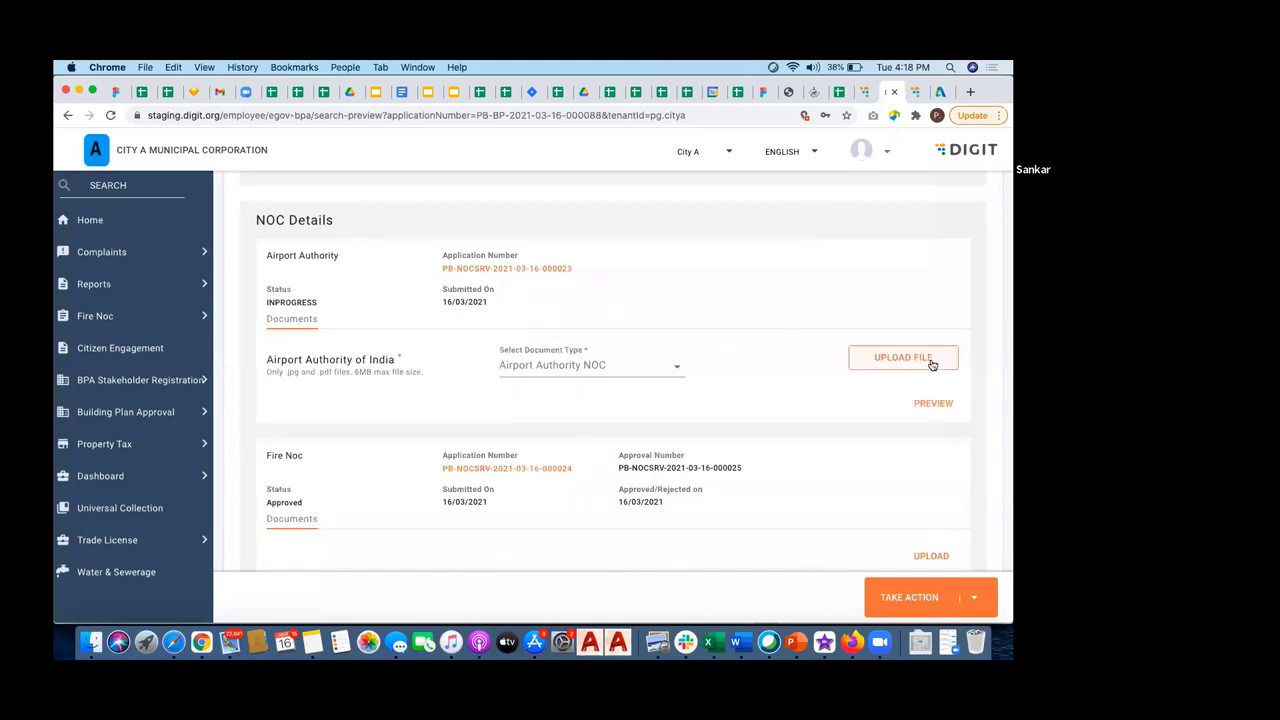
{"action": "left_click", "coordinate": [903, 357]}
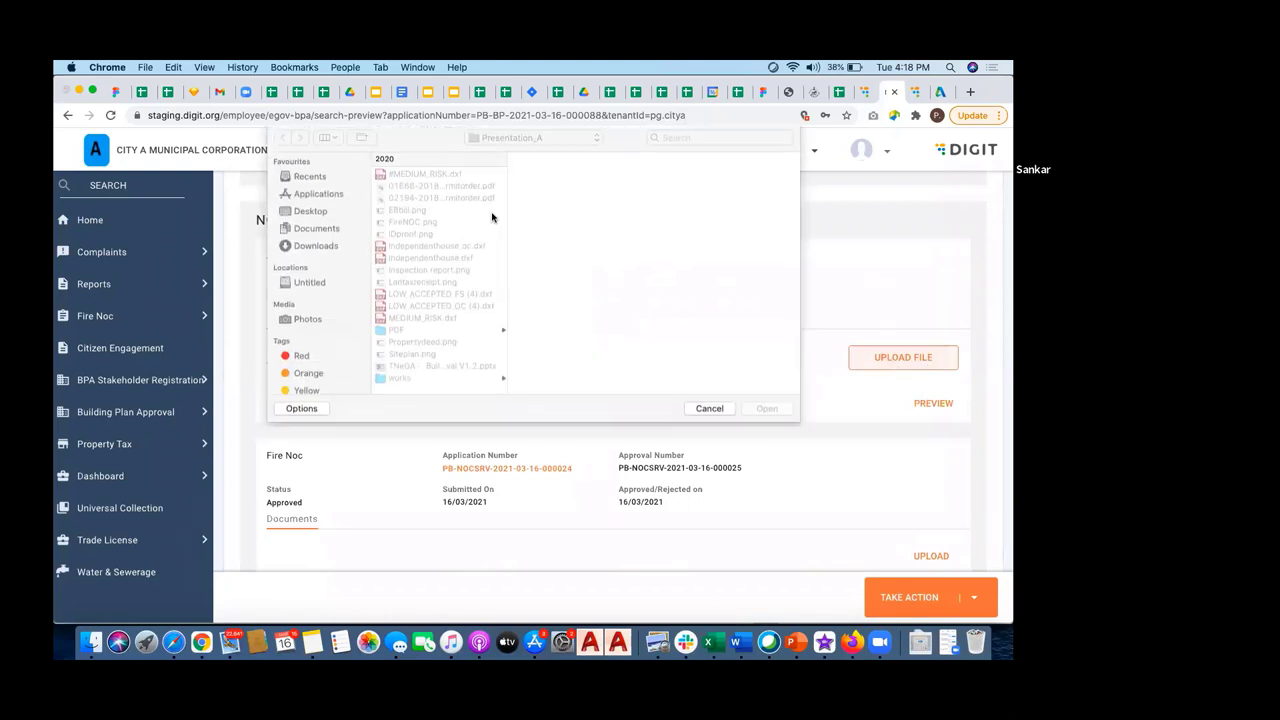
{"action": "left_click", "coordinate": [709, 408]}
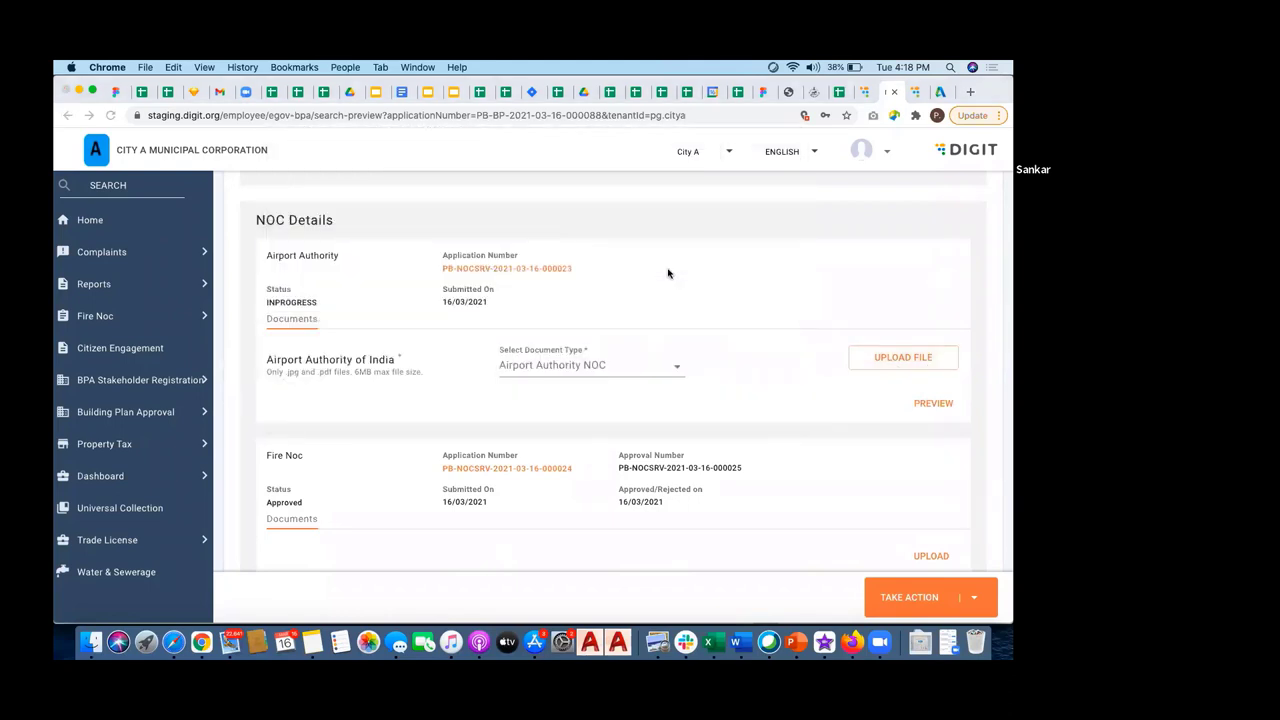
{"action": "left_click", "coordinate": [902, 357]}
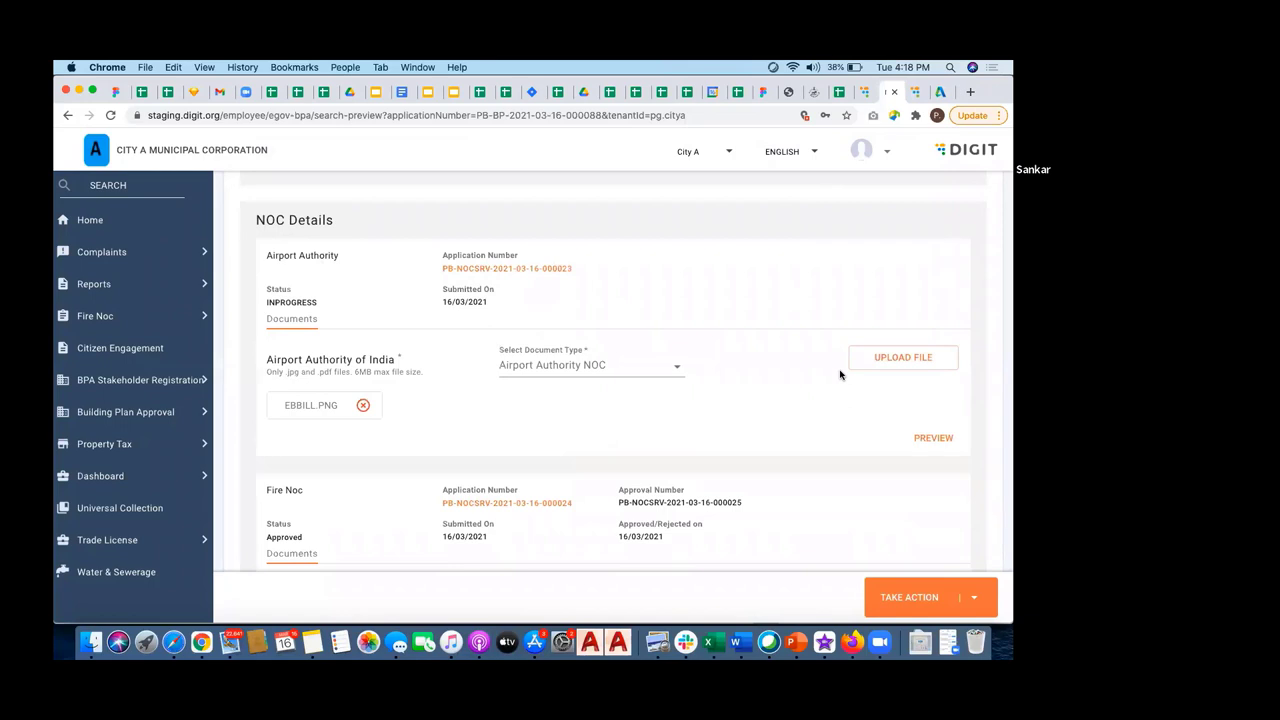
{"action": "scroll", "scroll_direction": "down", "scroll_amount": 3}
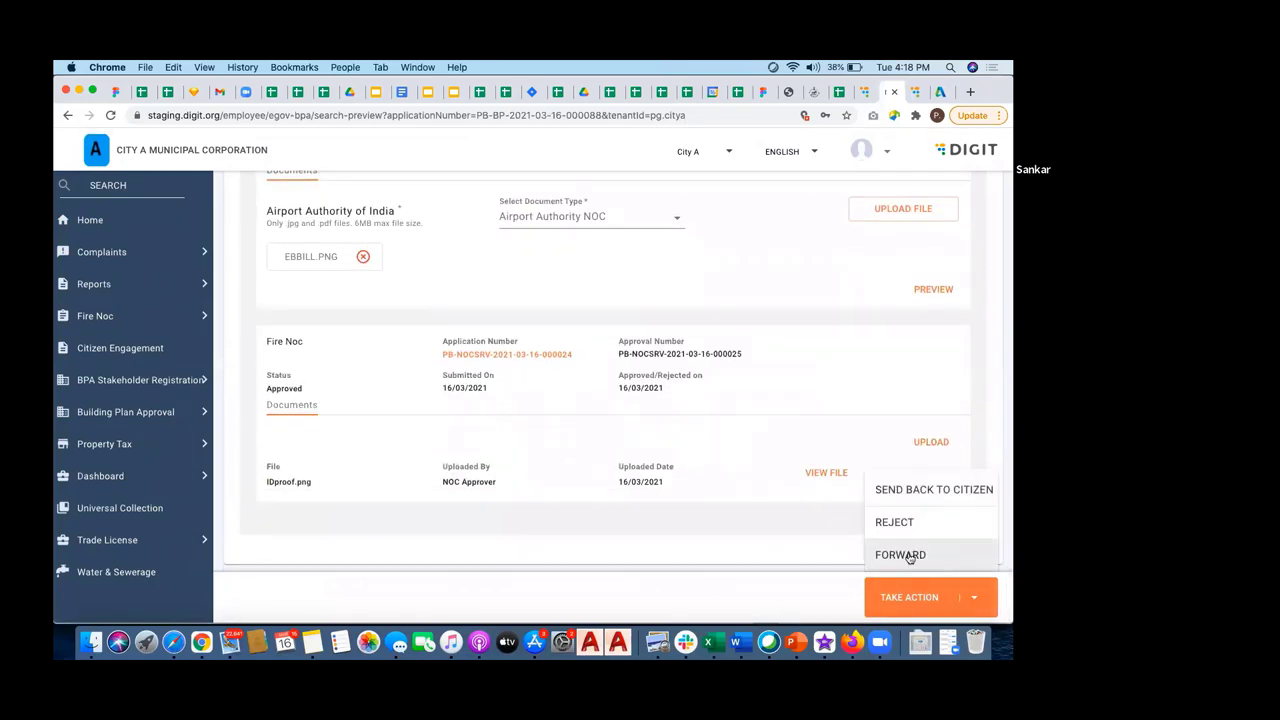
- Forward the application to Bpa Approver with comment 'noc approved', then choose Logout
{"action": "left_click", "coordinate": [900, 555]}
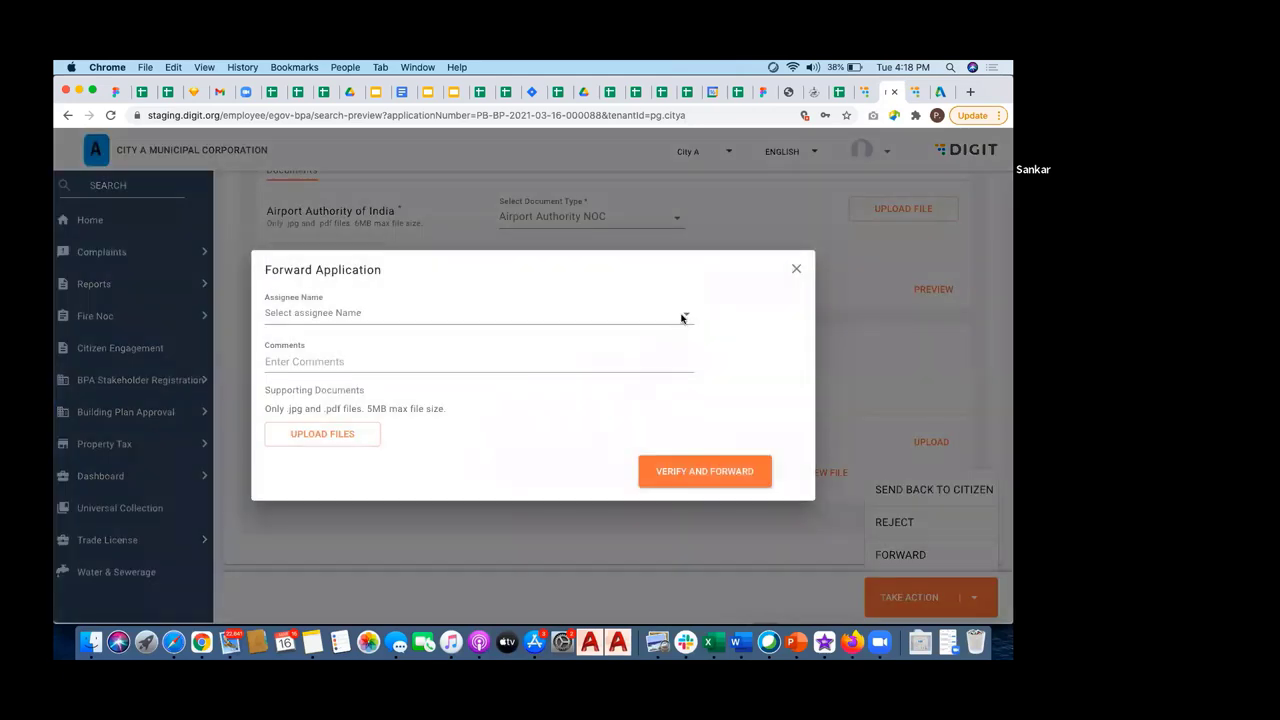
{"action": "left_click", "coordinate": [478, 312]}
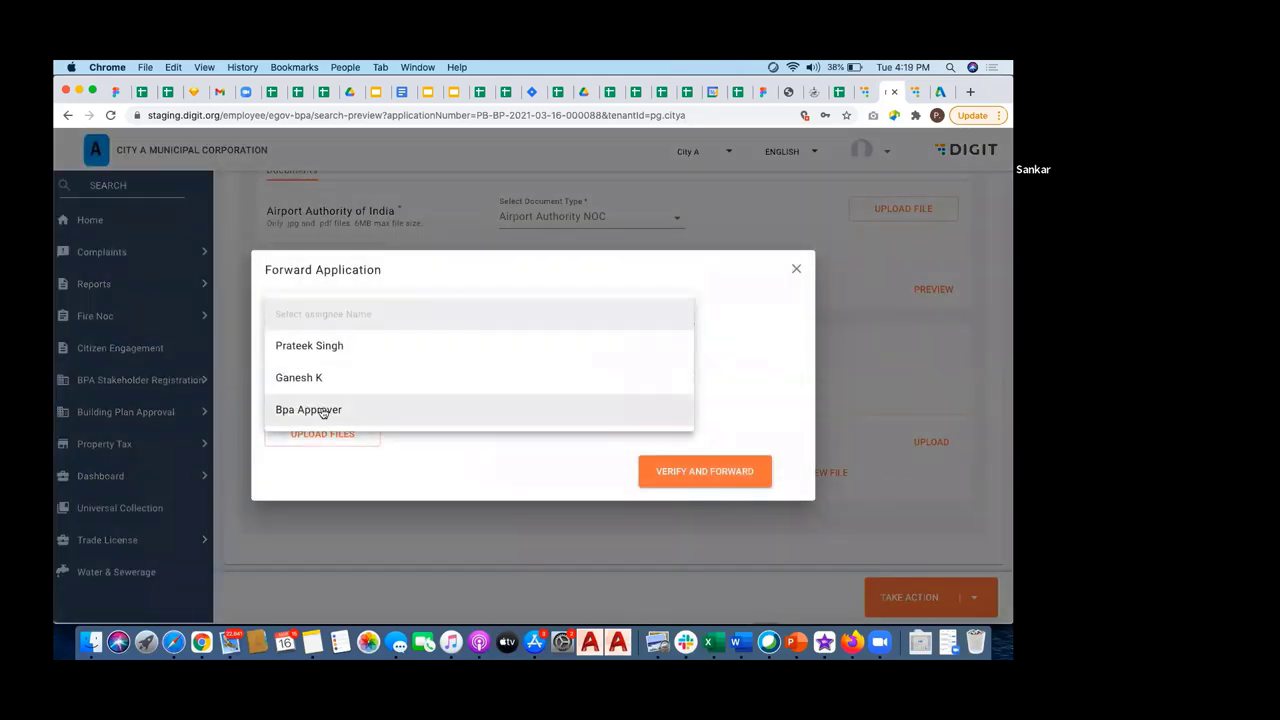
{"action": "left_click", "coordinate": [308, 409]}
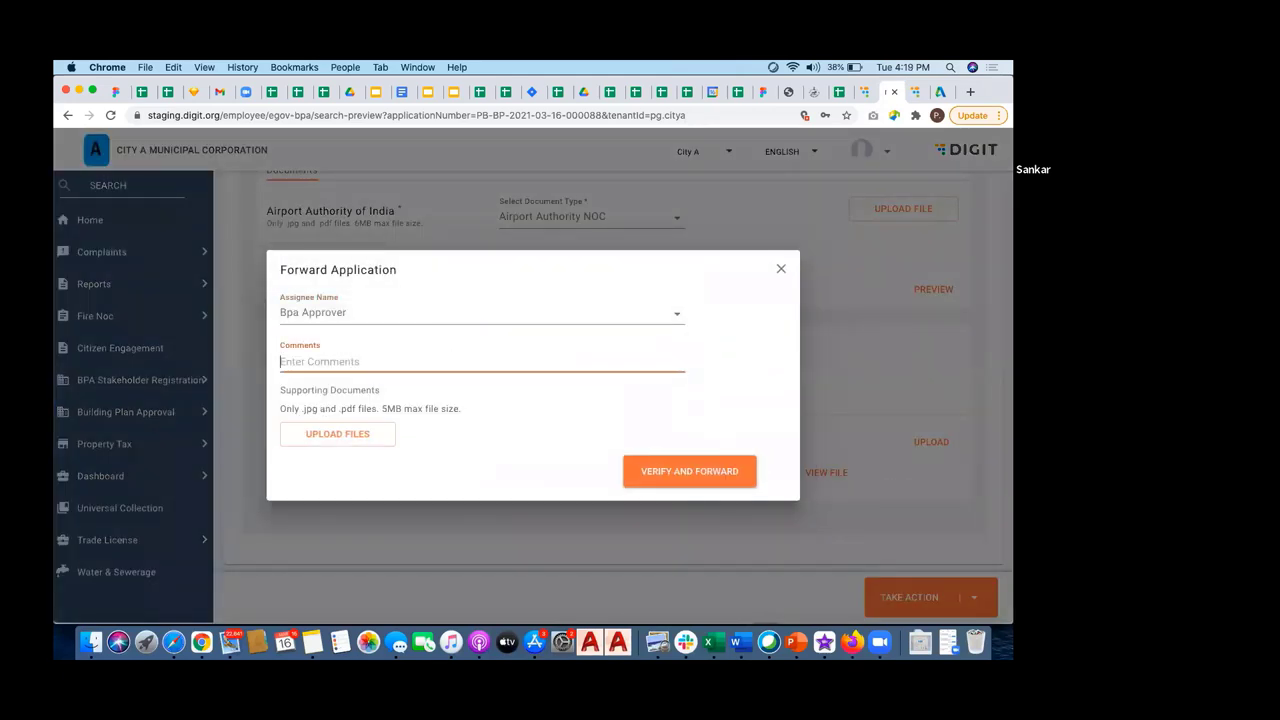
{"action": "type", "text": "noc approved"}
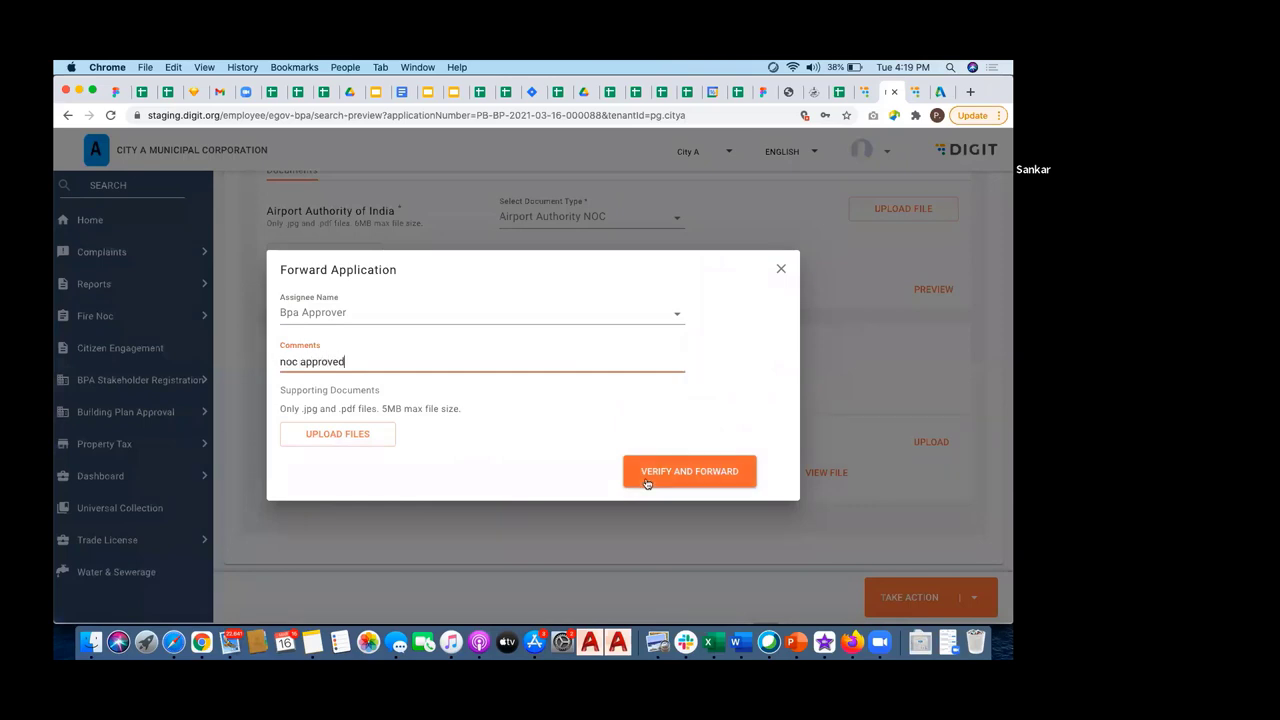
{"action": "left_click", "coordinate": [689, 471]}
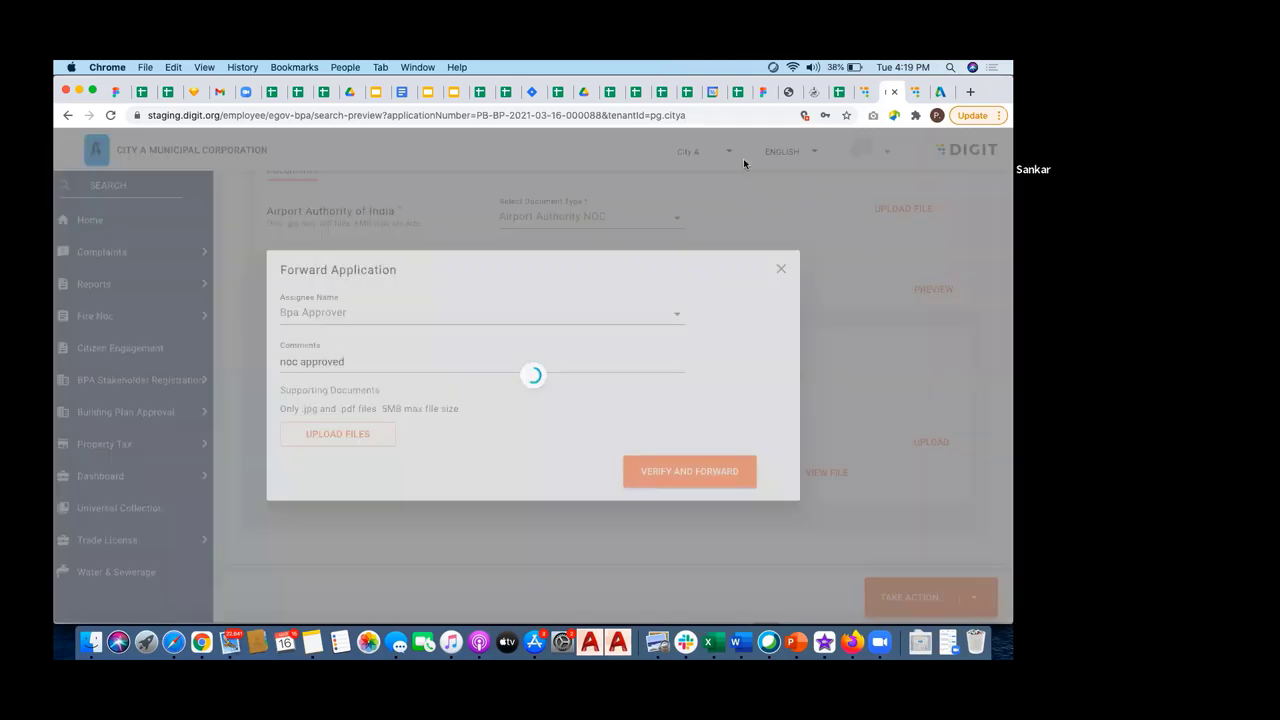
{"action": "left_click", "coordinate": [689, 471]}
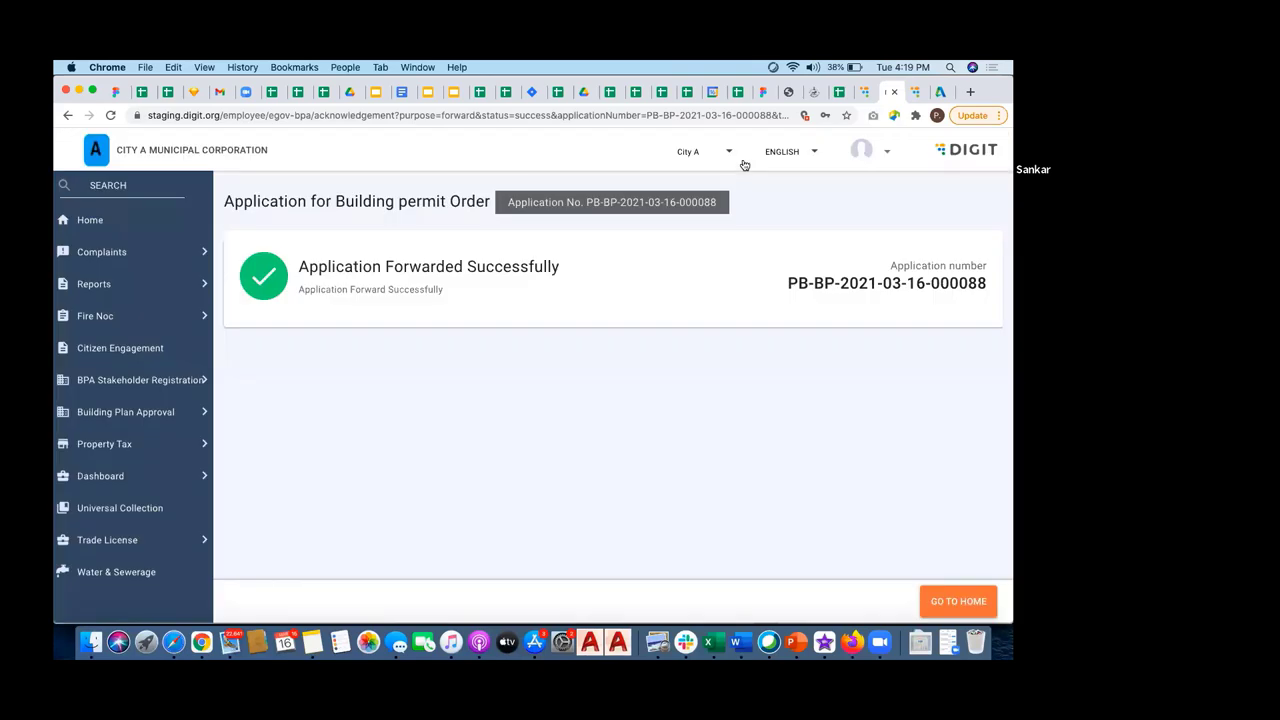
{"action": "mouse_move", "coordinate": [886, 147]}
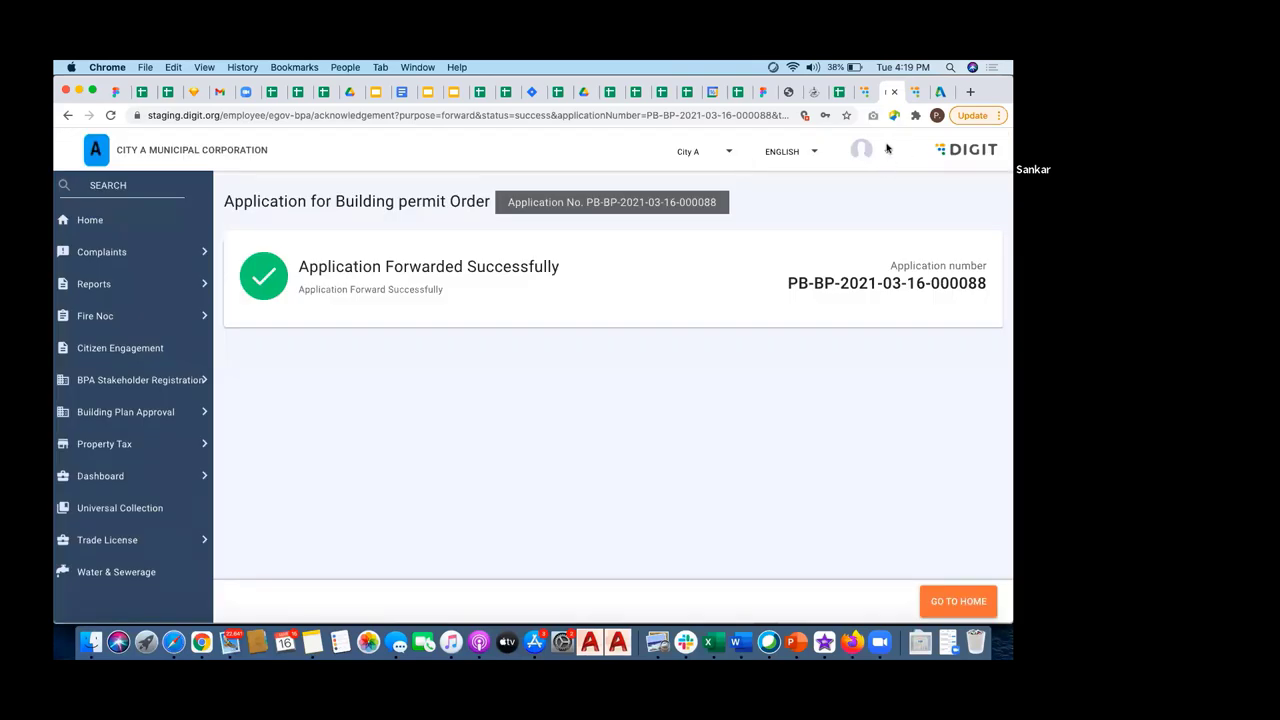
{"action": "left_click", "coordinate": [861, 149]}
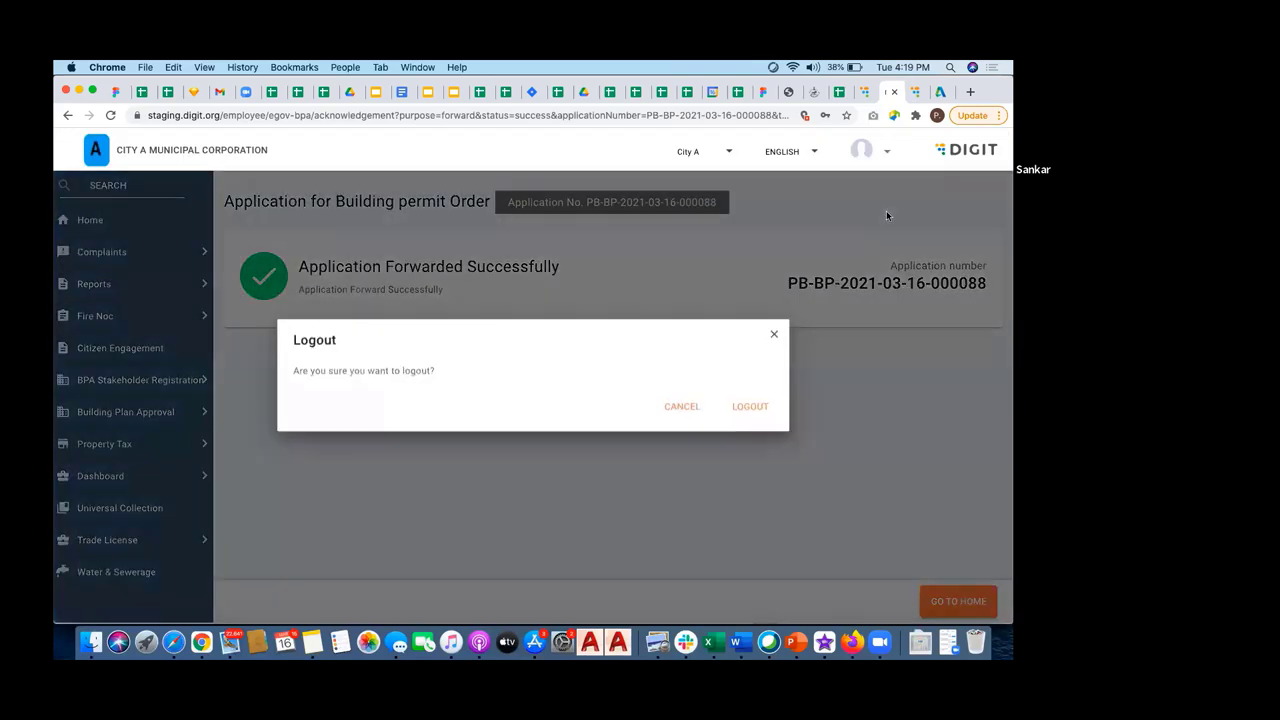